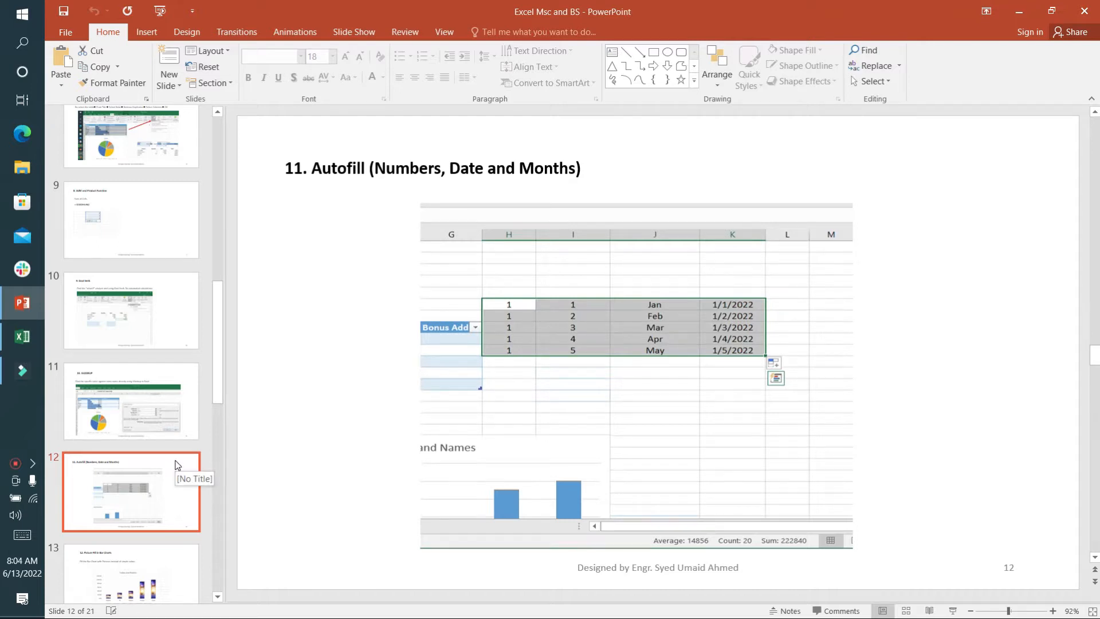
mouse_move(219, 431)
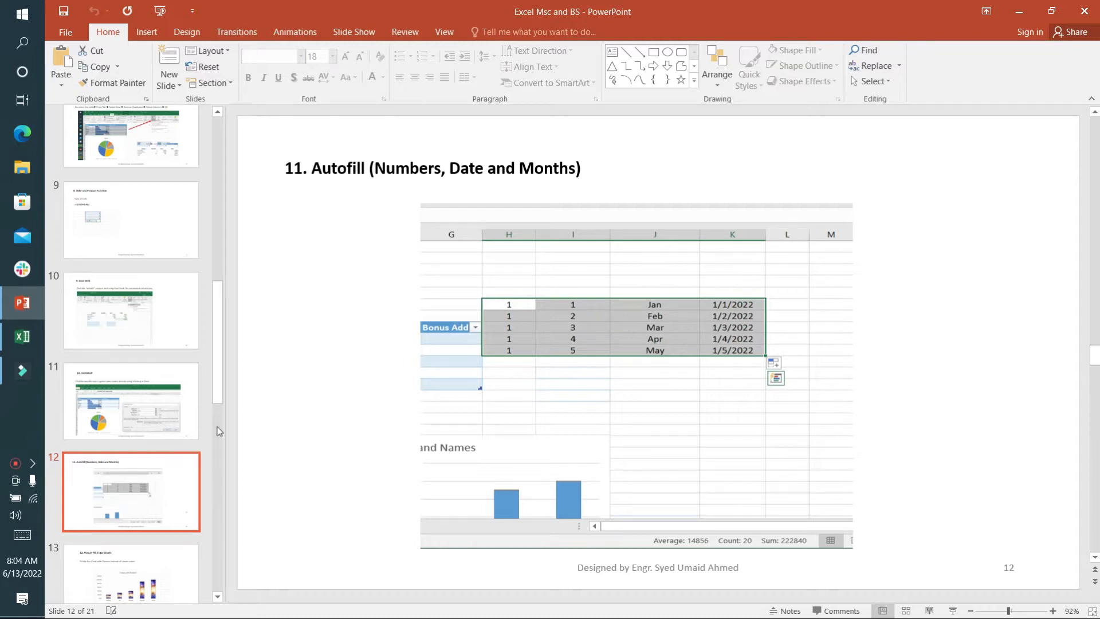
mouse_move(22, 337)
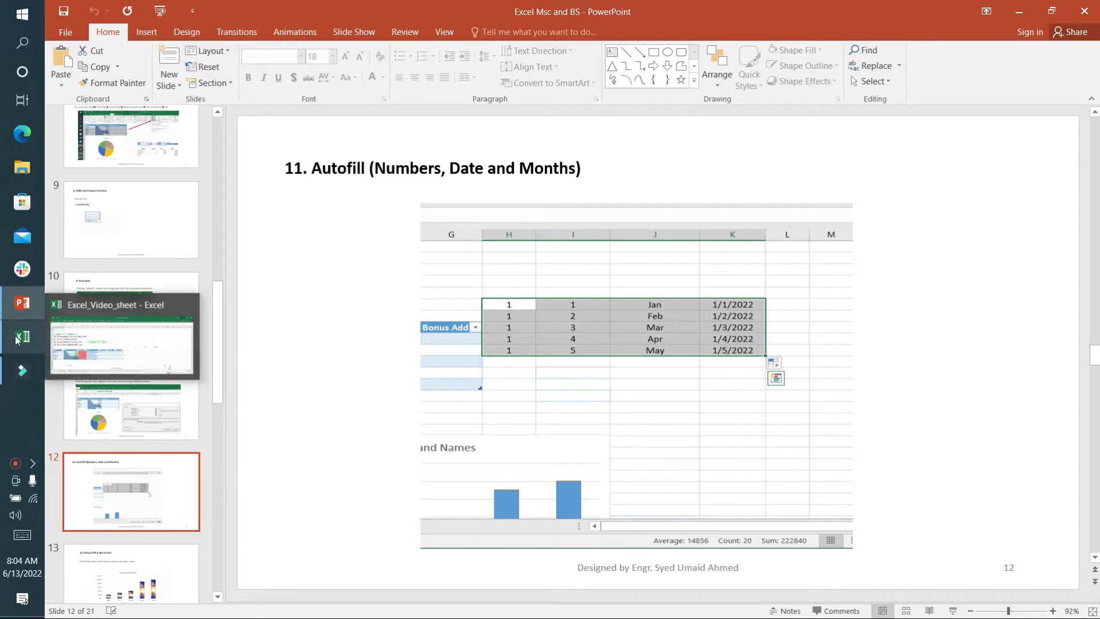
Step: Autofill column I to 1–7, J to Jan–Jul and K to 1/1/2022–1/7/2022
left_click(122, 344)
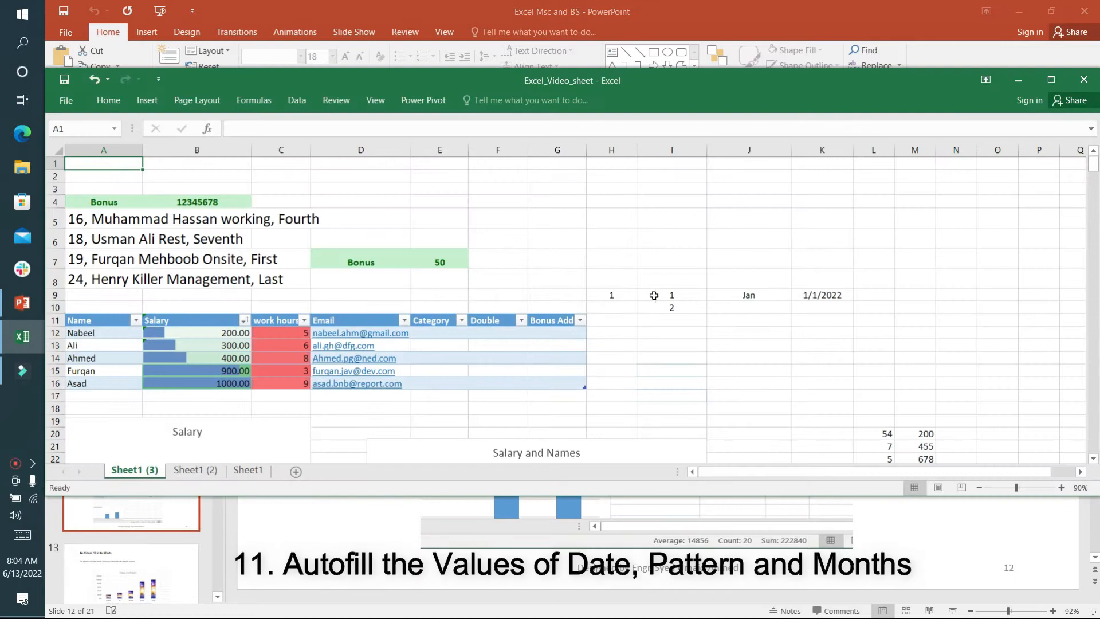
left_click(612, 294)
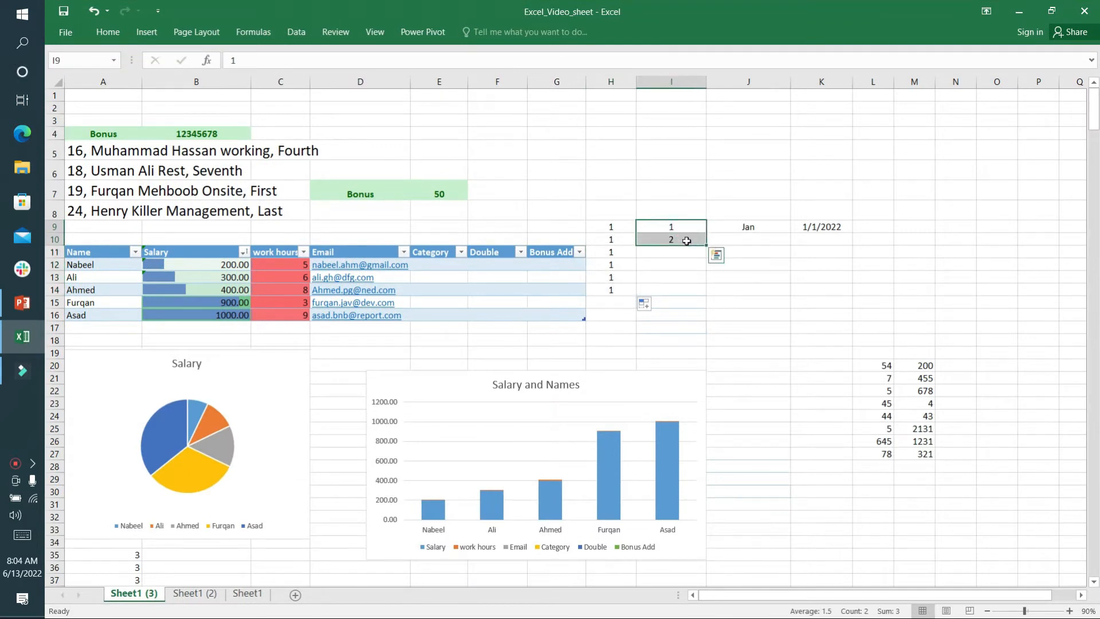
mouse_move(709, 246)
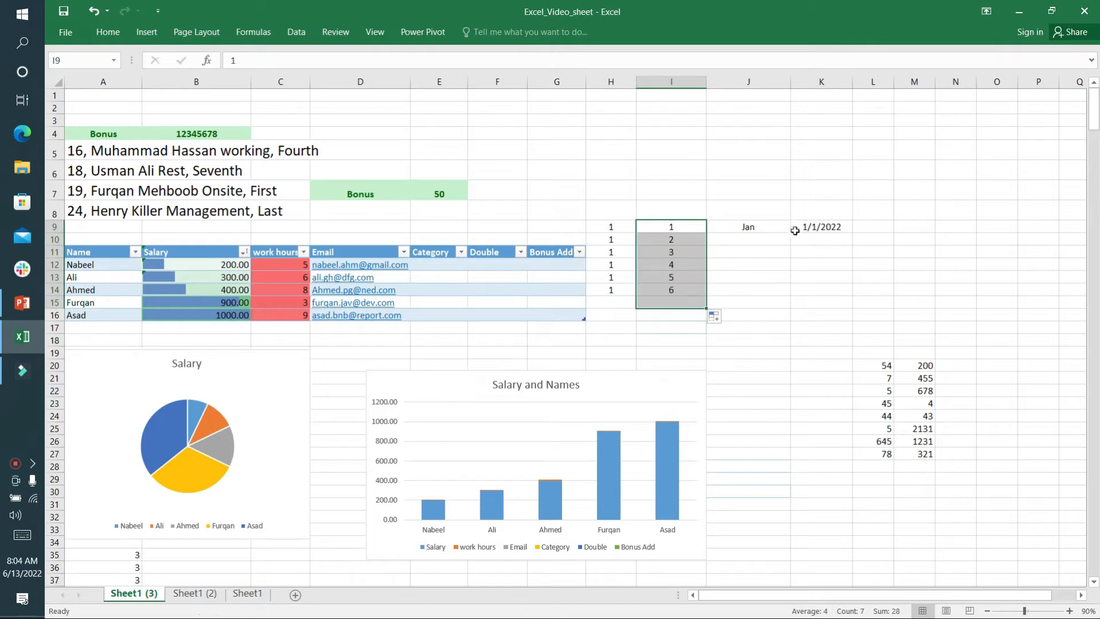
left_click(748, 227)
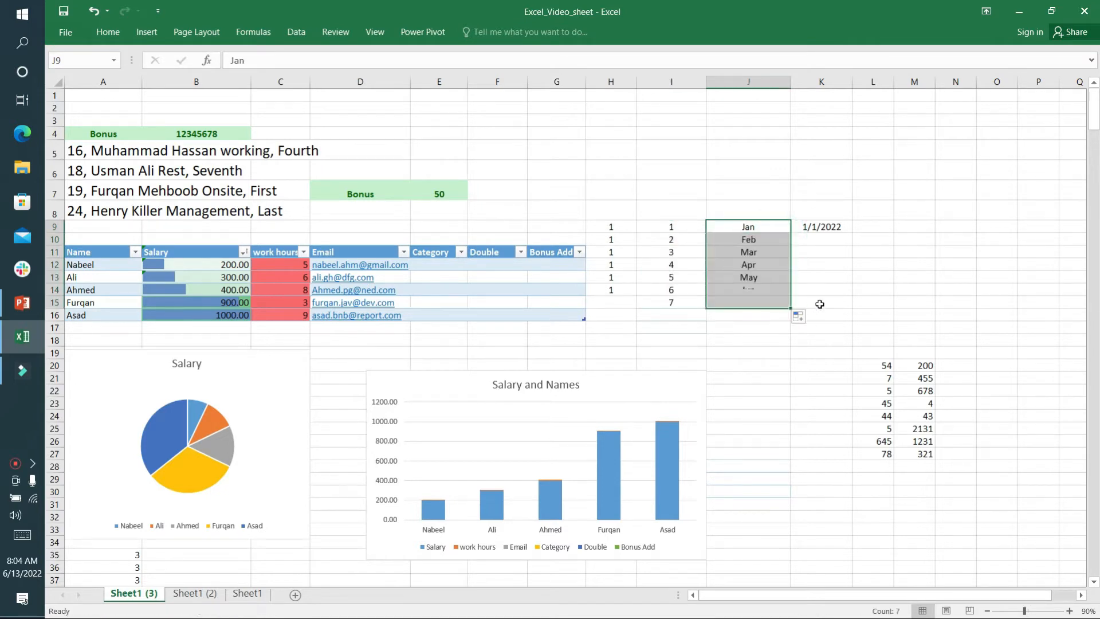
left_click(821, 226)
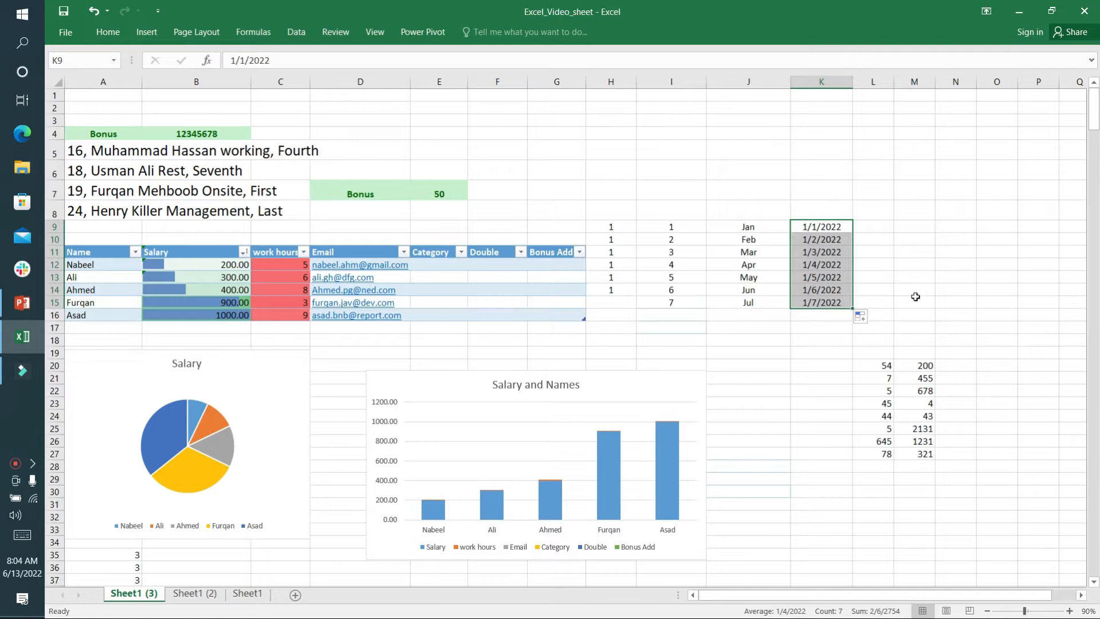
Step: Scroll through the presentation slides, then return to the Excel workbook
left_click(22, 304)
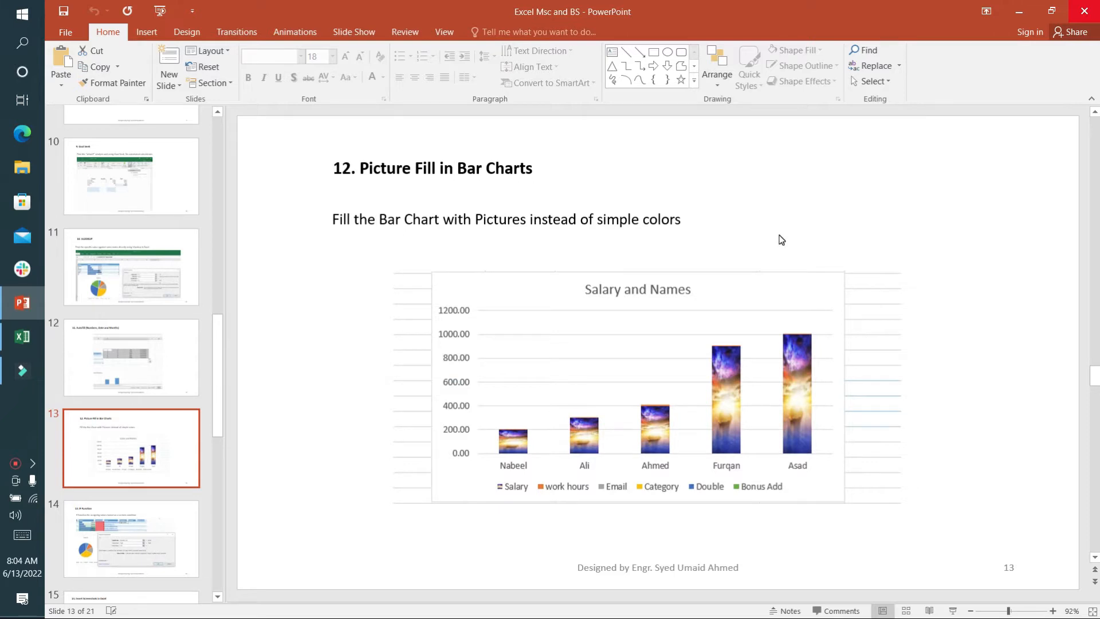
scroll("down", 3)
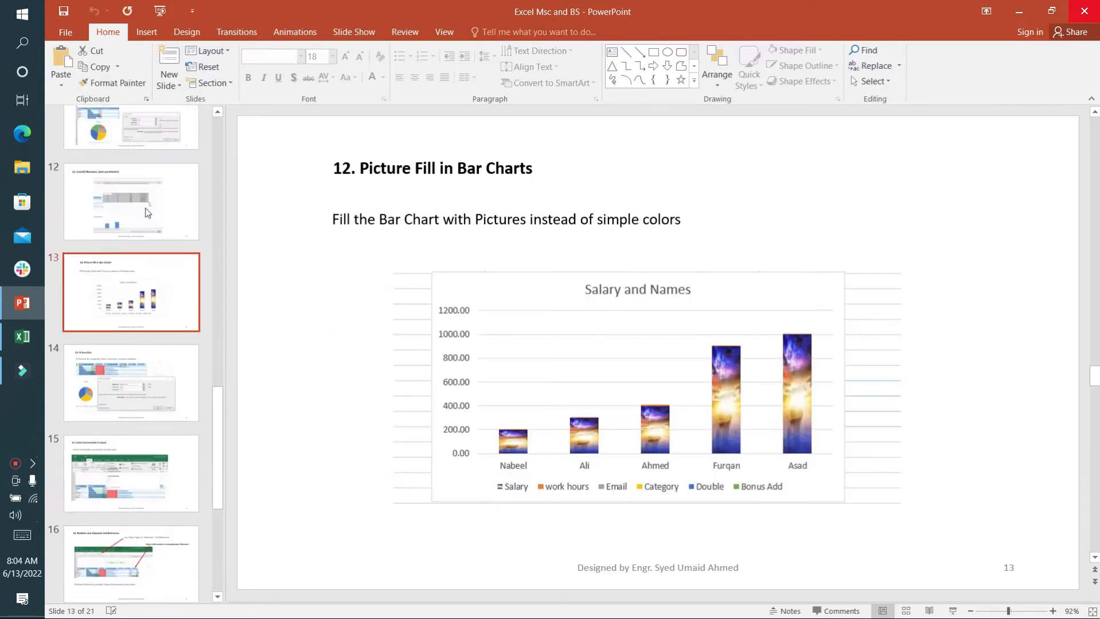
left_click(22, 336)
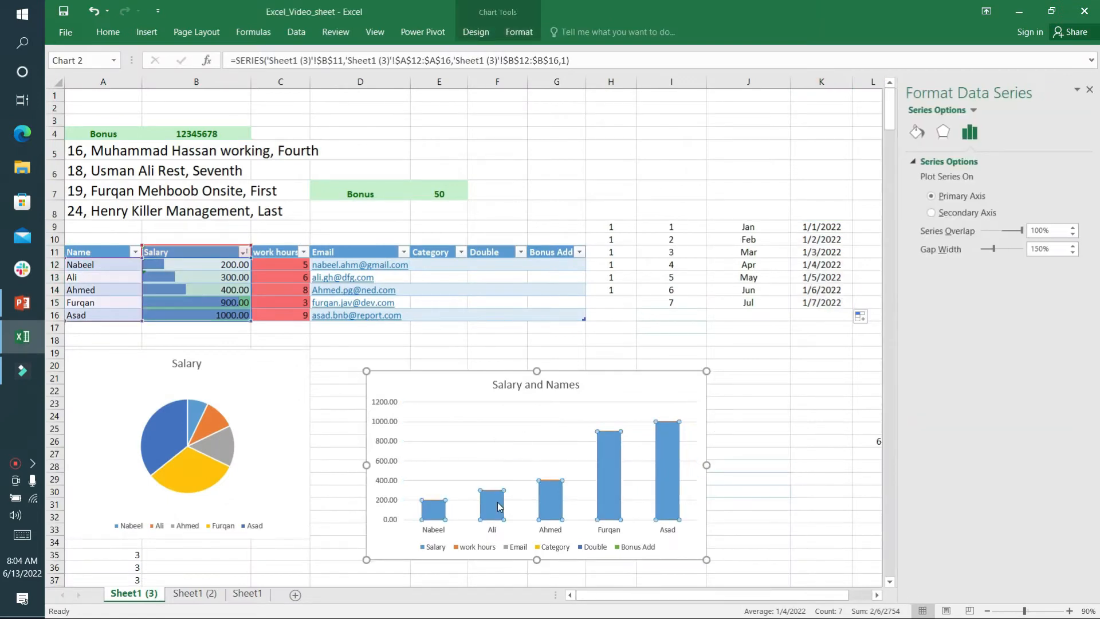
Step: Give the chart bars a picture fill using an image file
left_click(943, 132)
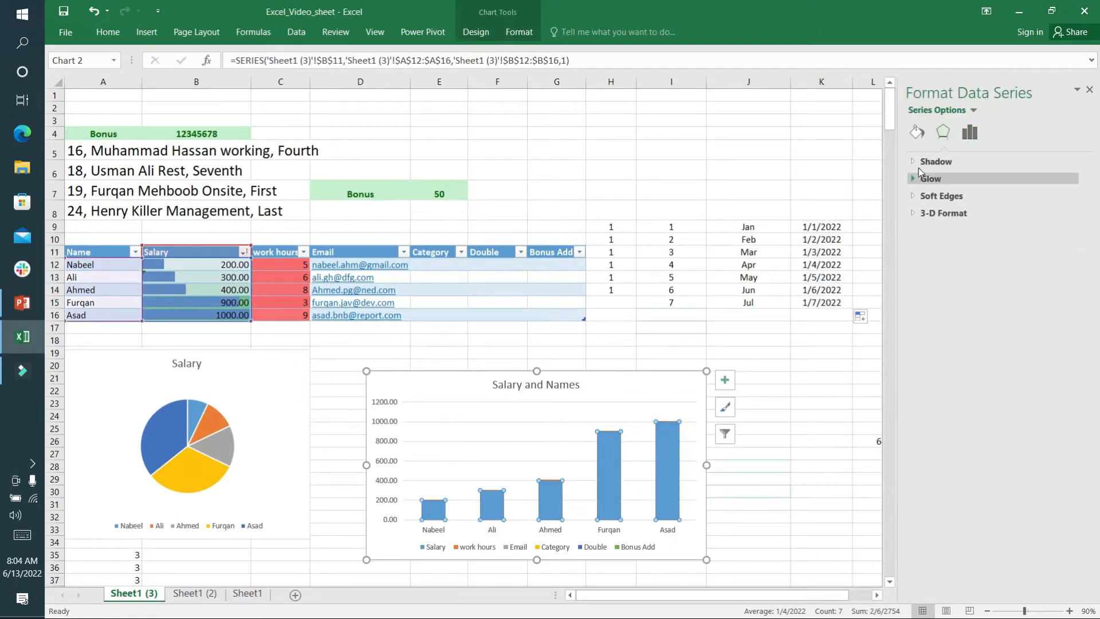
left_click(916, 132)
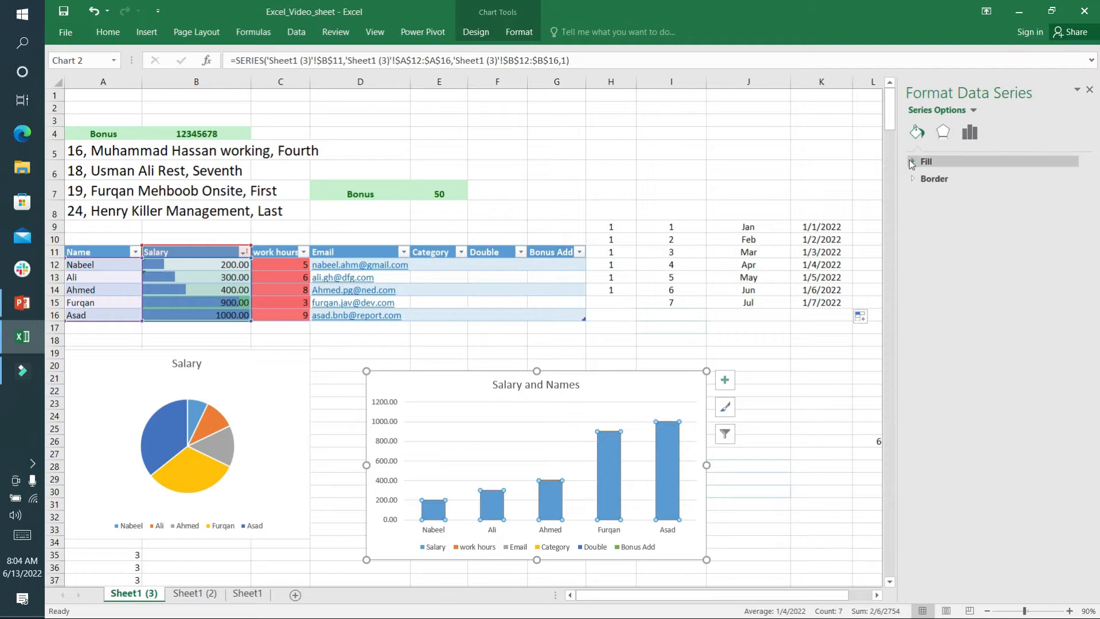
left_click(926, 161)
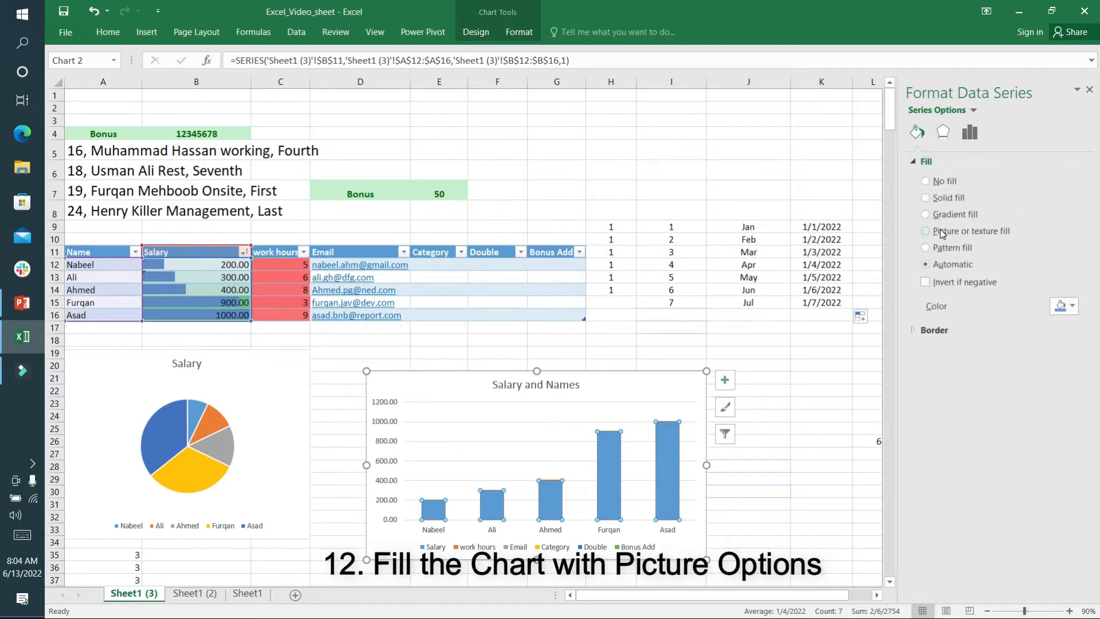
left_click(926, 230)
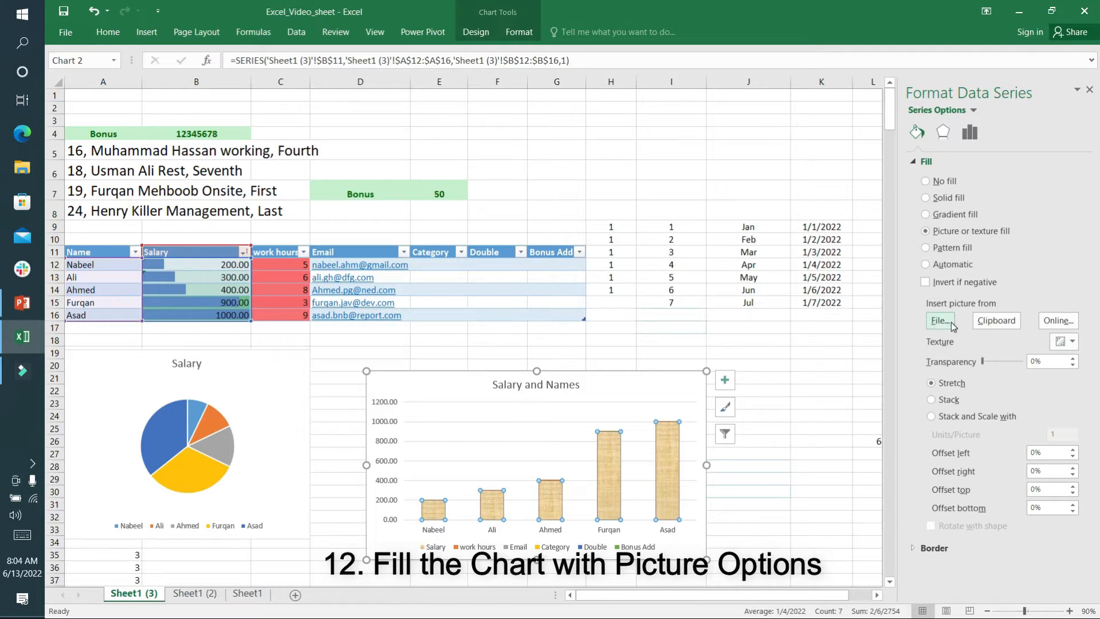
left_click(941, 321)
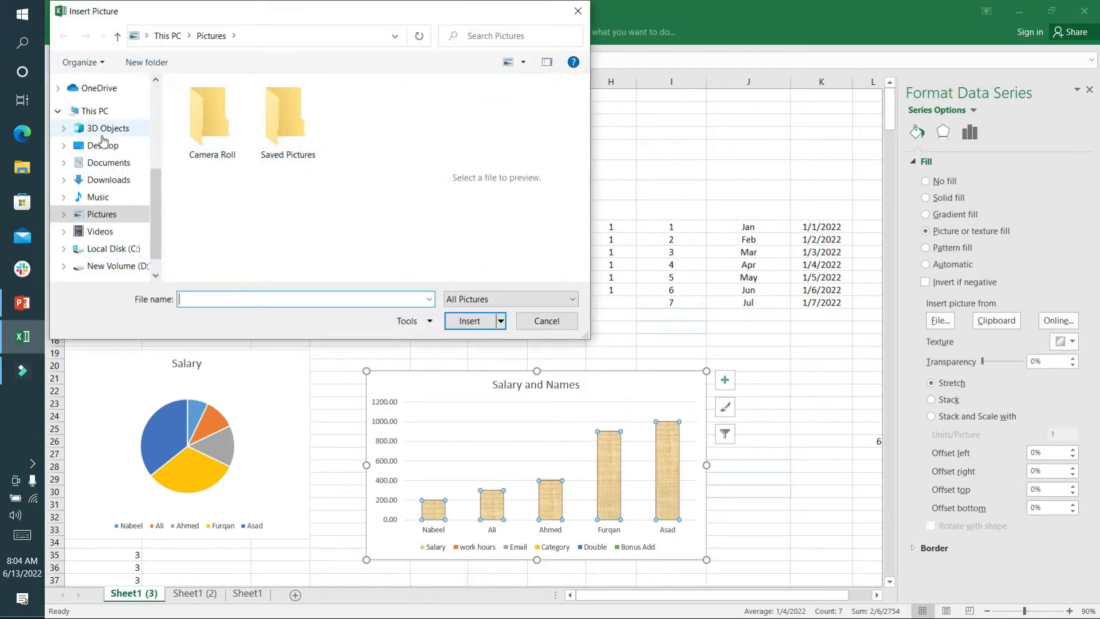
left_click(547, 321)
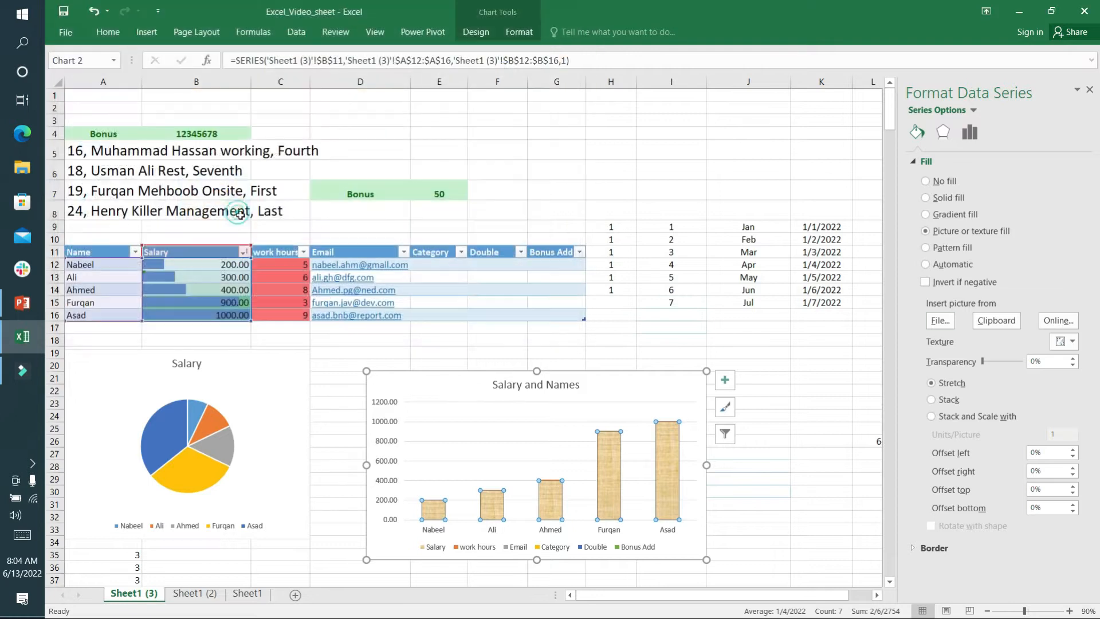
left_click(941, 321)
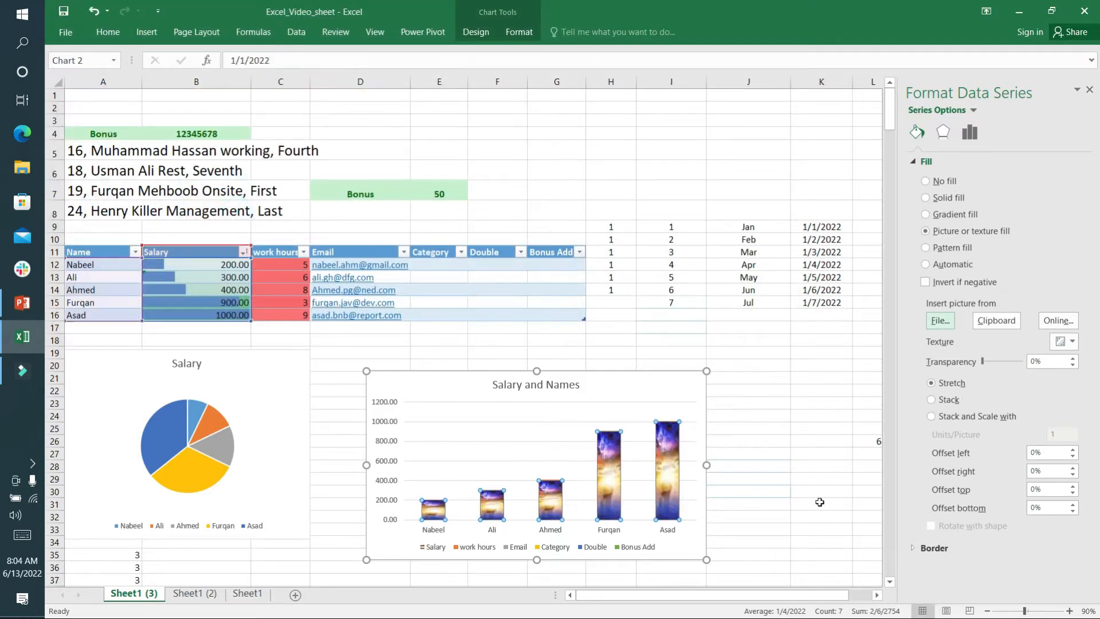
Step: View the IF Function slide in PowerPoint, then come back to Excel
key("alt+tab")
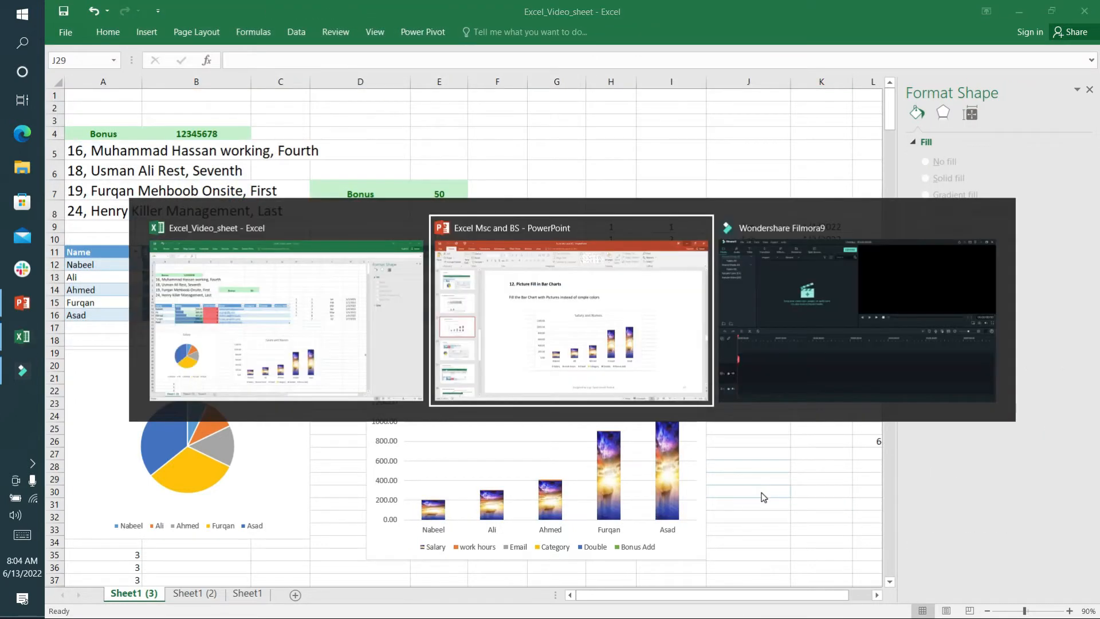
left_click(572, 309)
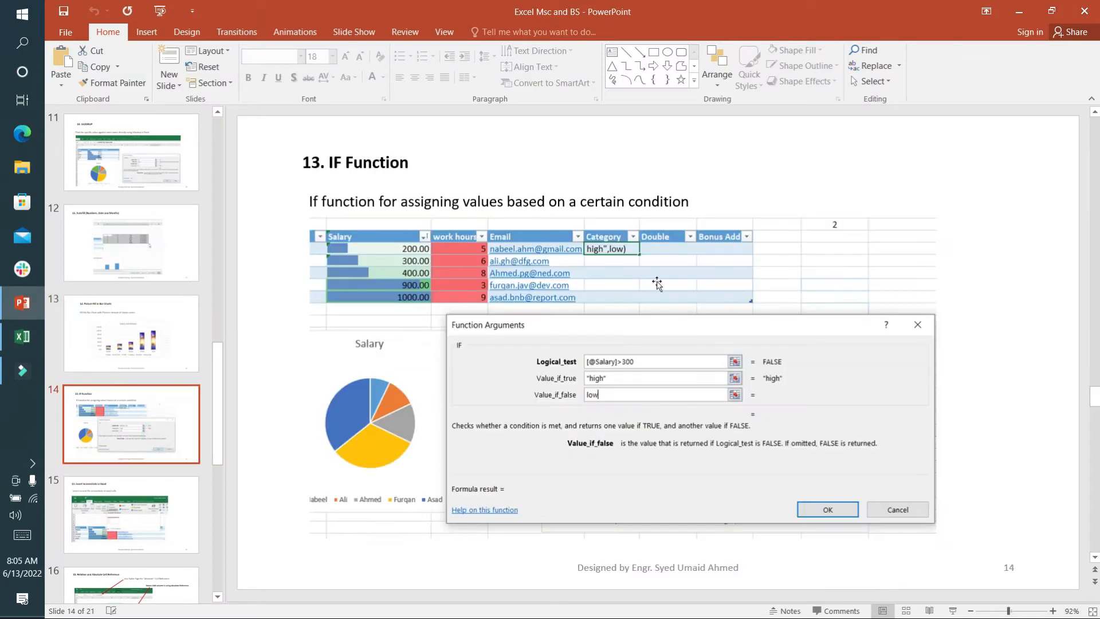
mouse_move(307, 342)
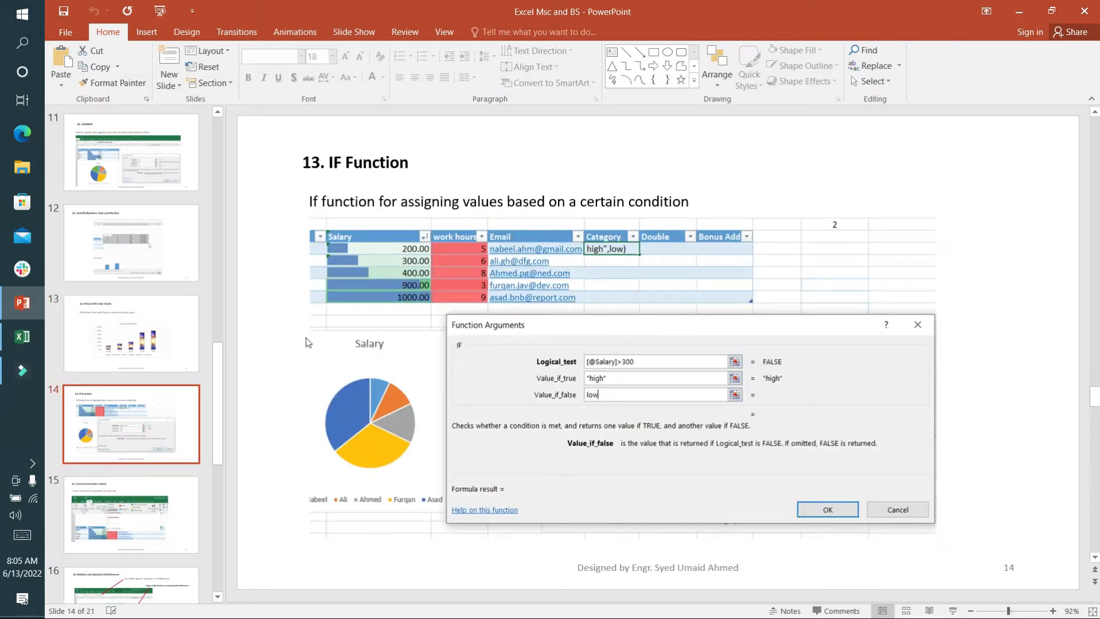
mouse_move(299, 288)
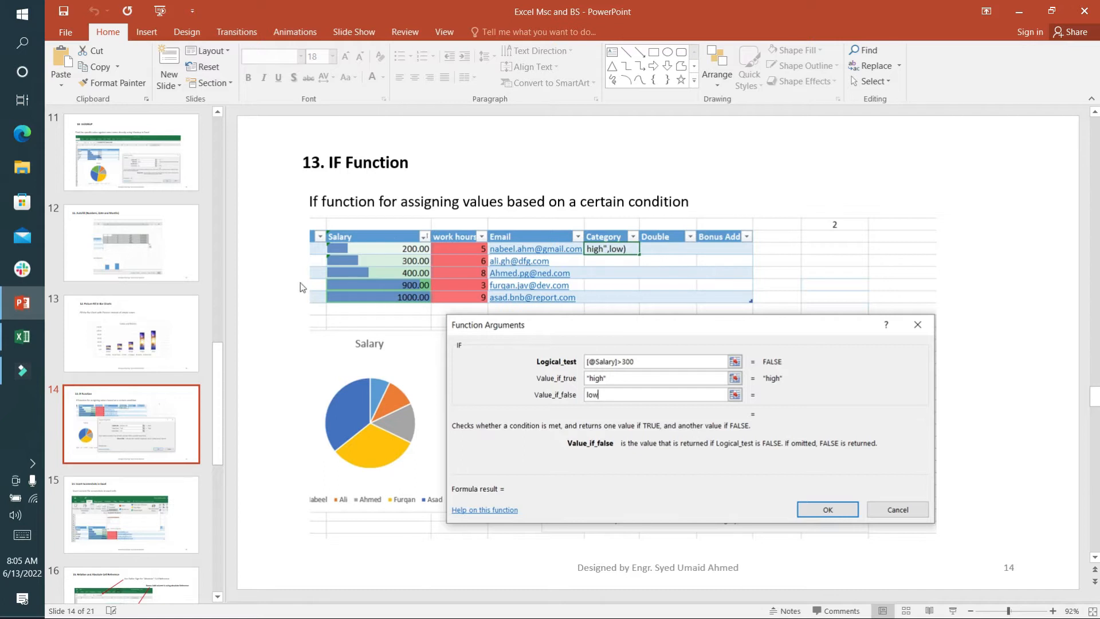
left_click(23, 337)
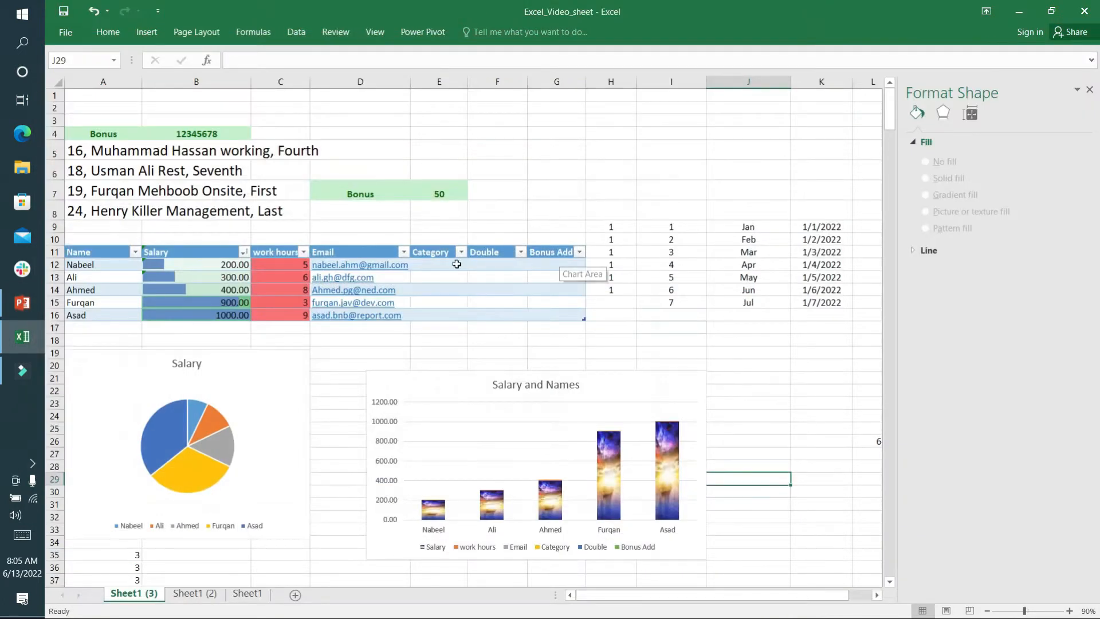
left_click(439, 264)
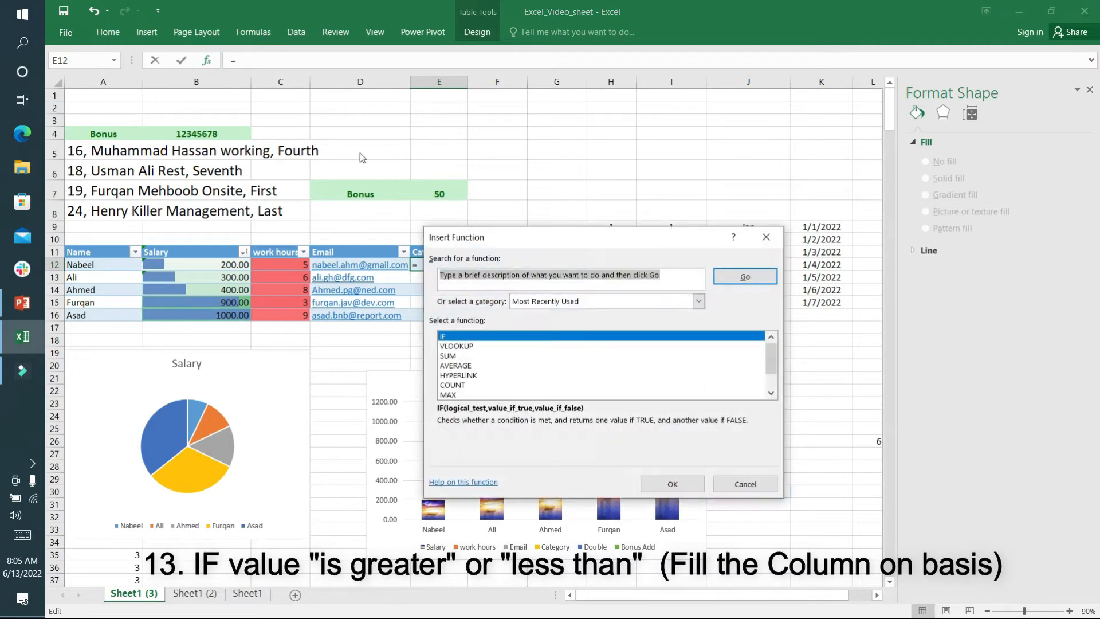
mouse_move(631, 393)
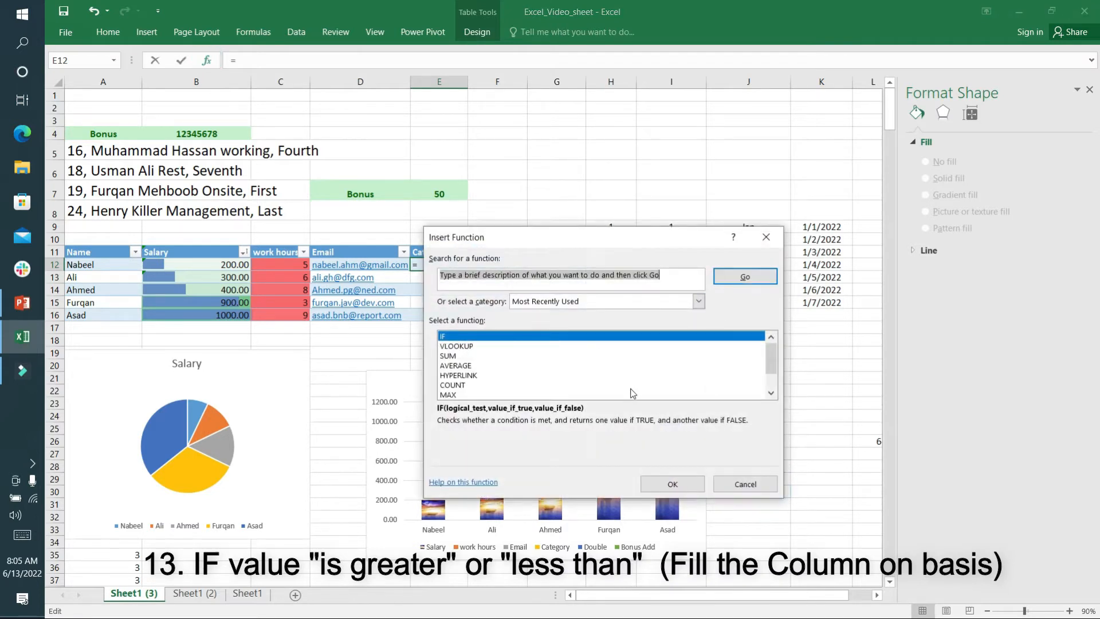
left_click(671, 484)
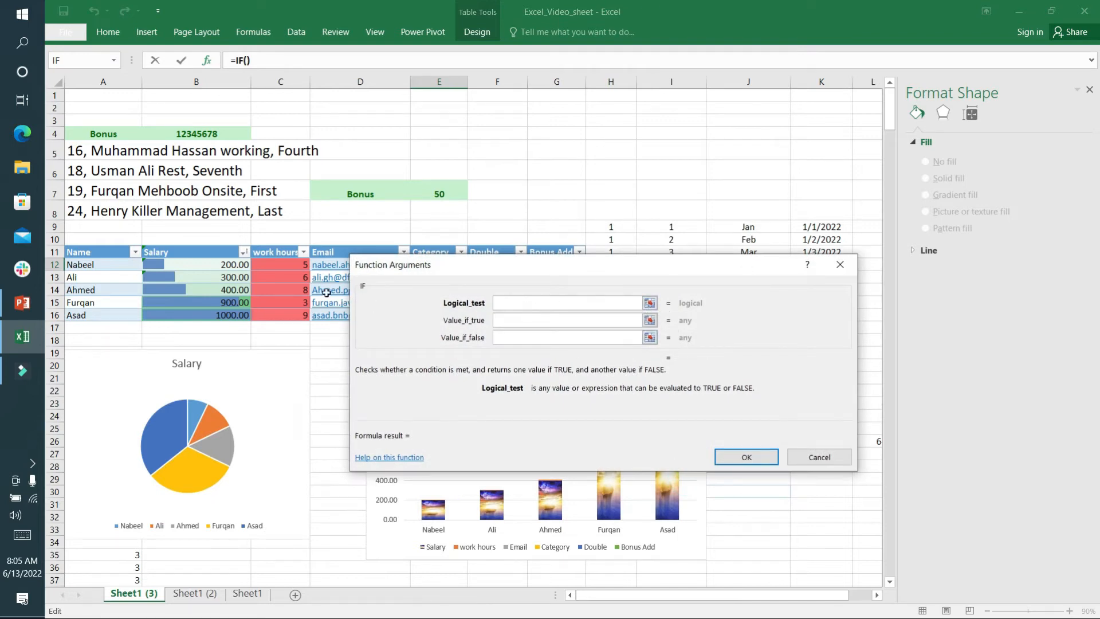
left_click(196, 265)
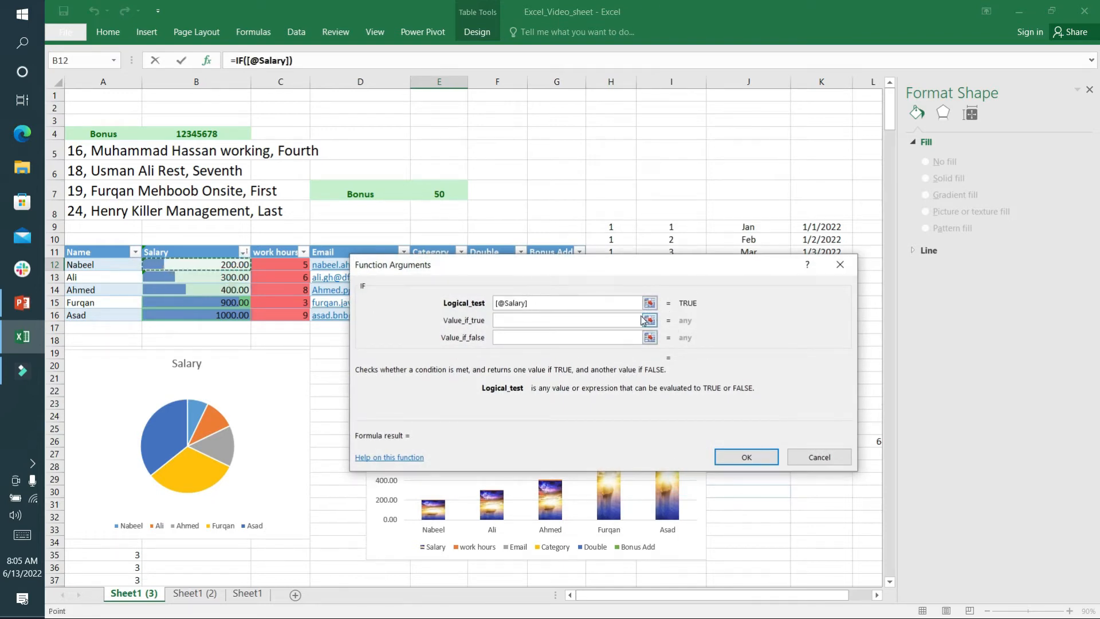
type(">300")
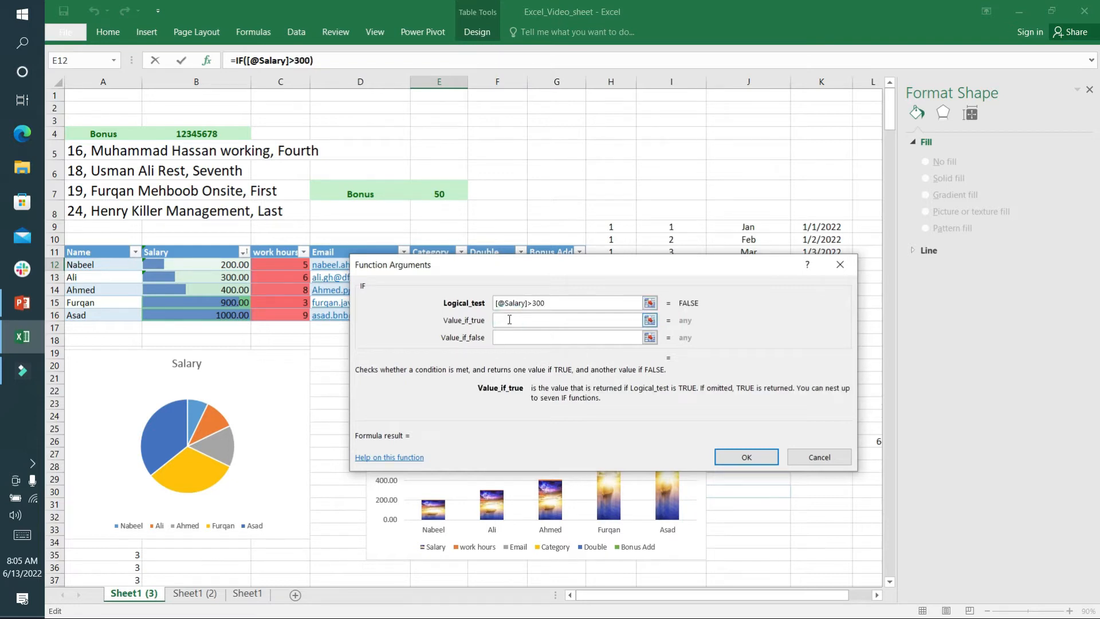
type("high")
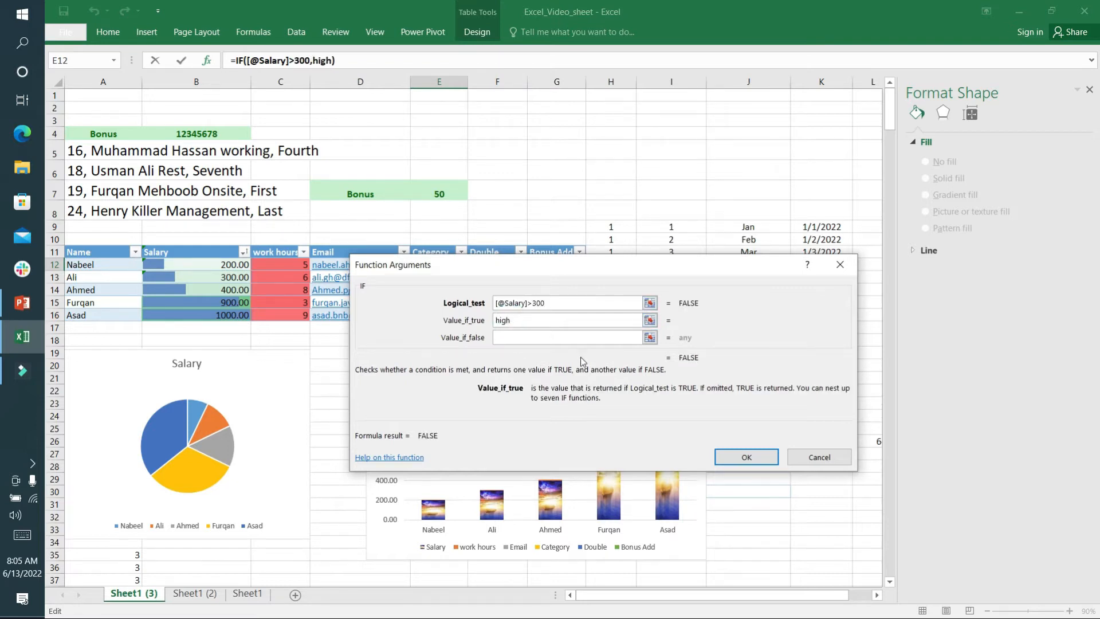
type("low")
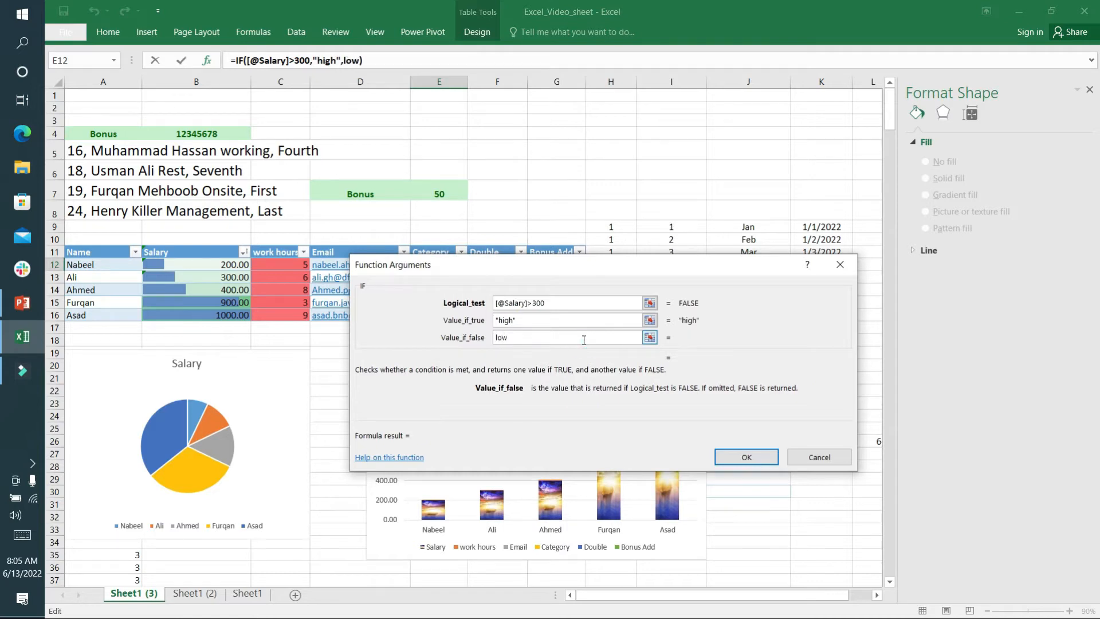
left_click(746, 457)
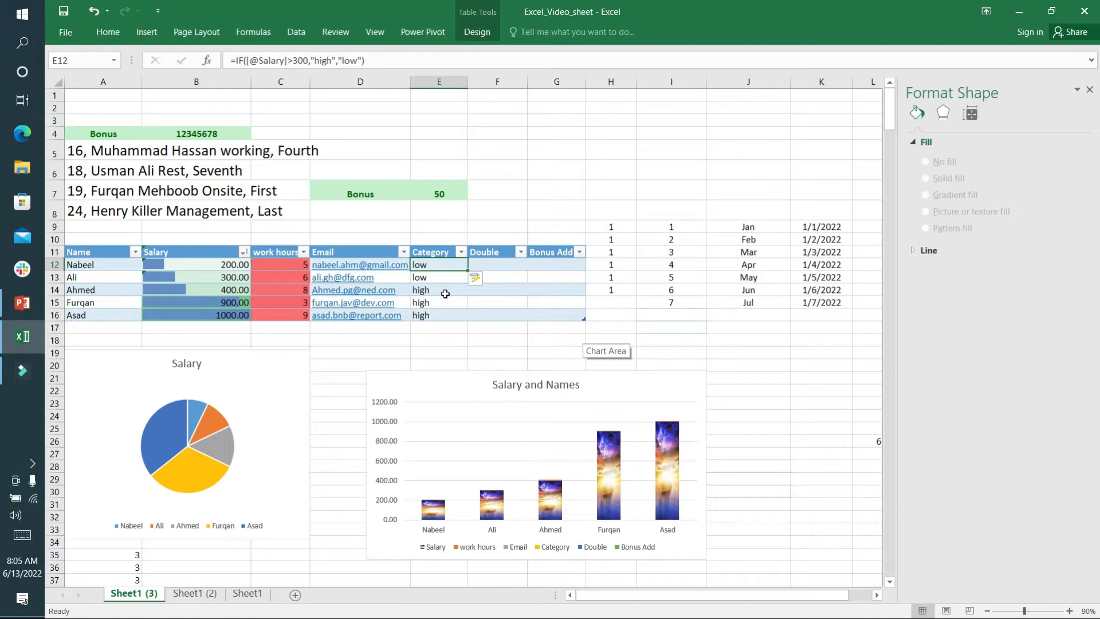
key("alt+tab")
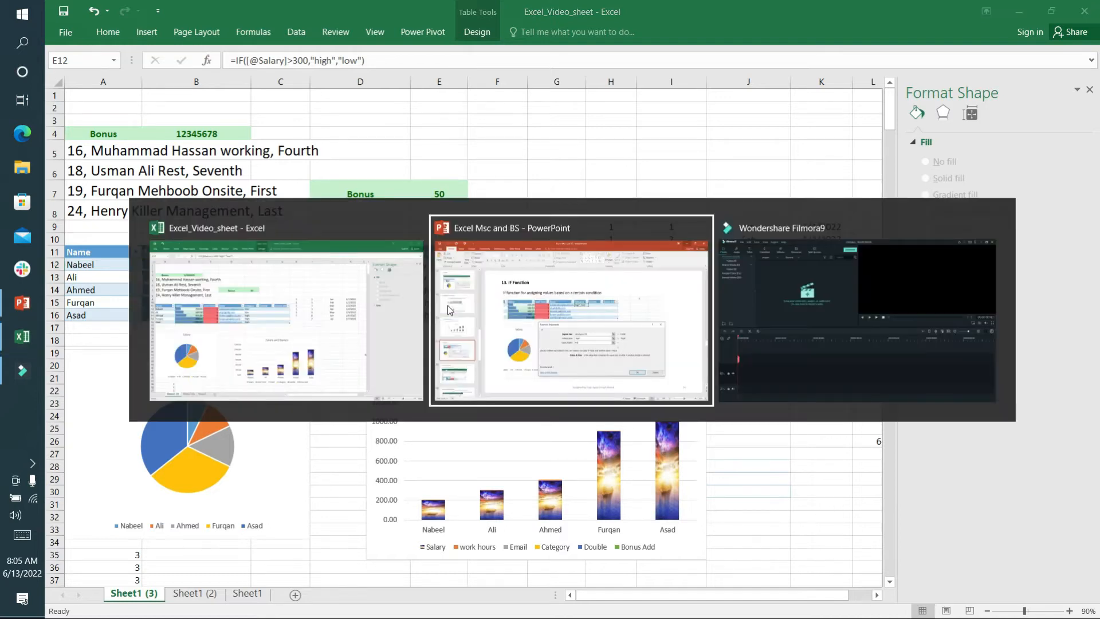
Step: Review the slide on inserting screenshots and close the Format Shape pane
left_click(572, 309)
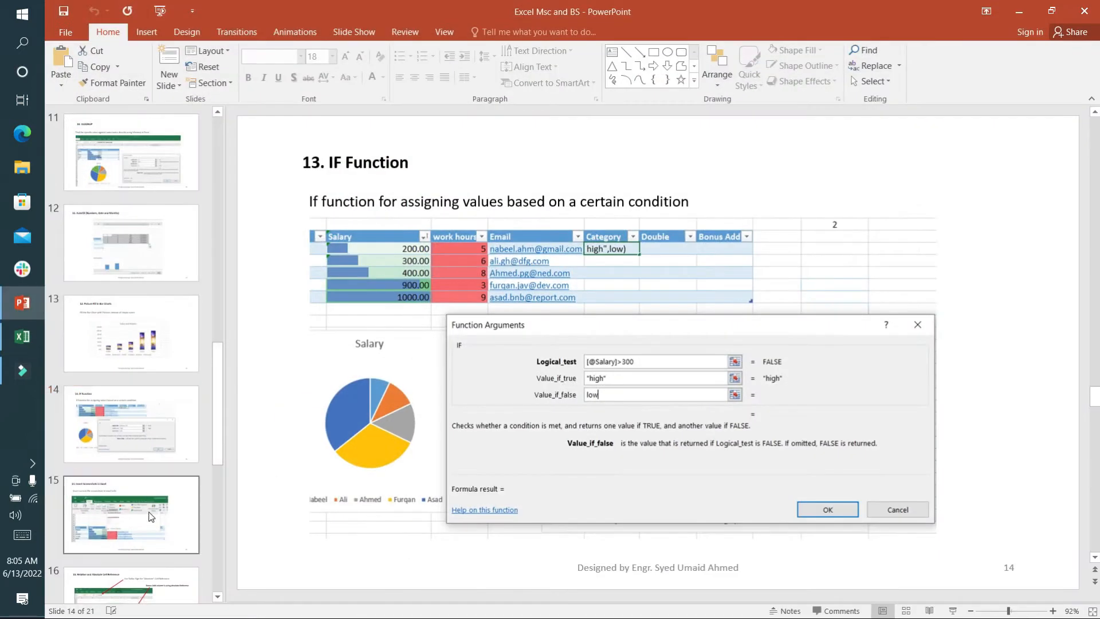
left_click(131, 514)
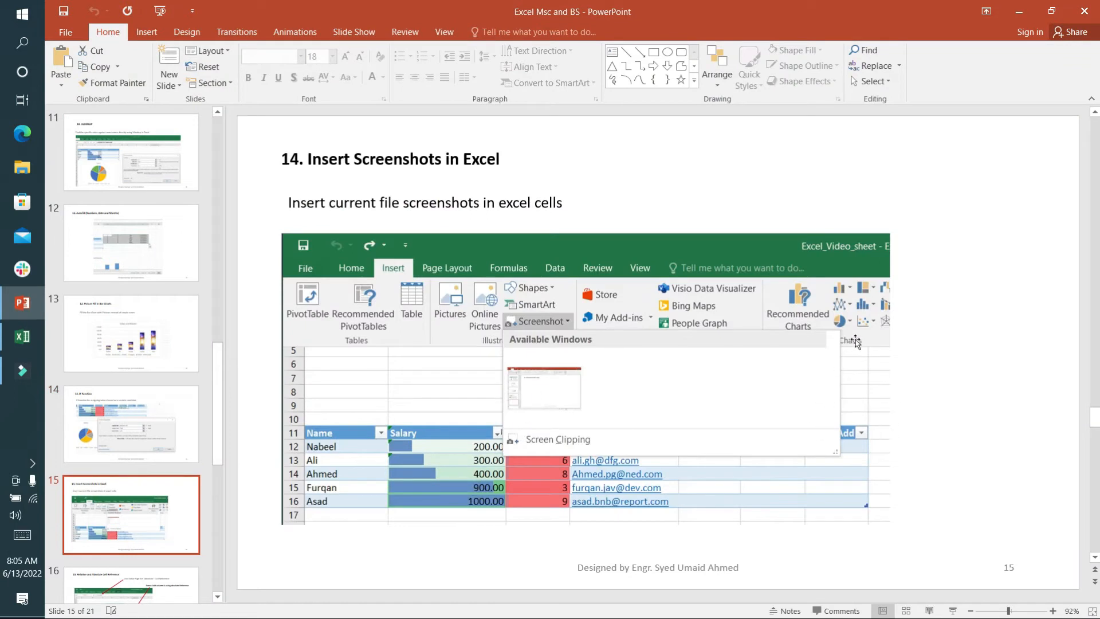
mouse_move(1021, 126)
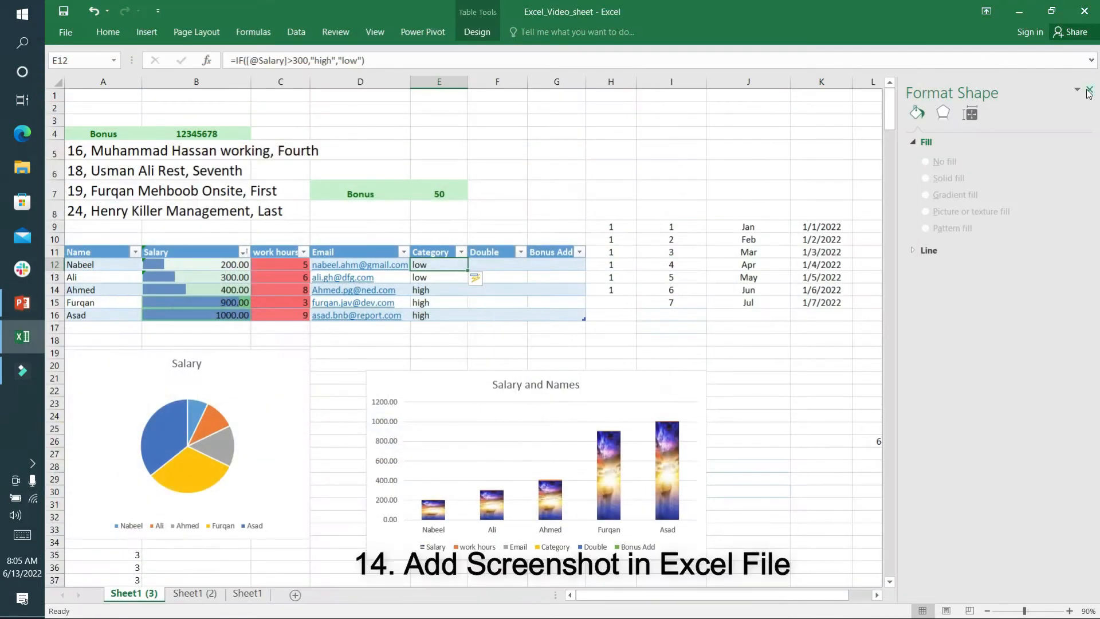
left_click(146, 31)
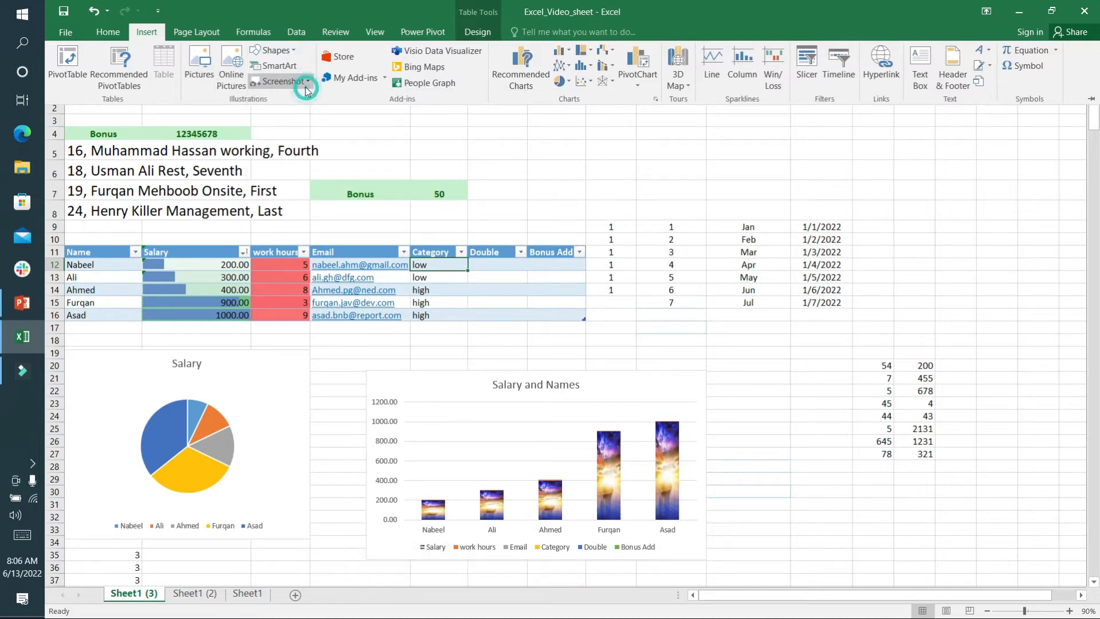
Step: Insert a screen clipping of the desktop icons beside the date list
left_click(279, 81)
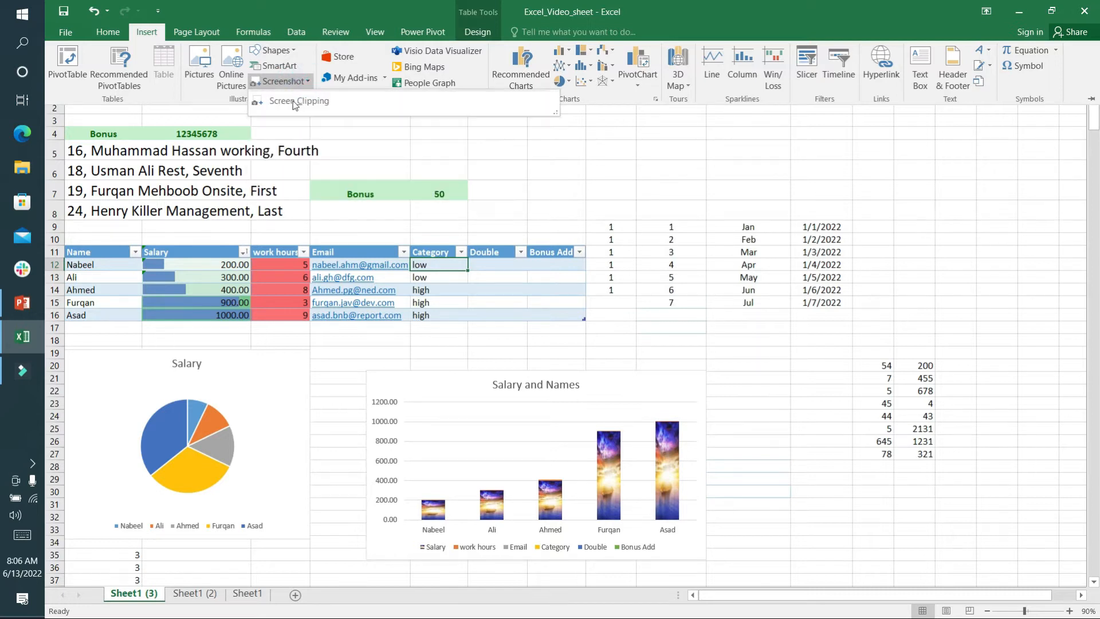
left_click(298, 100)
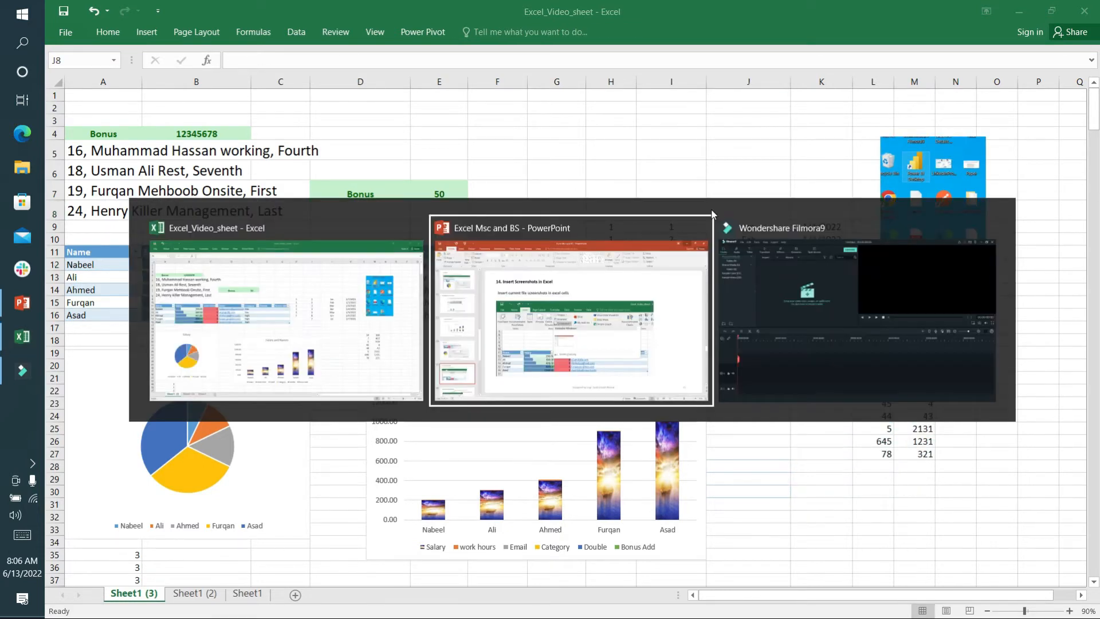
left_click(572, 309)
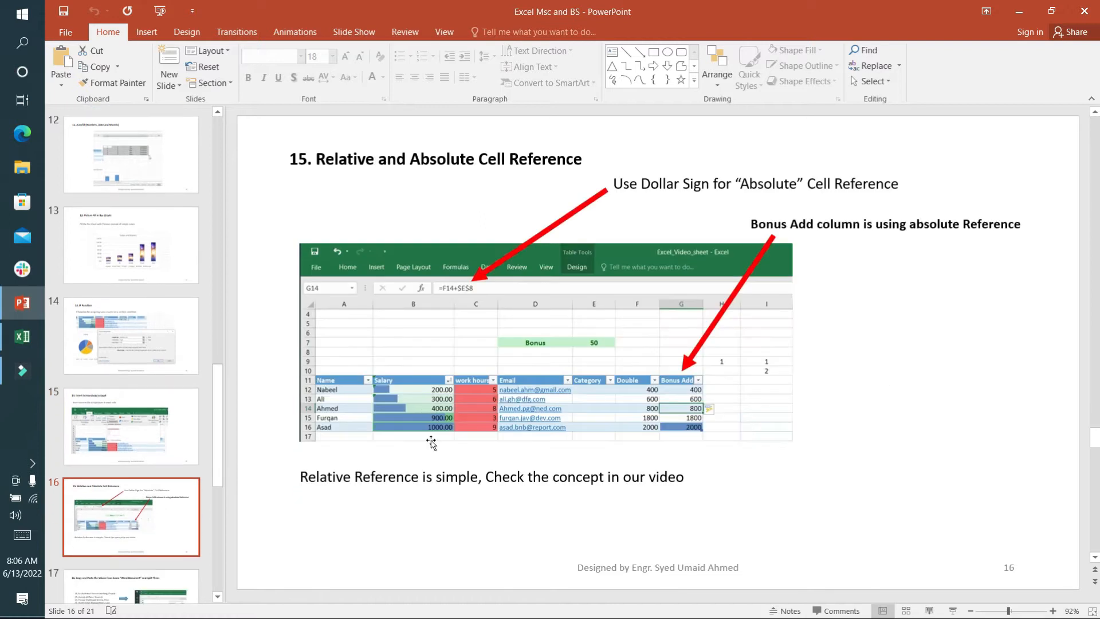
mouse_move(1006, 19)
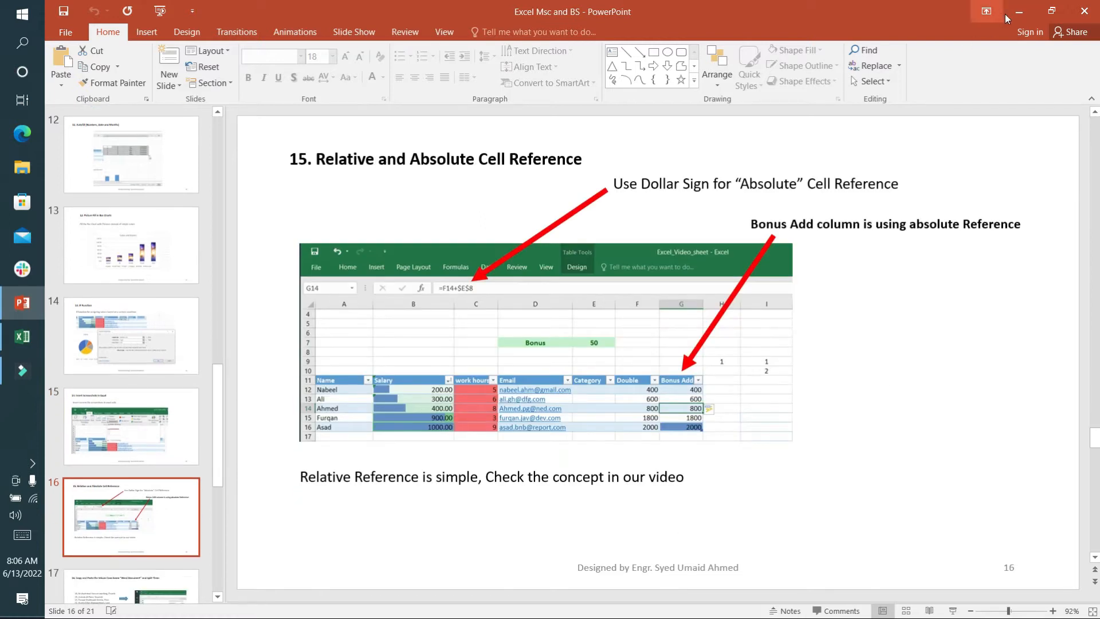
left_click(22, 337)
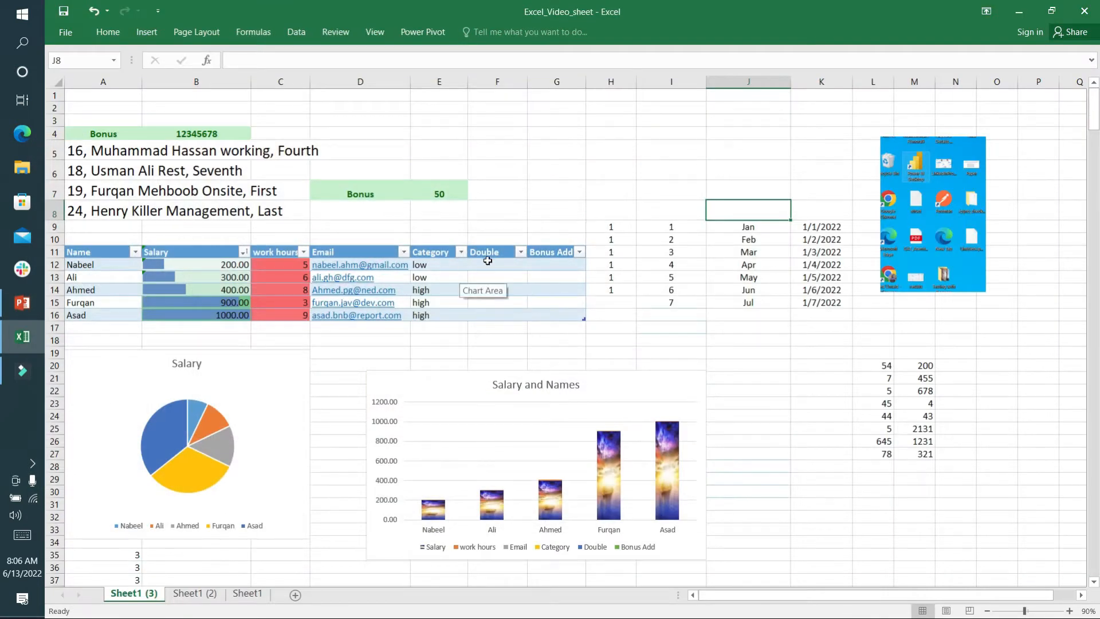
Step: Enter =B12*2 in the first Double cell so the column auto-fills doubled salaries
left_click(497, 265)
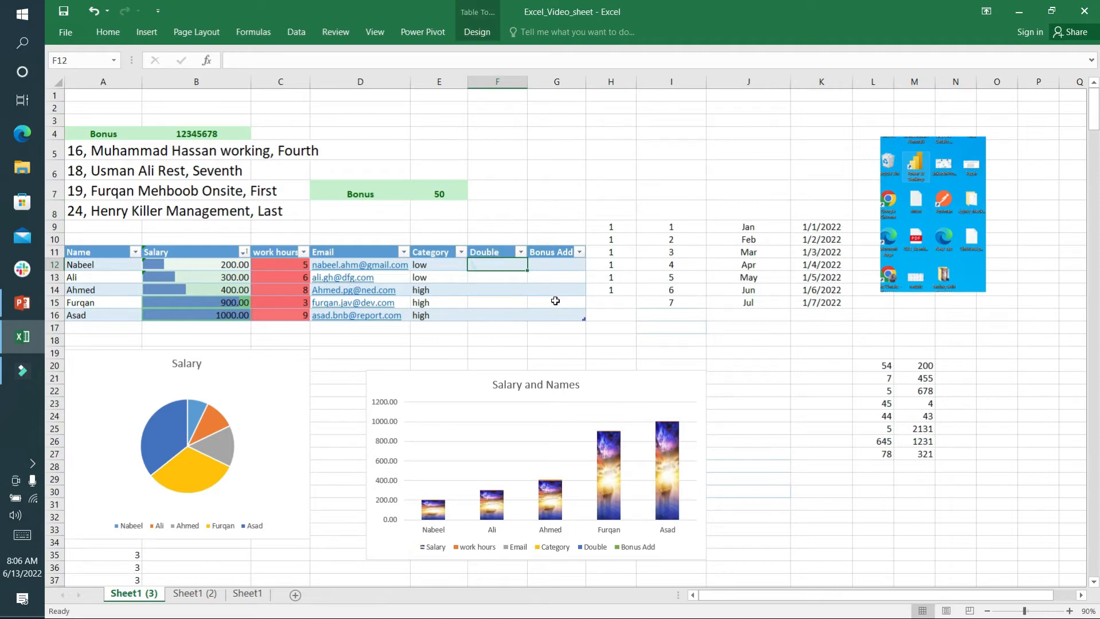
left_click(196, 265)
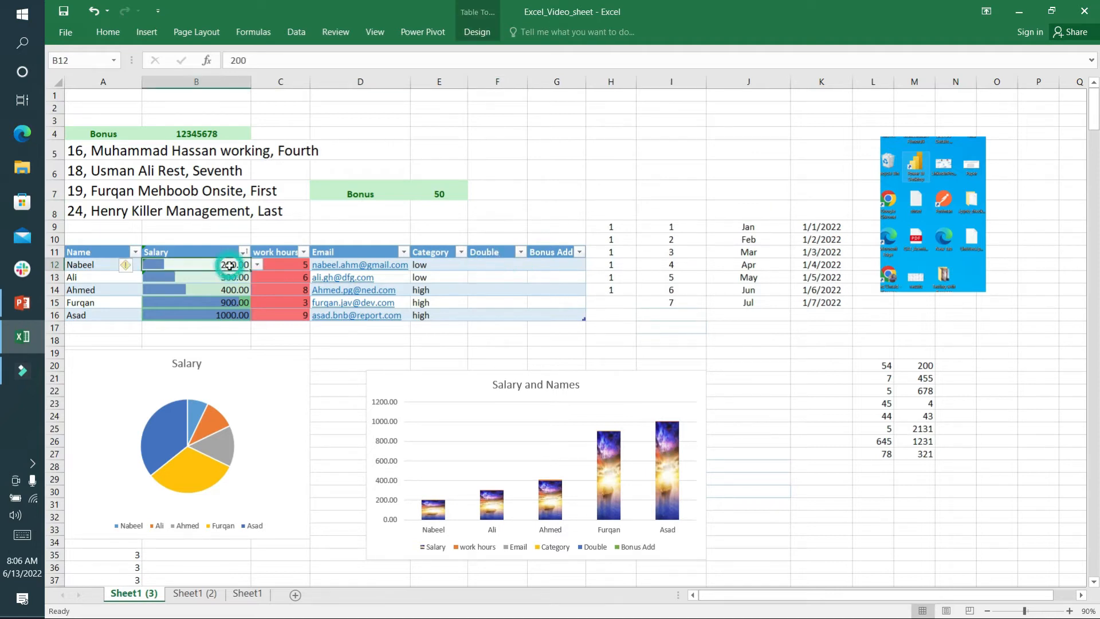
left_click(497, 264)
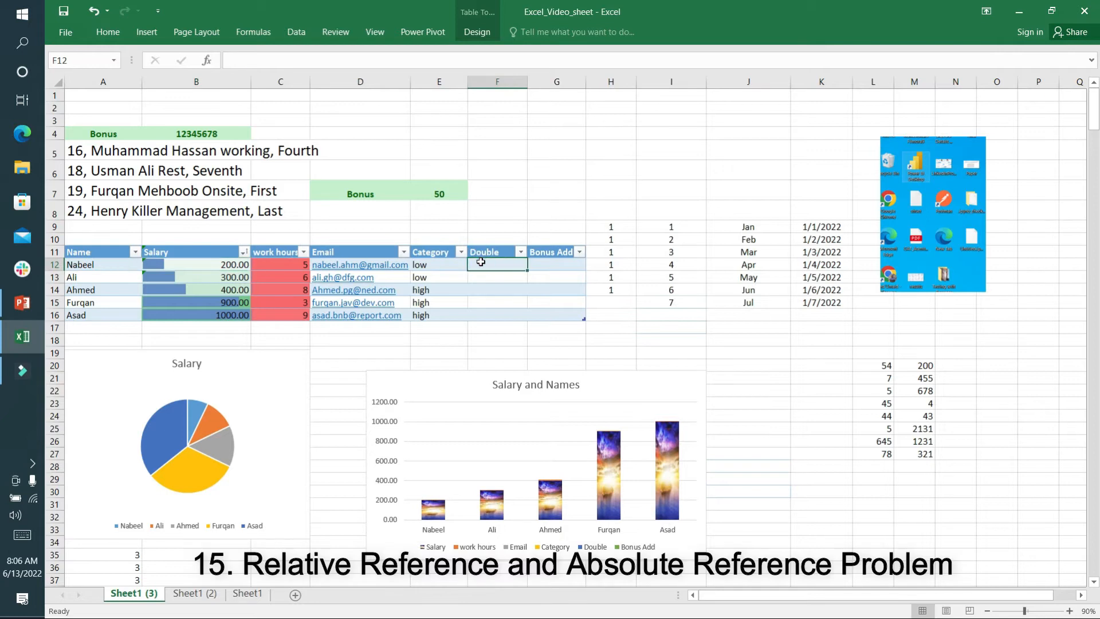
type("=B")
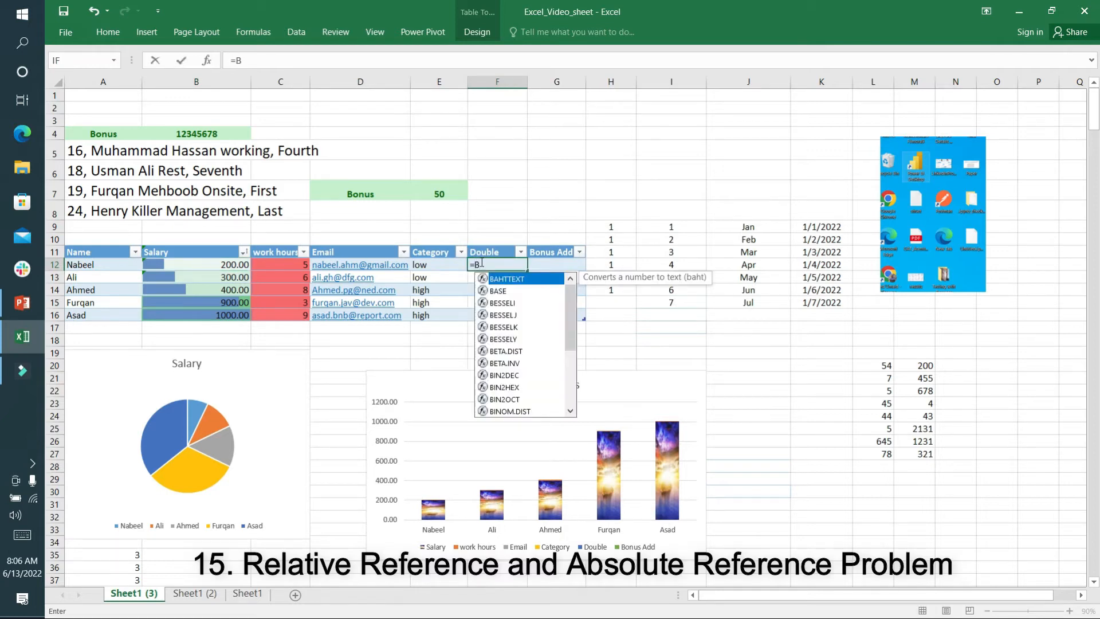
type("12*")
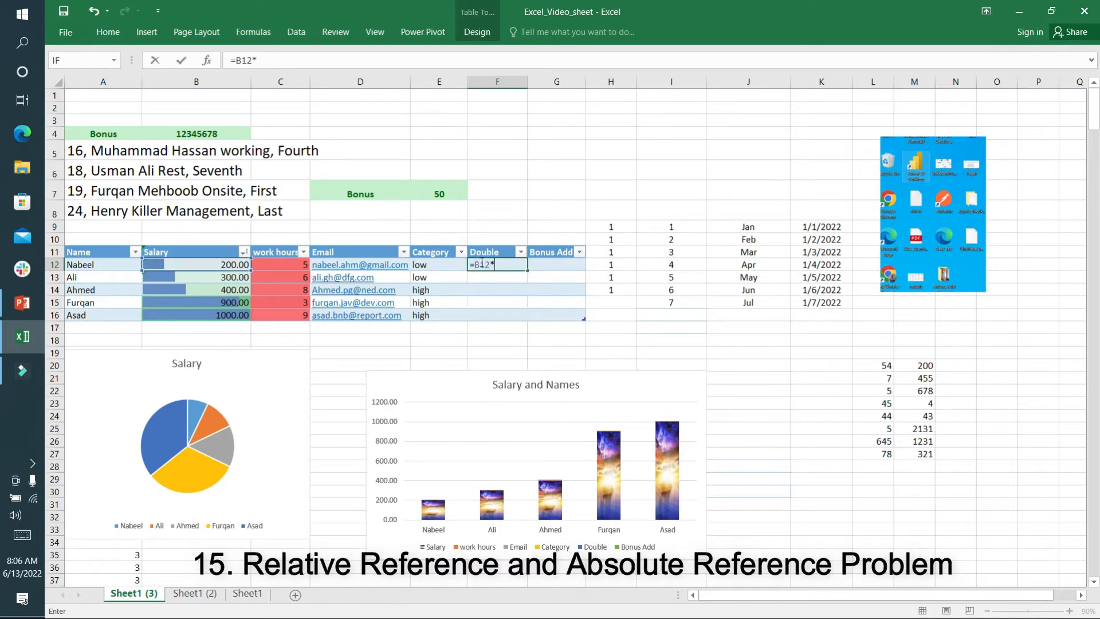
key("Return")
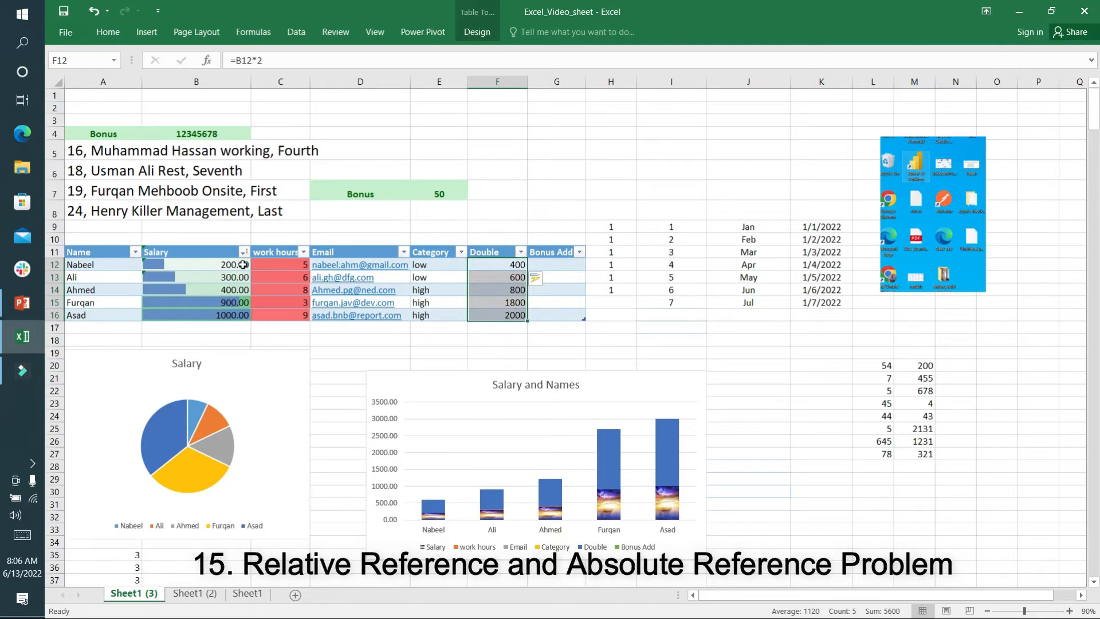
left_click(556, 265)
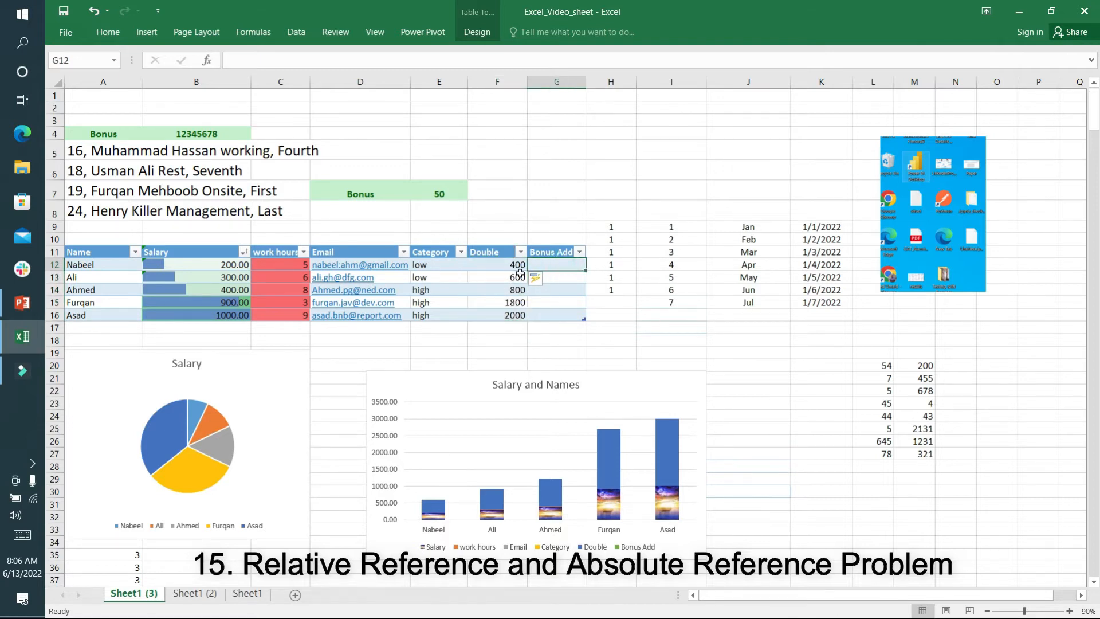
mouse_move(624, 296)
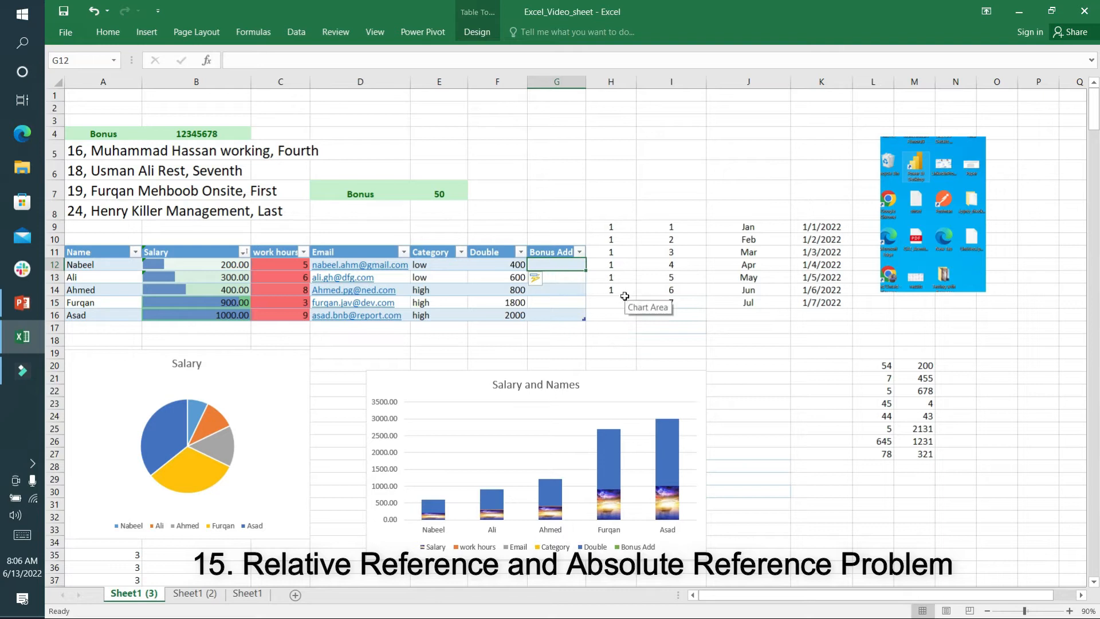
Step: Enter =F12+E7 in the first Bonus Add cell, then undo the autofill
left_click(496, 264)
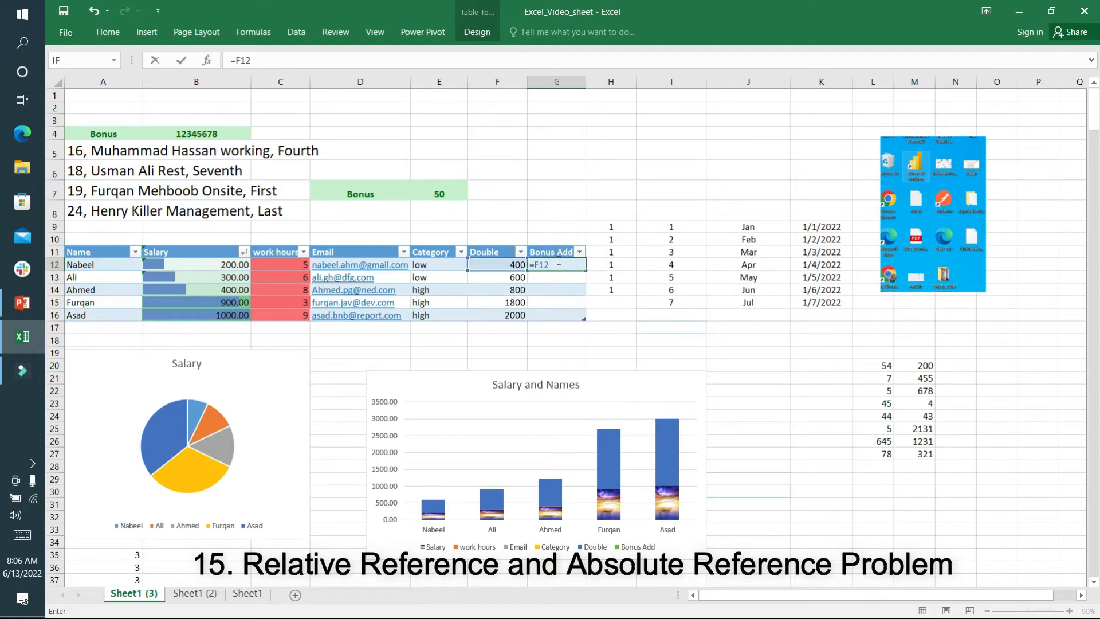
type("+")
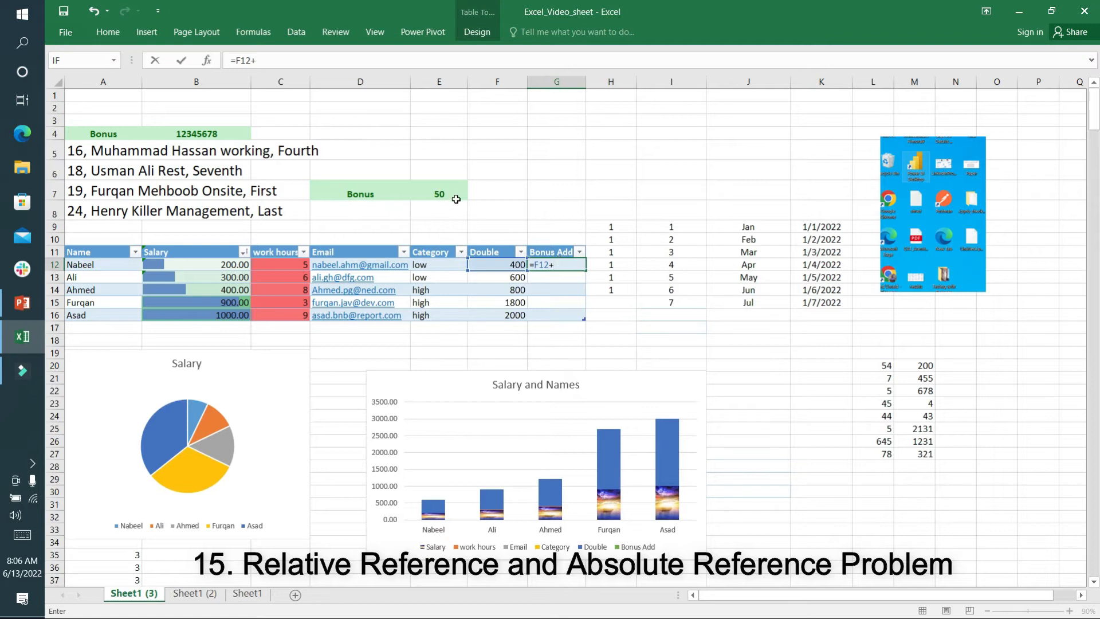
type("E7")
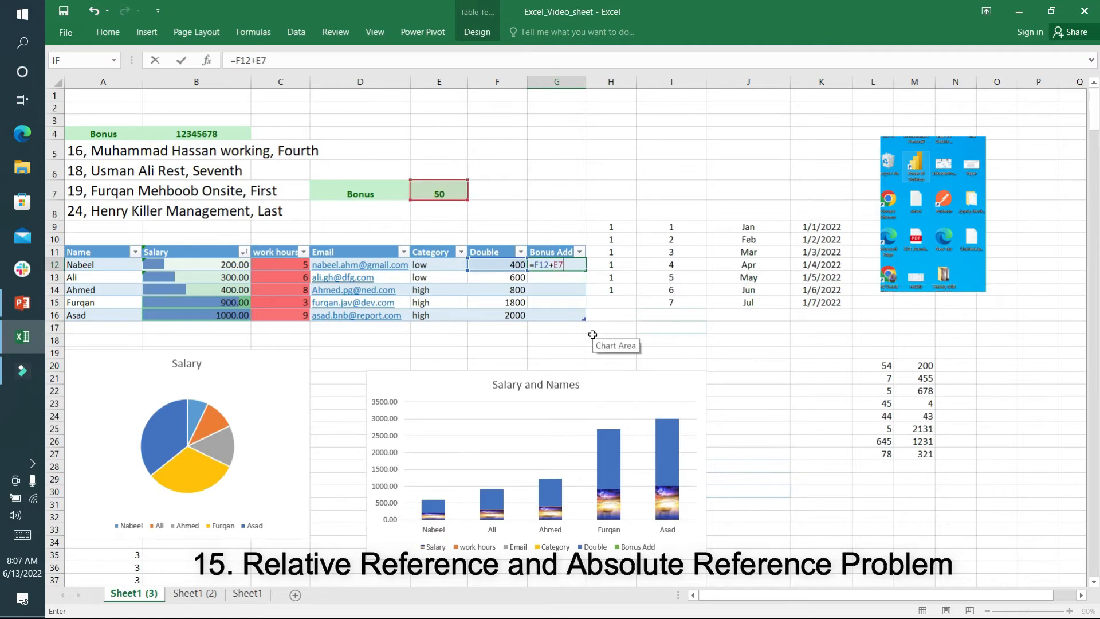
key("Return")
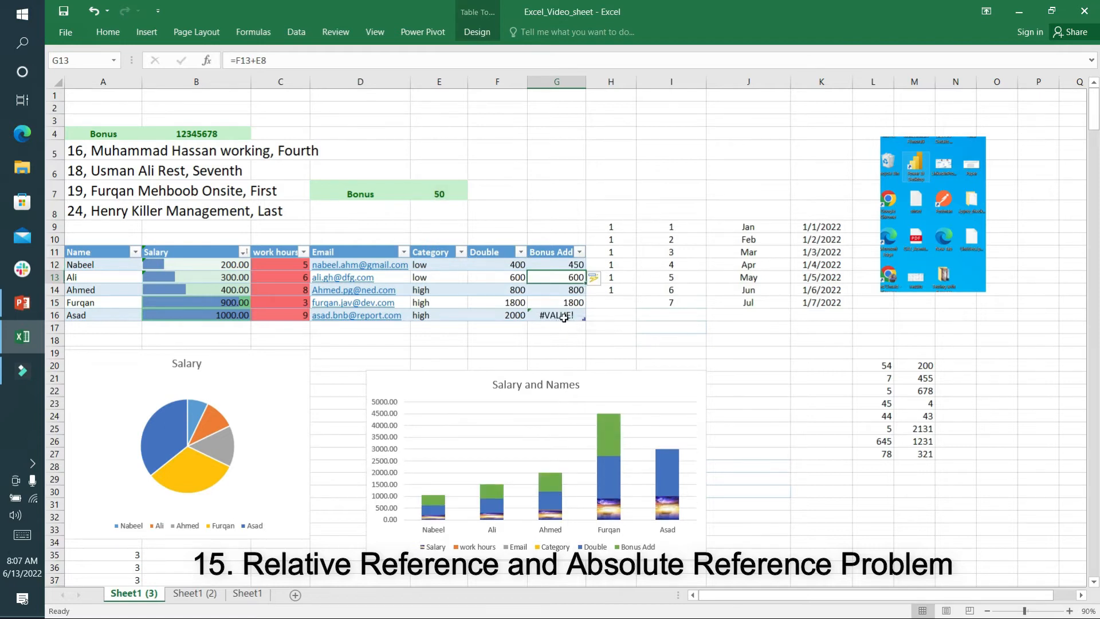
left_click(557, 315)
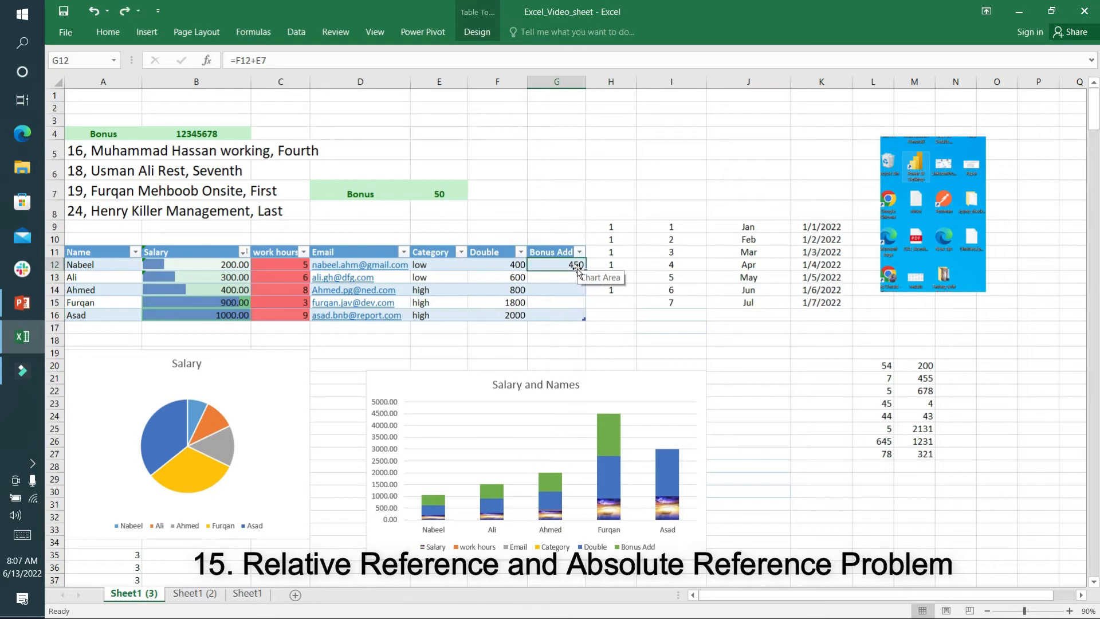
Step: Change the formula to =F12+$E$7 and fill it down the column
double_click(557, 264)
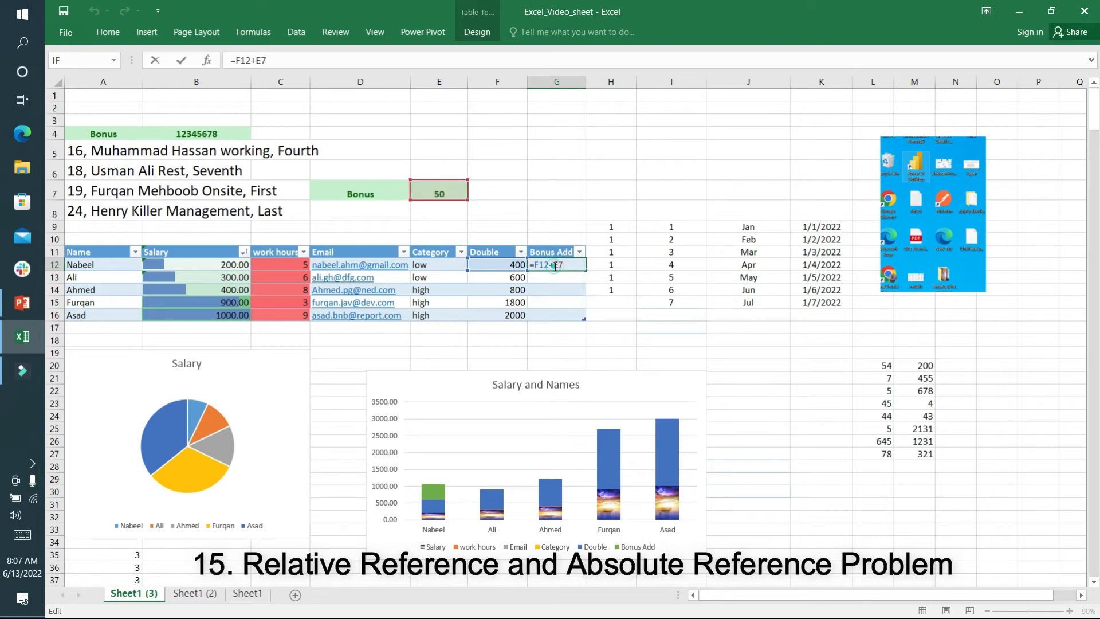
mouse_move(625, 309)
type("$")
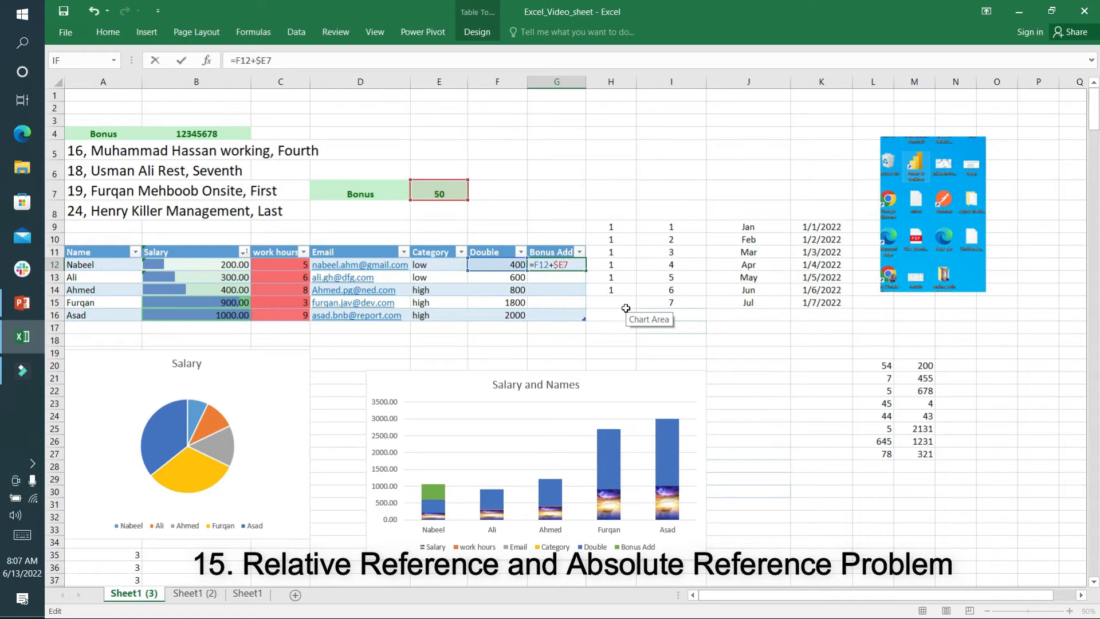
key("f4")
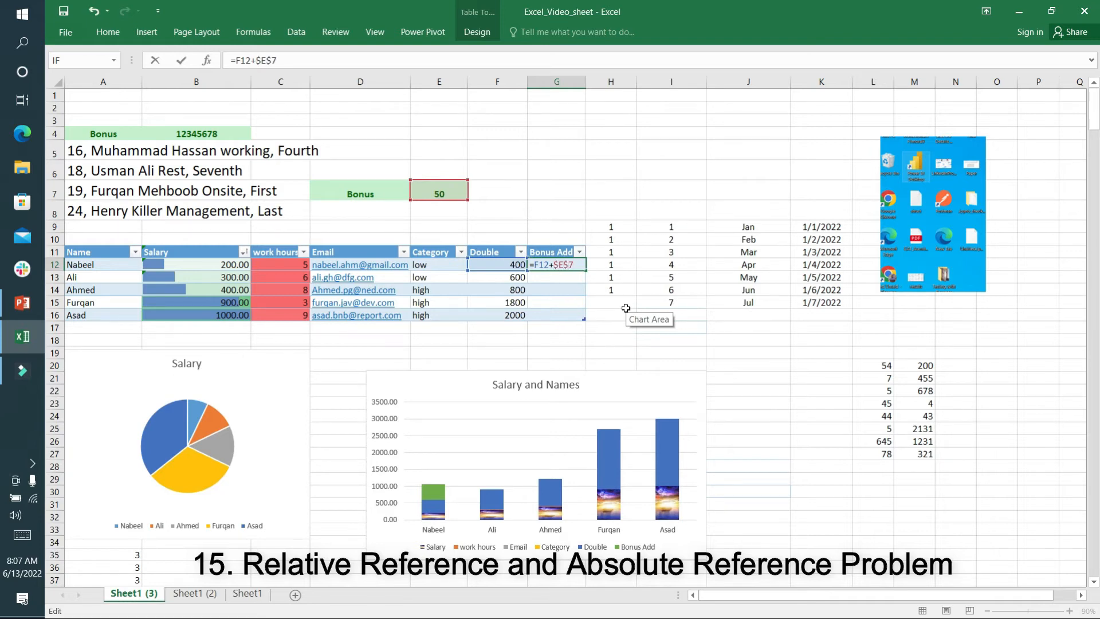
key("Return")
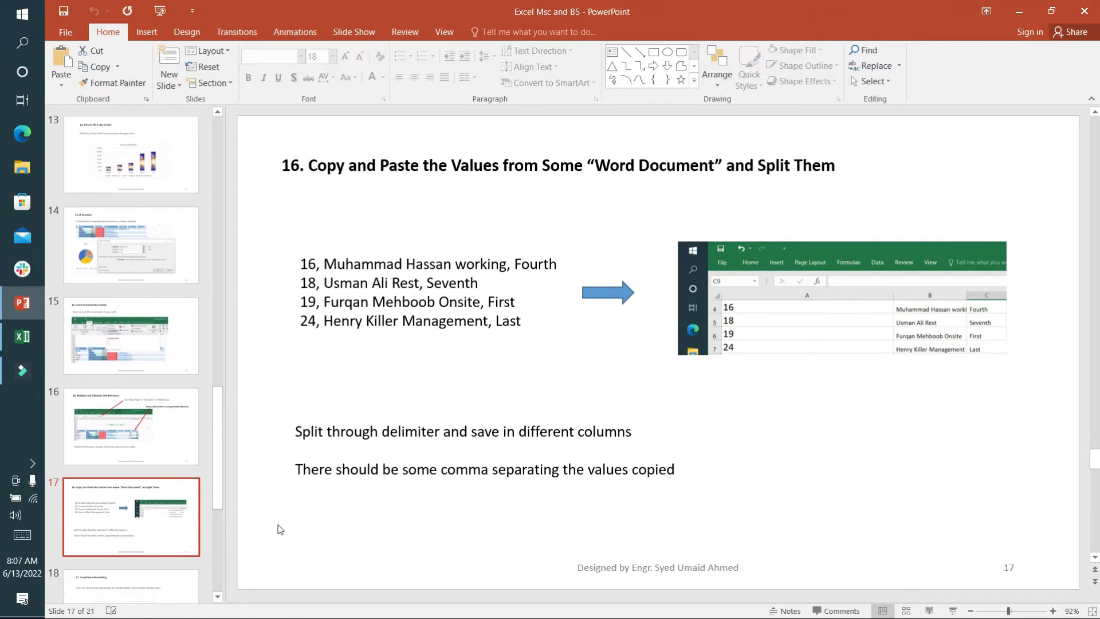
mouse_move(306, 270)
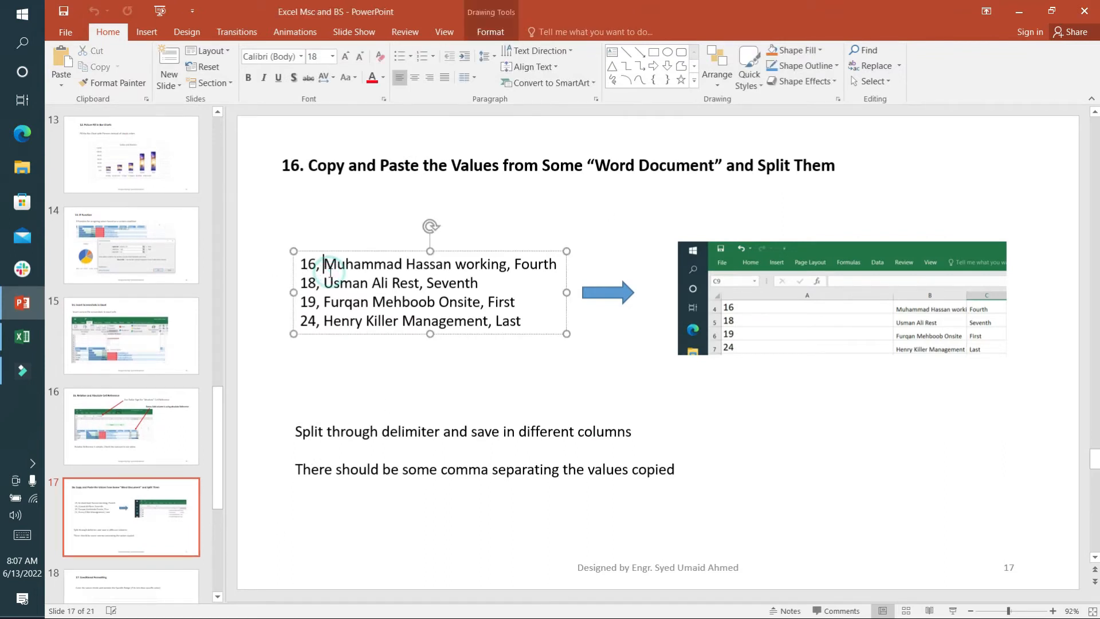
left_click(22, 337)
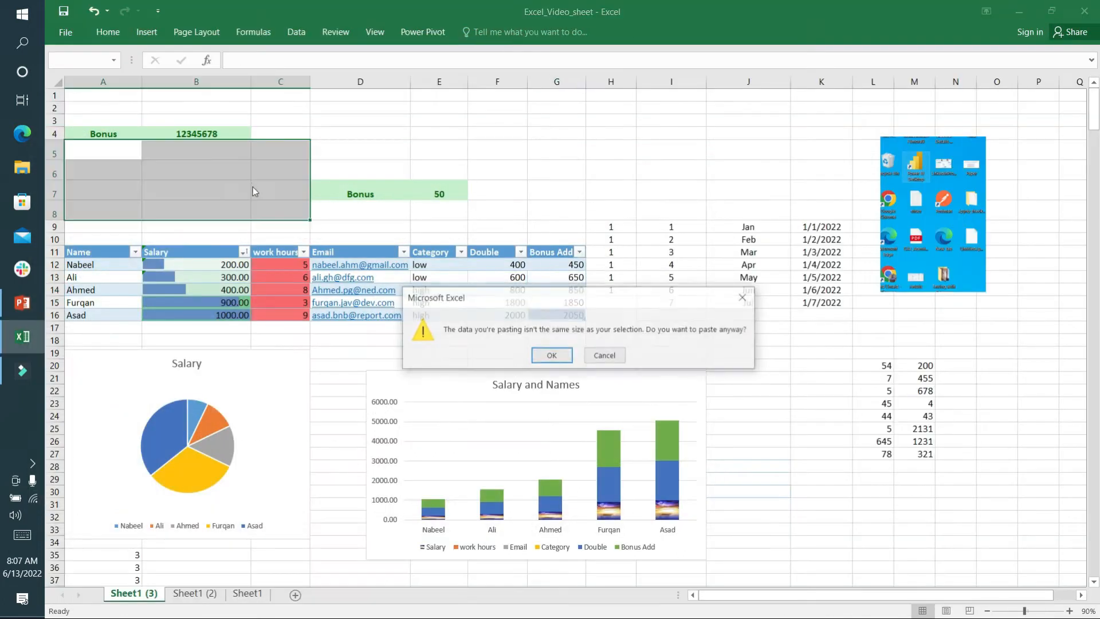
Step: Accept the paste size warning so the four employee lines fill A5:A8
left_click(552, 354)
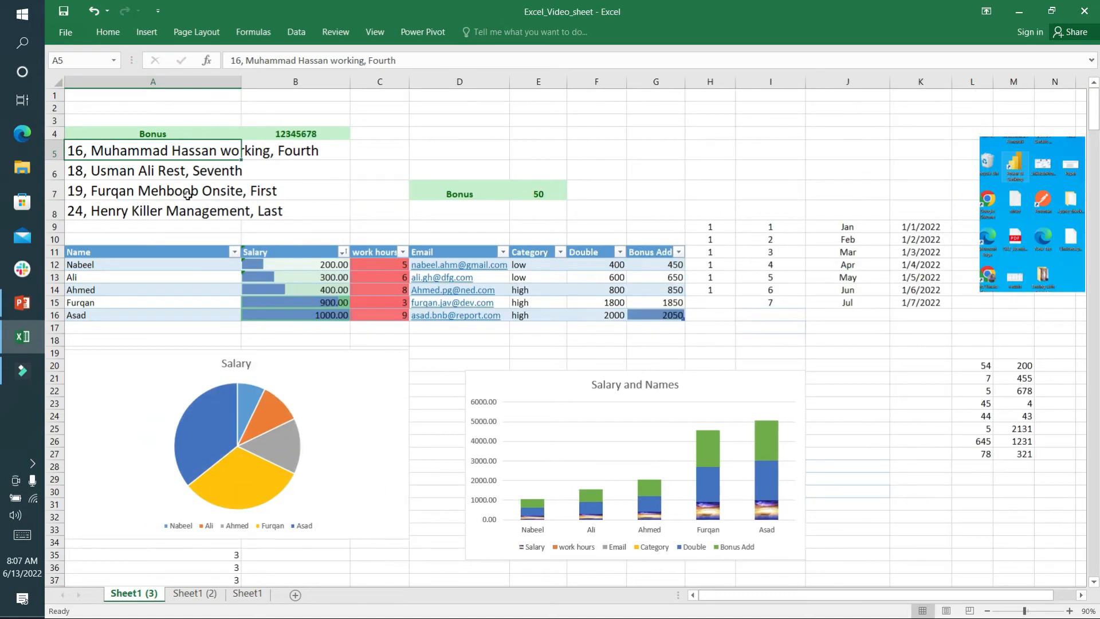
mouse_move(125, 145)
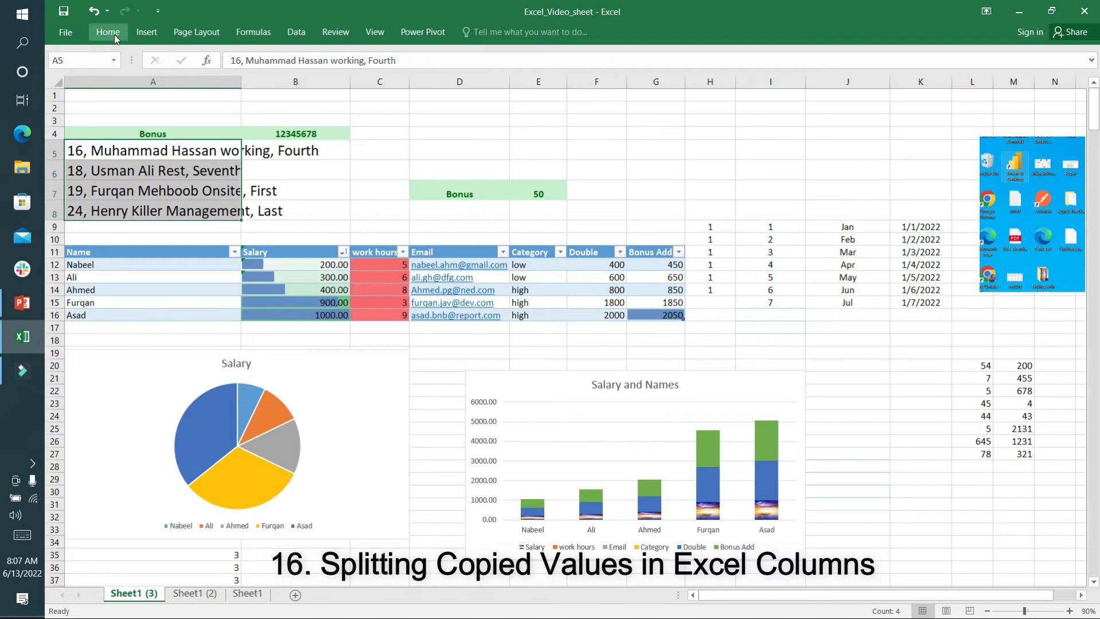
left_click(296, 32)
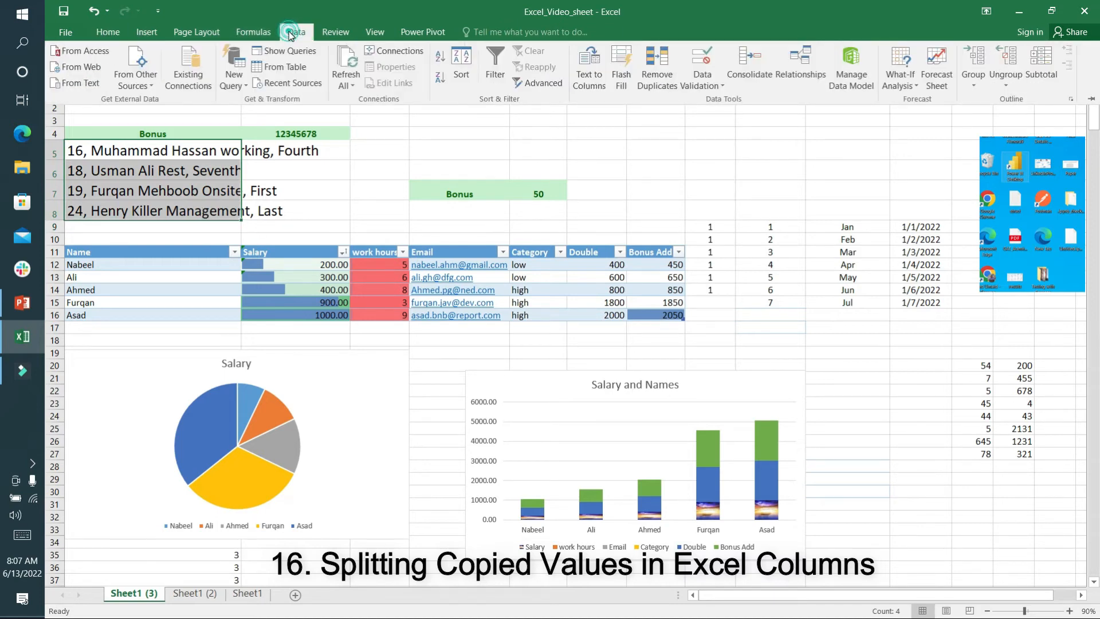
Step: Run Text to Columns on A5:A8, delimited by commas only
left_click(589, 66)
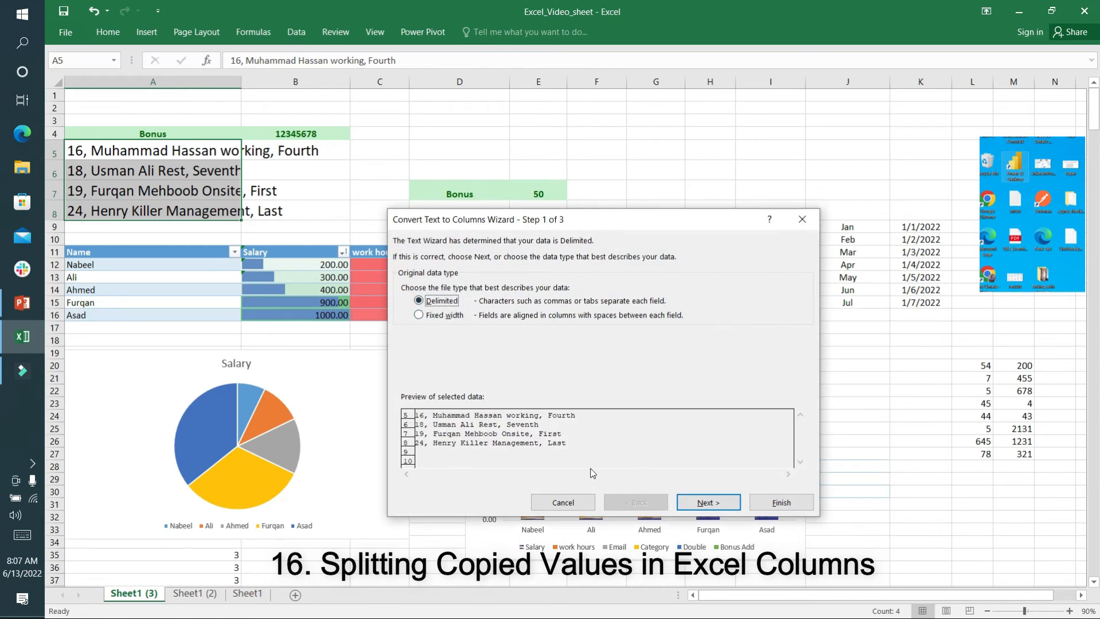
left_click(707, 503)
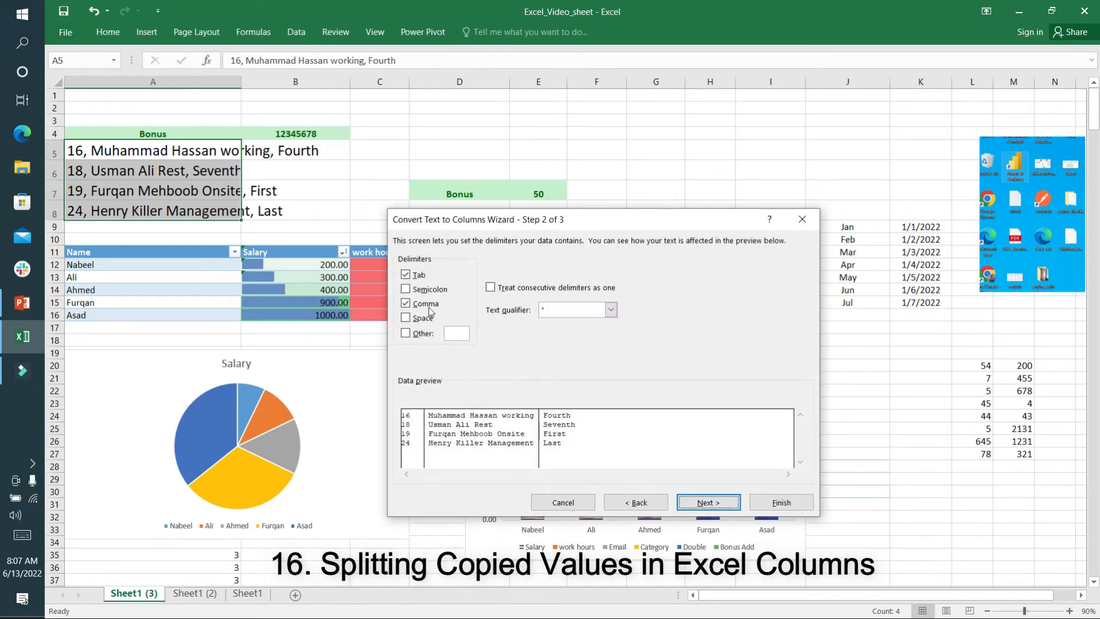
left_click(406, 275)
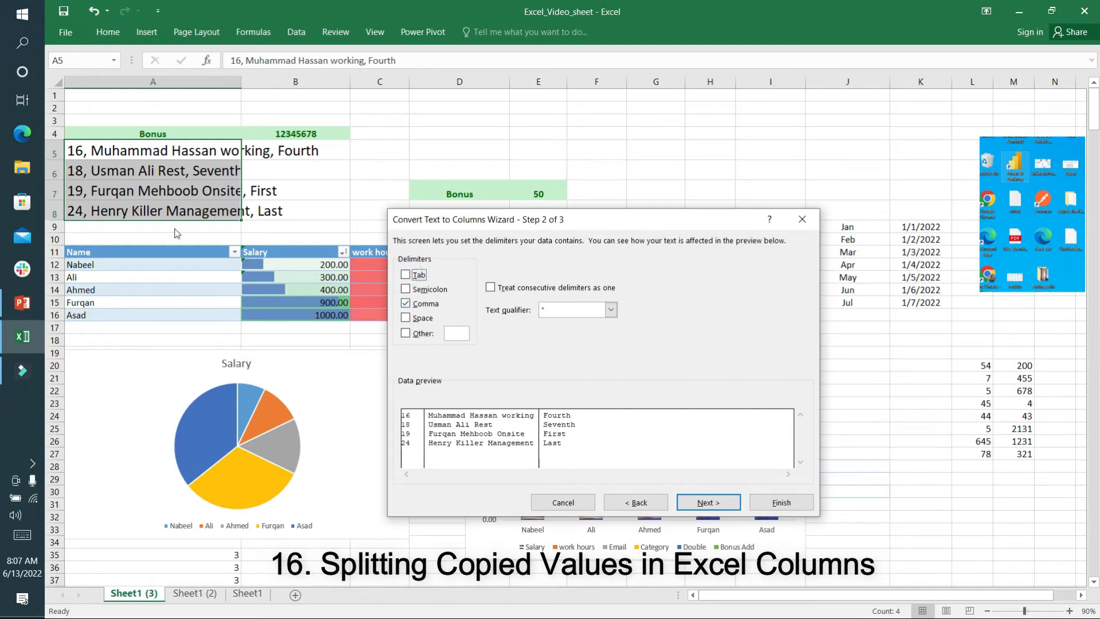
left_click(708, 502)
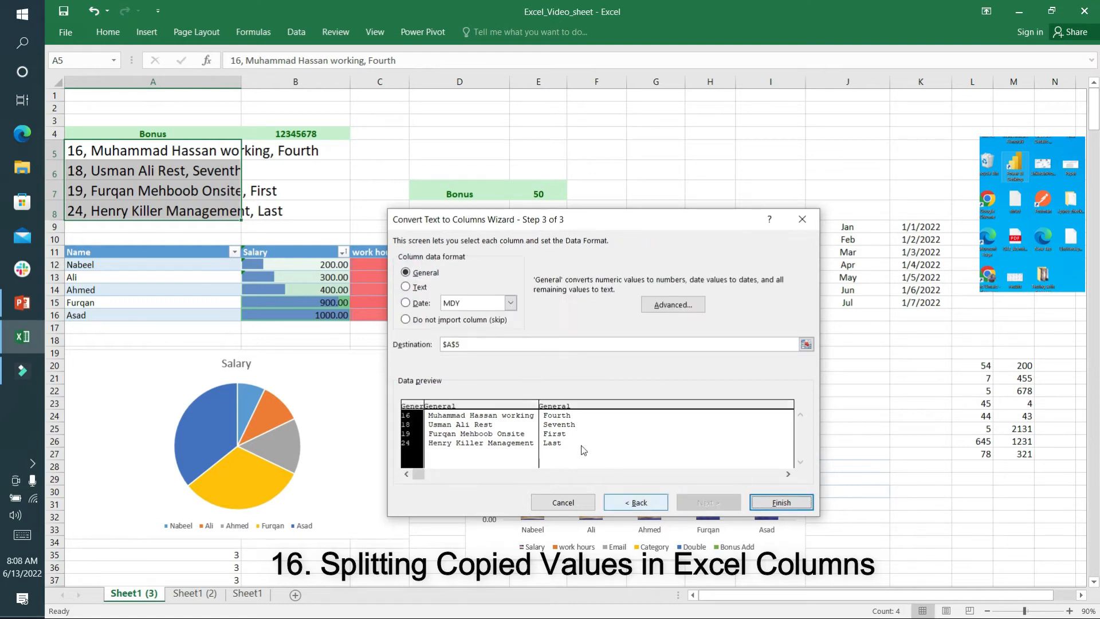
left_click(781, 502)
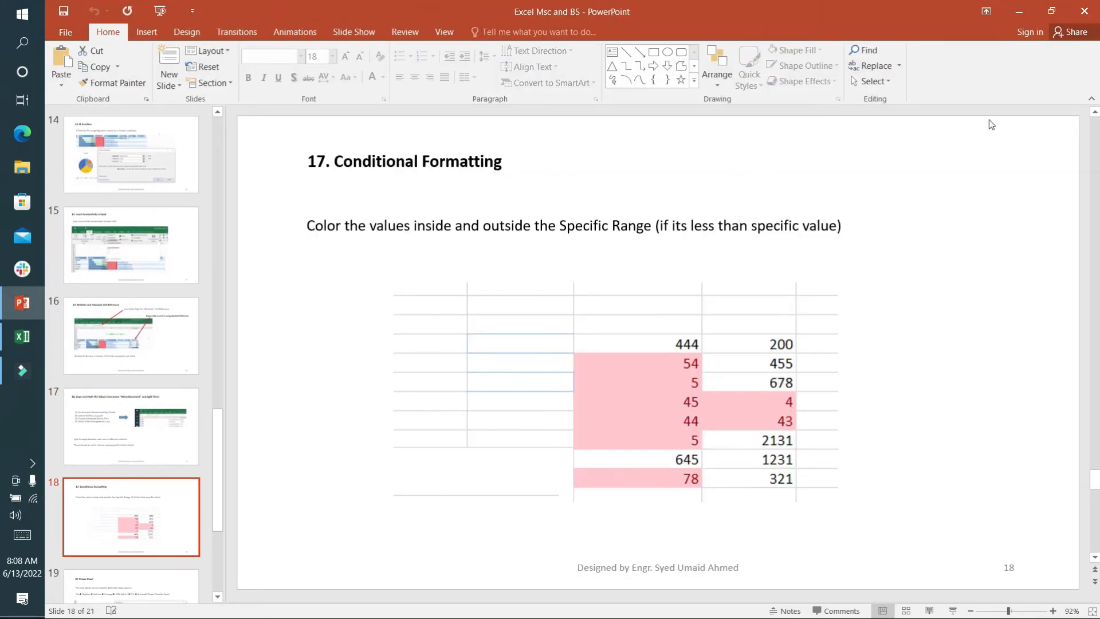
left_click(22, 336)
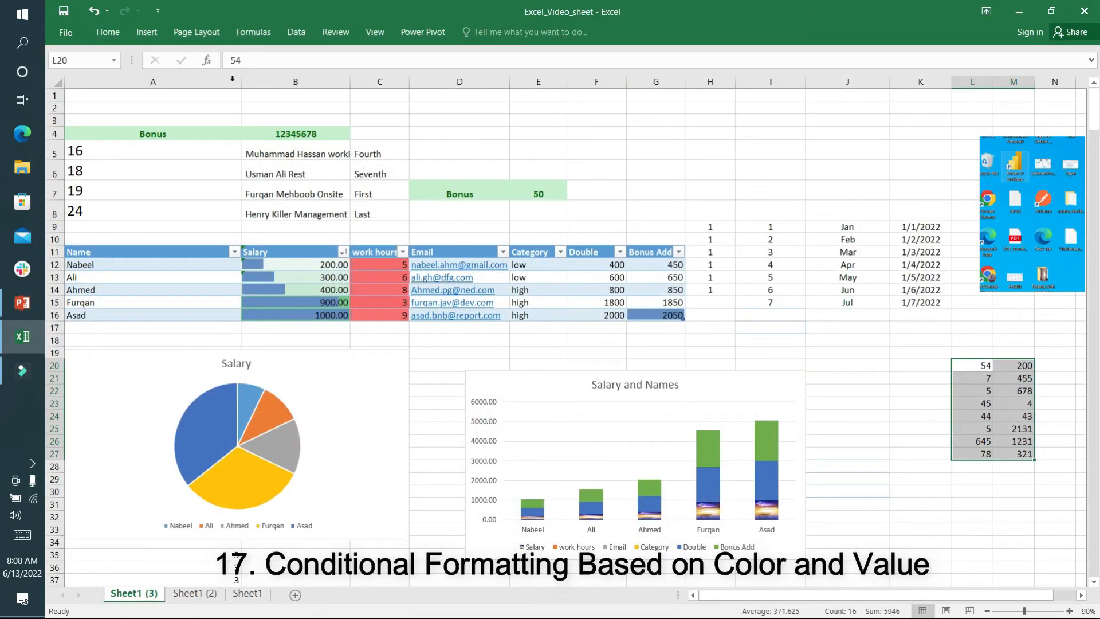
Step: Add a Greater Than 100 rule with light red fill and dark red text to L20:M27
left_click(295, 31)
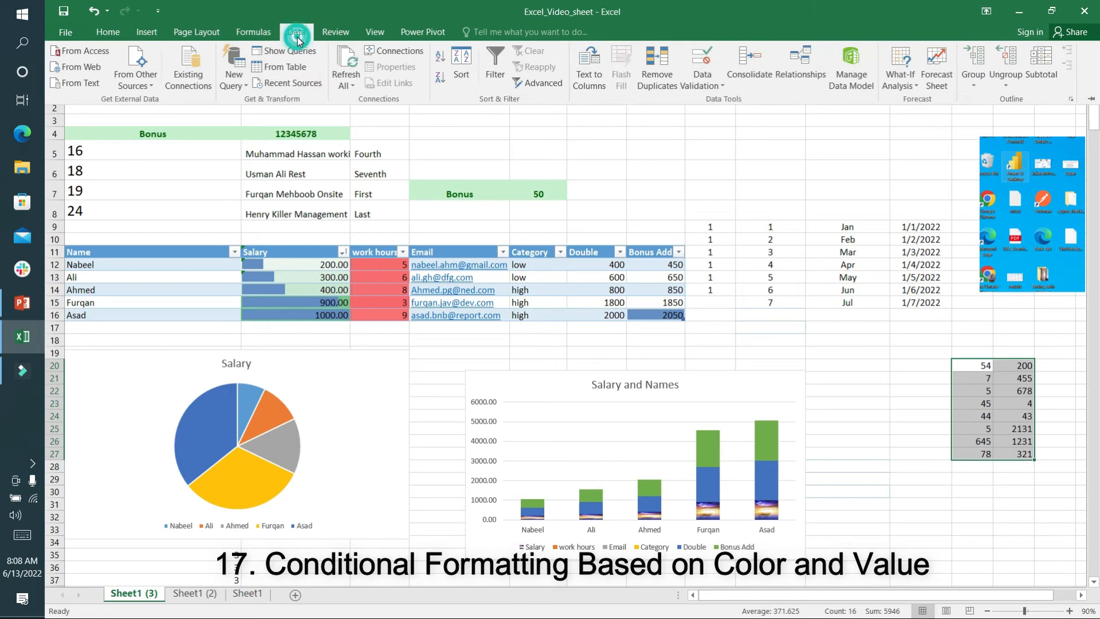
left_click(107, 32)
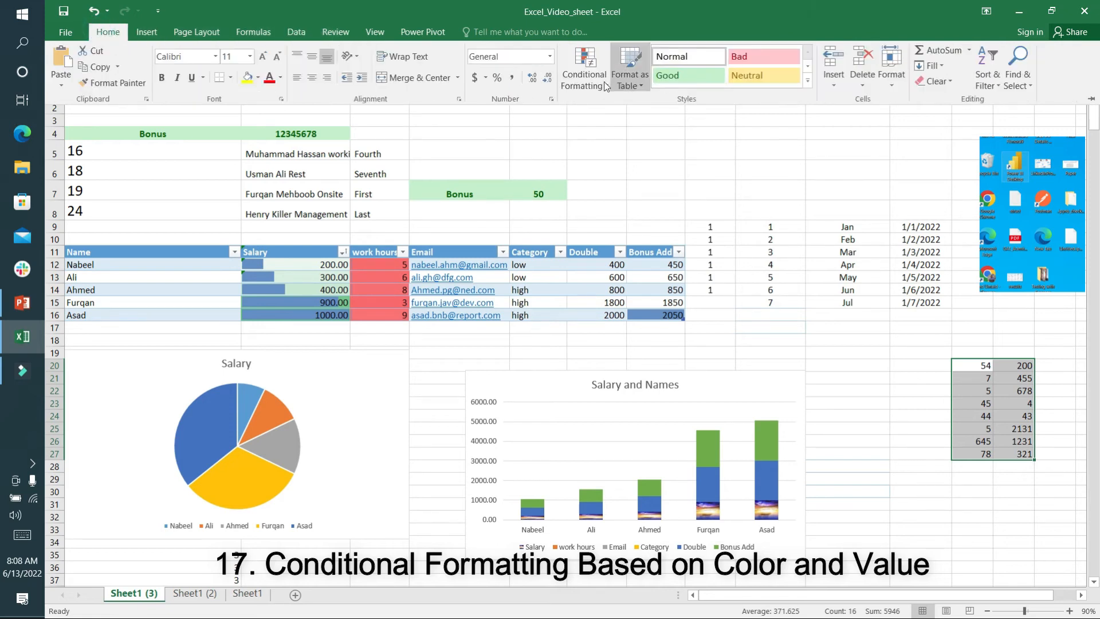
left_click(584, 67)
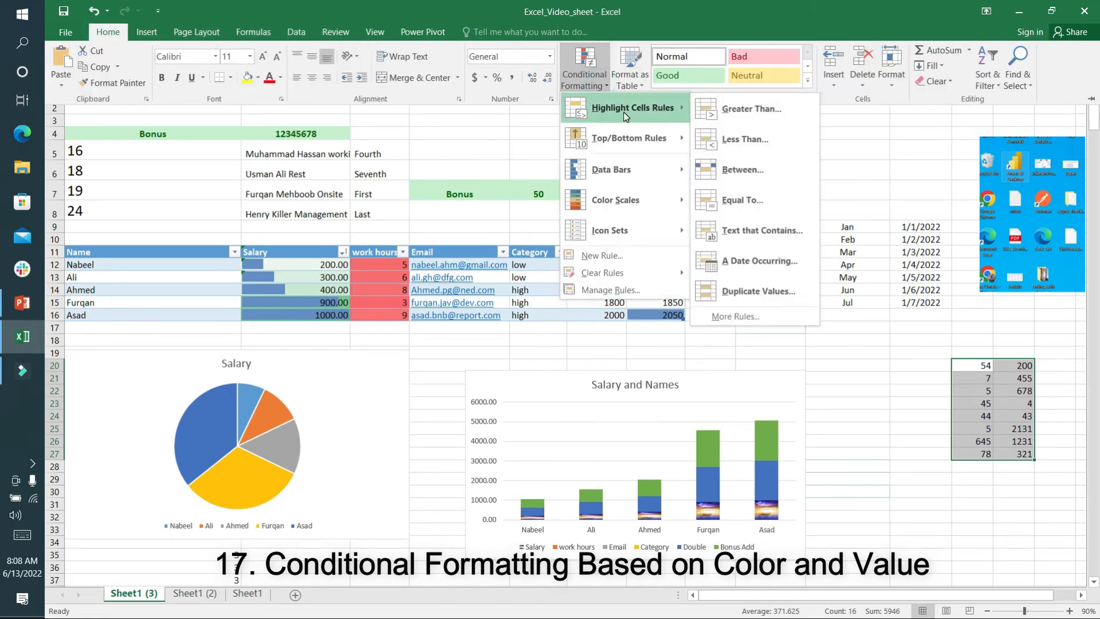
left_click(751, 109)
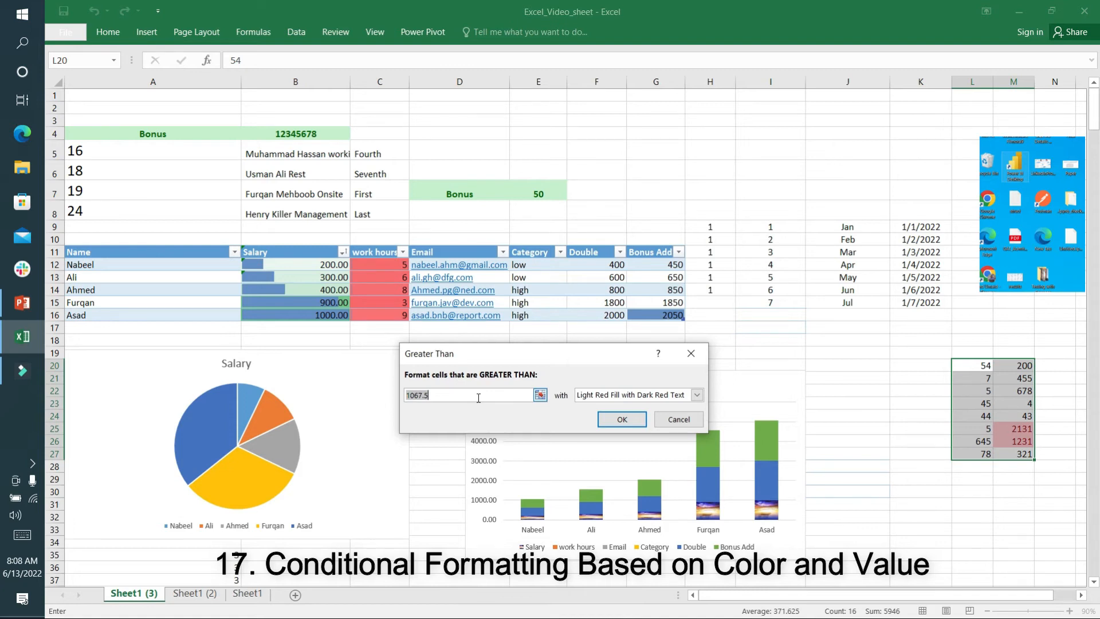
type("100")
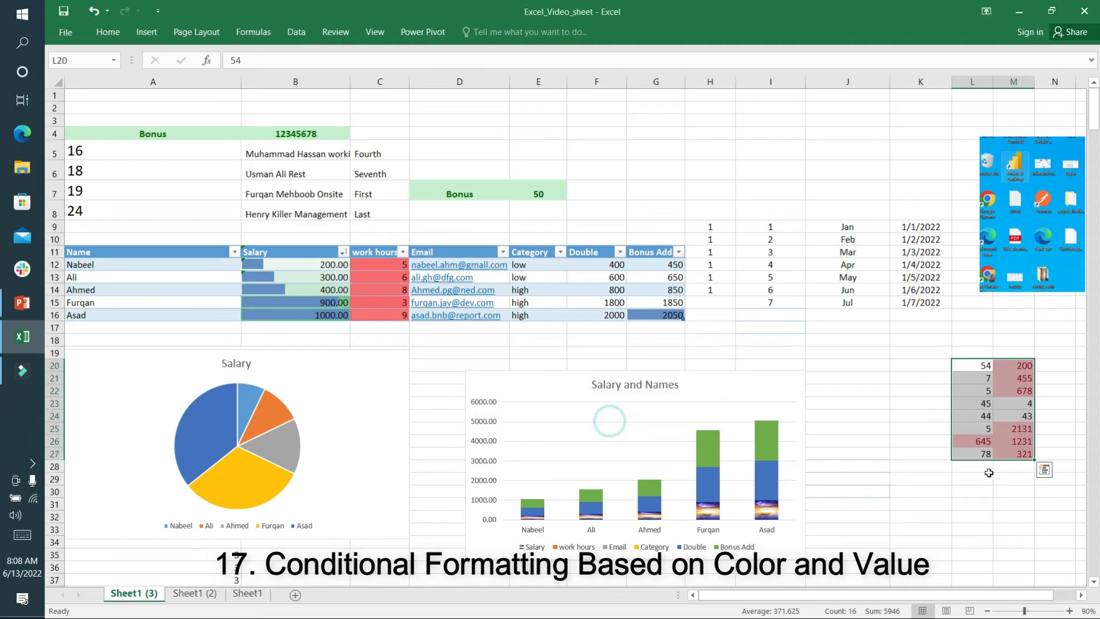
left_click(972, 504)
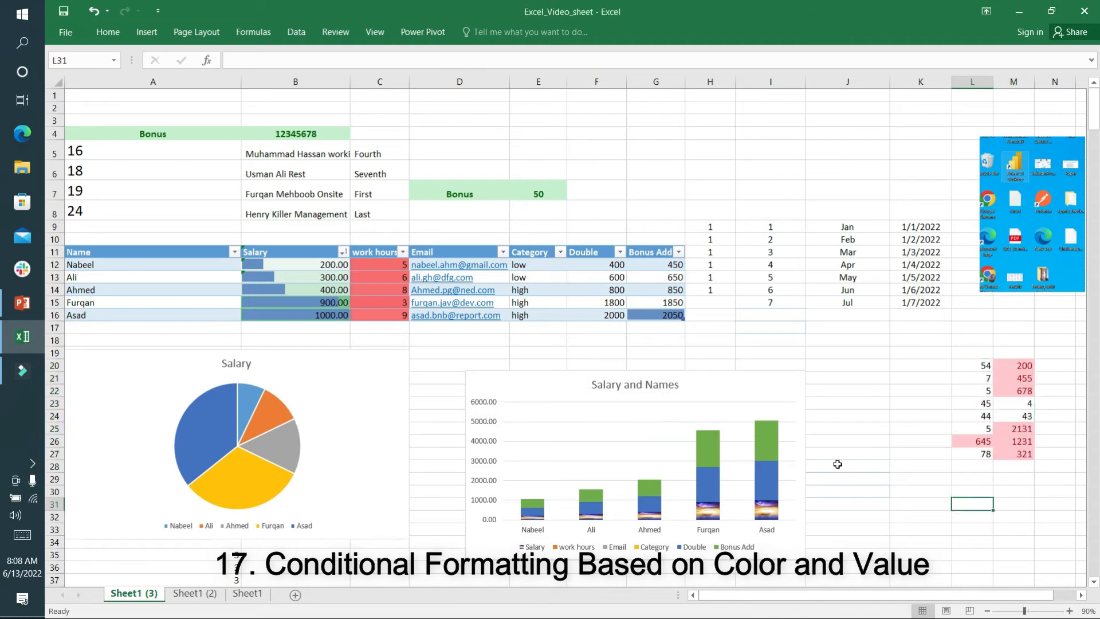
key("alt")
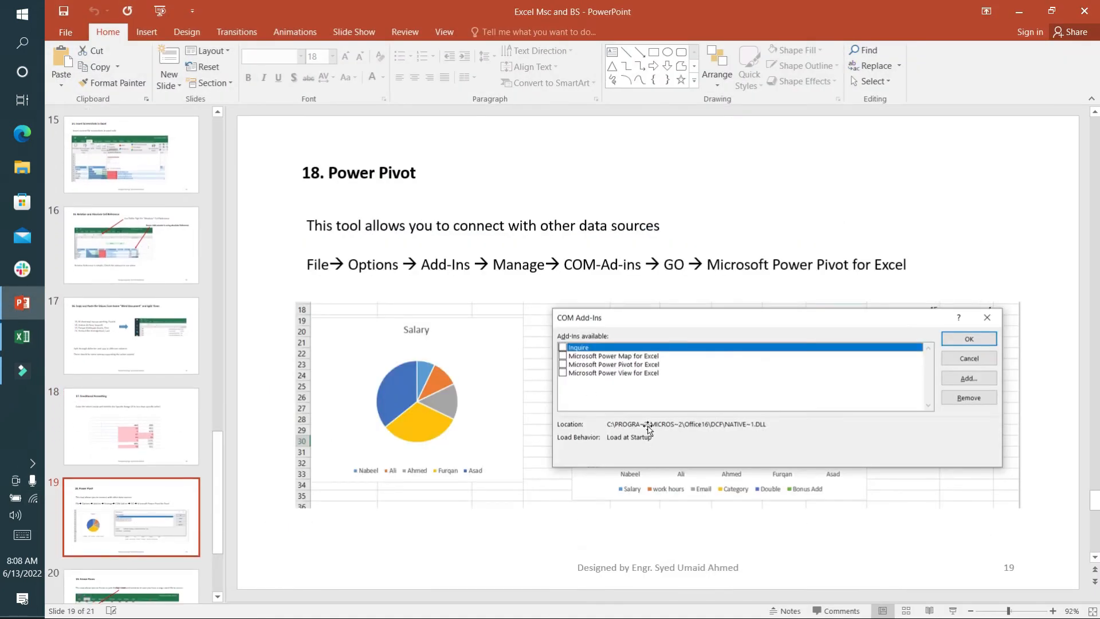
mouse_move(648, 409)
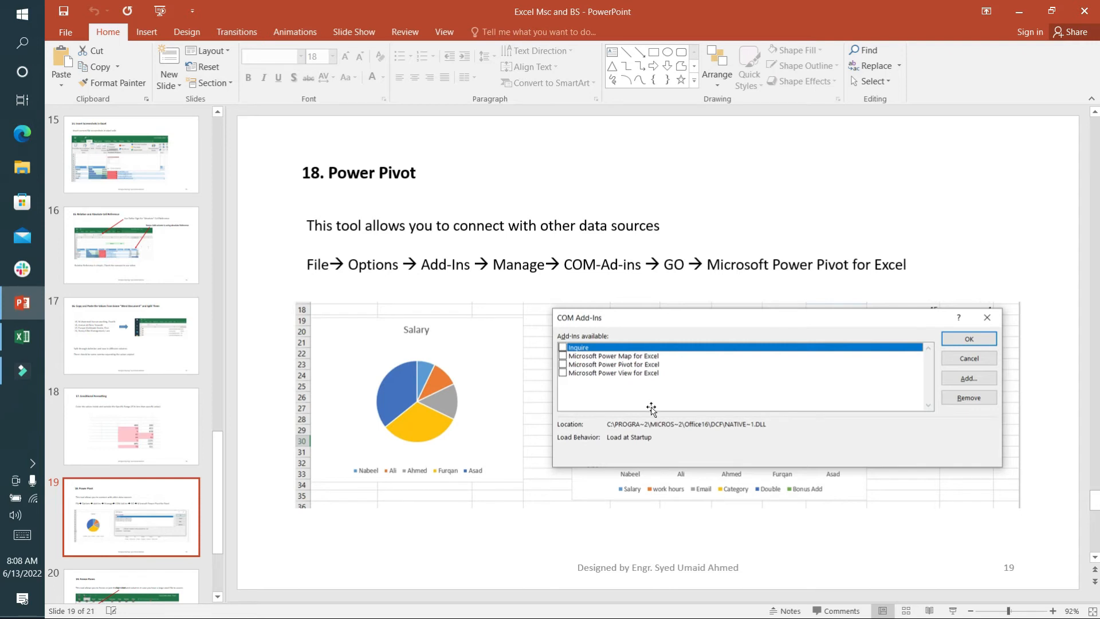
Step: Switch from the Power Pivot slide to Excel's File Info page
key("alt+tab")
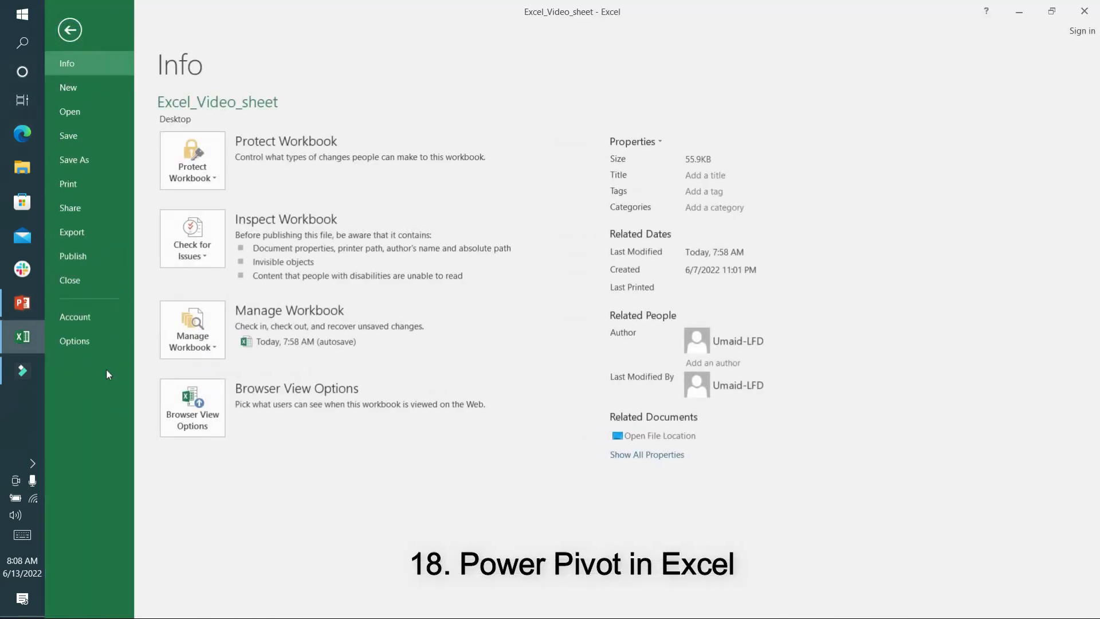
Step: Briefly view the Excel Options dialog, close it, and return to the worksheet
left_click(75, 341)
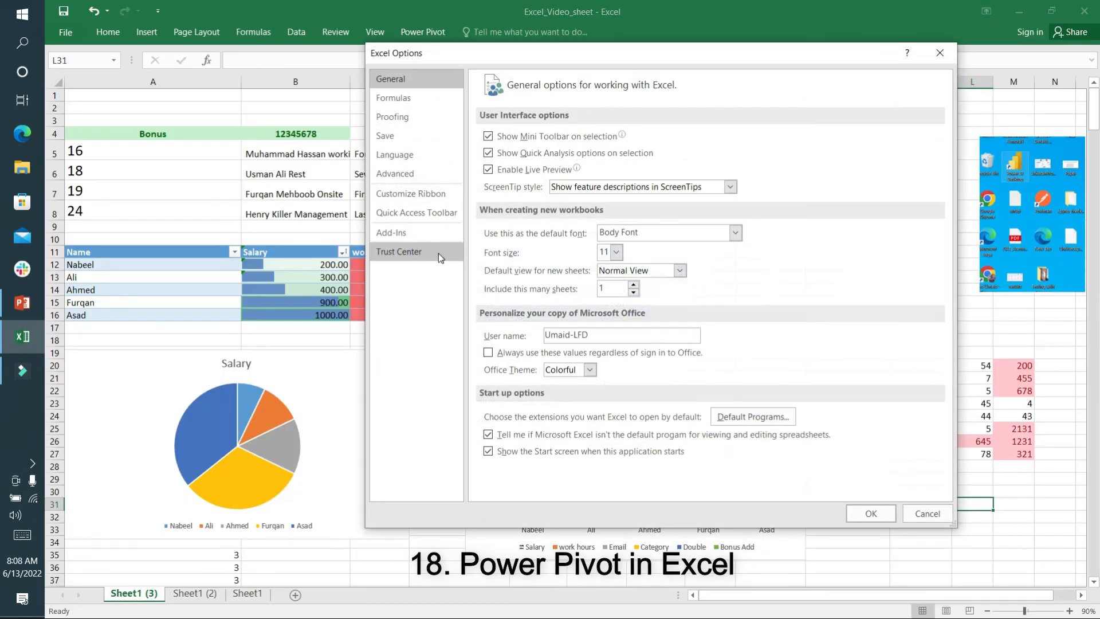
left_click(391, 232)
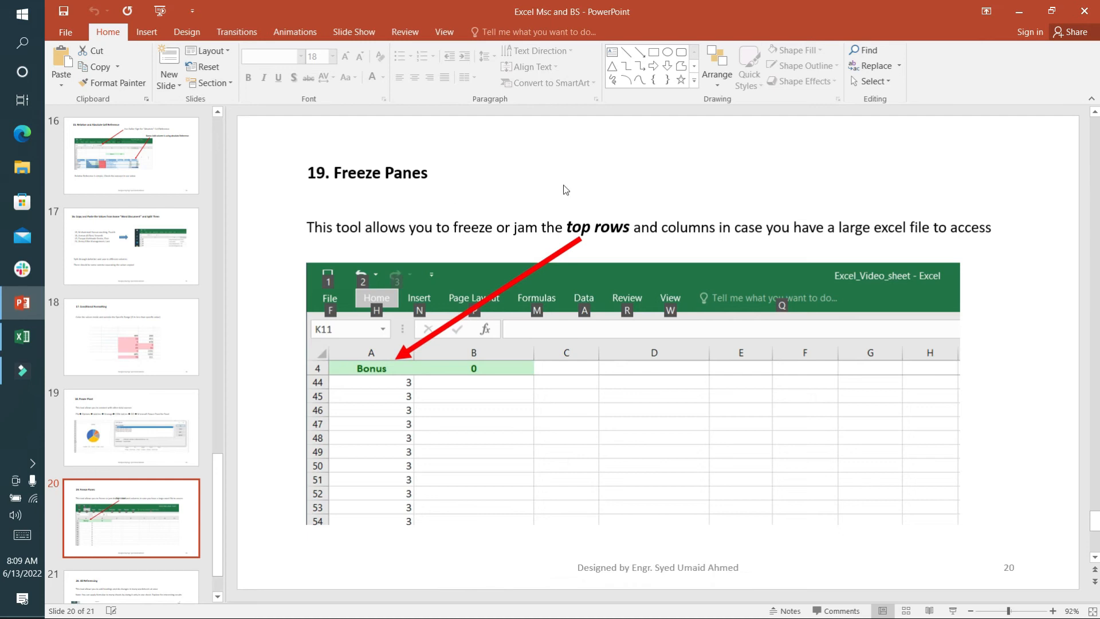
left_click(23, 336)
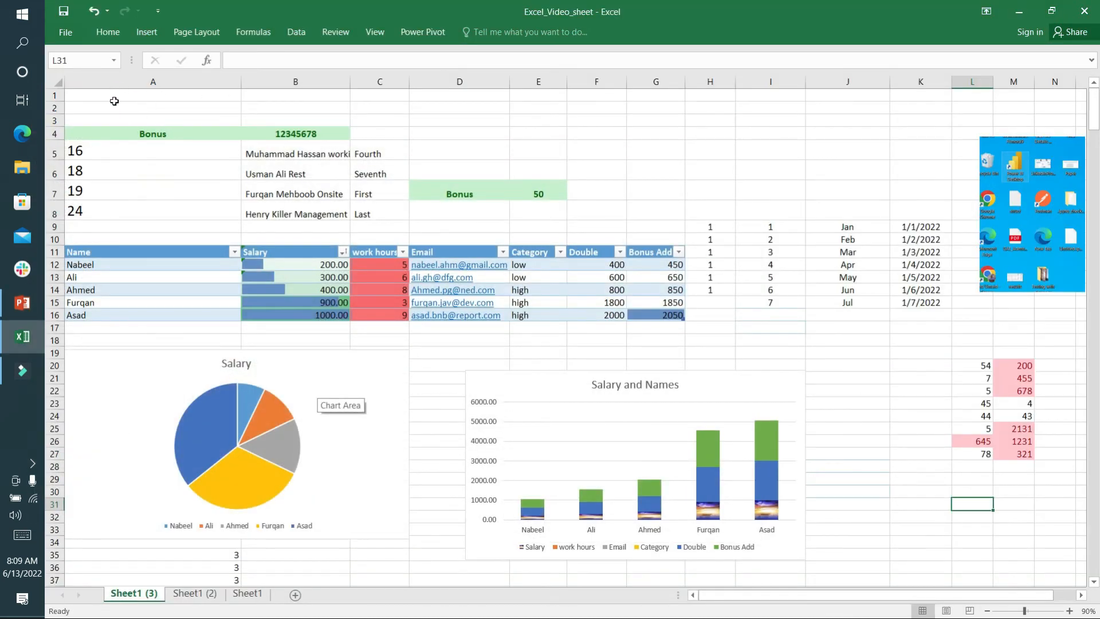
Step: Freeze the top row containing the ABC heading in A1
left_click(153, 95)
type("ABC")
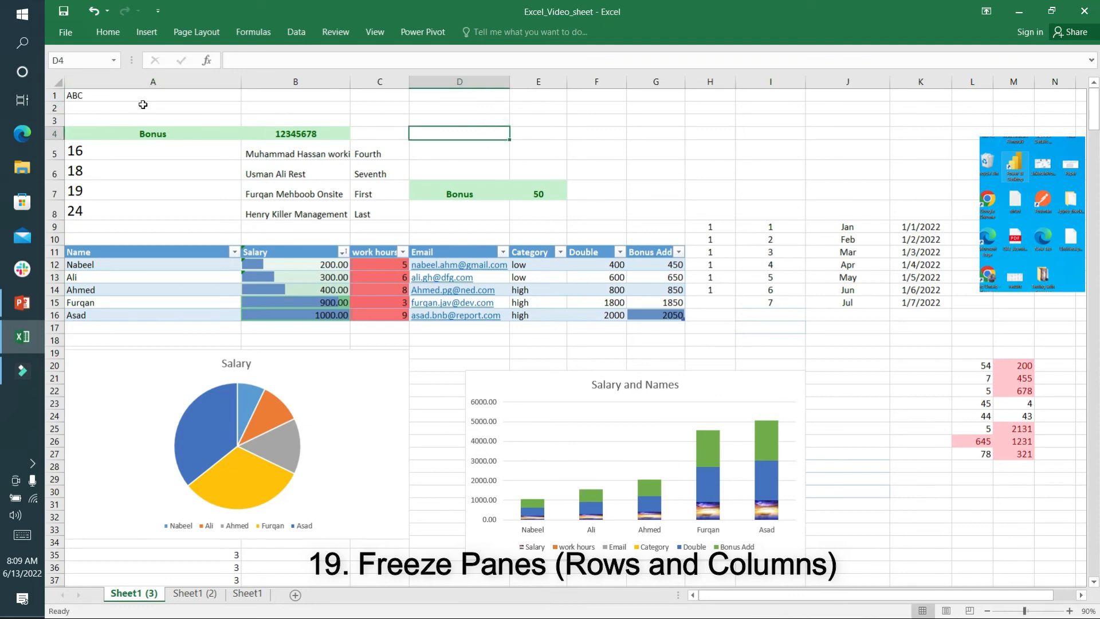
left_click(128, 96)
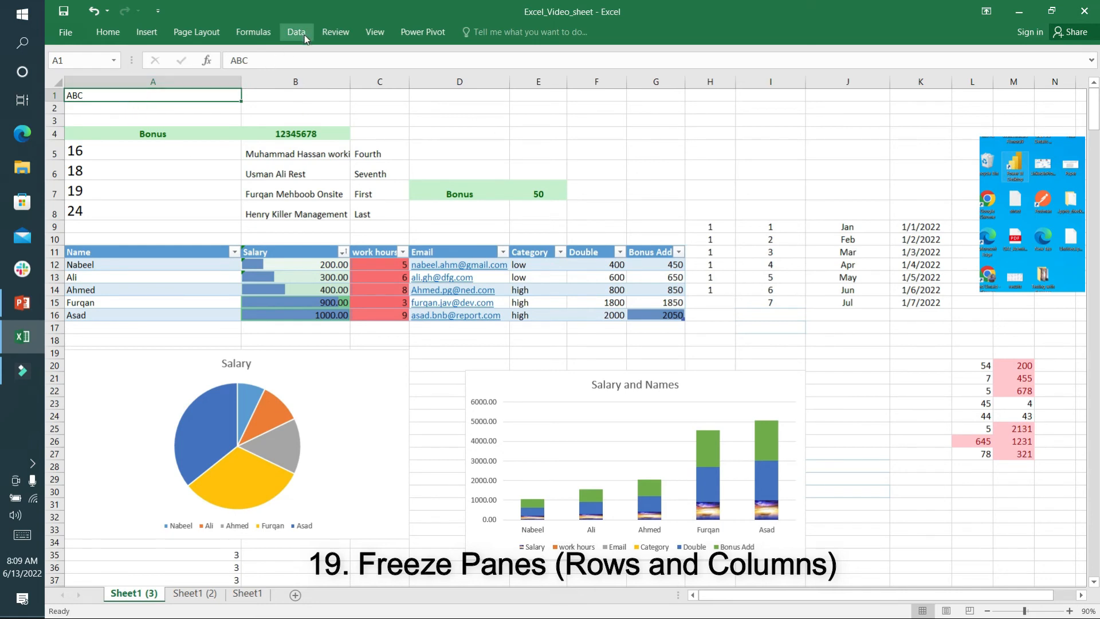
left_click(375, 32)
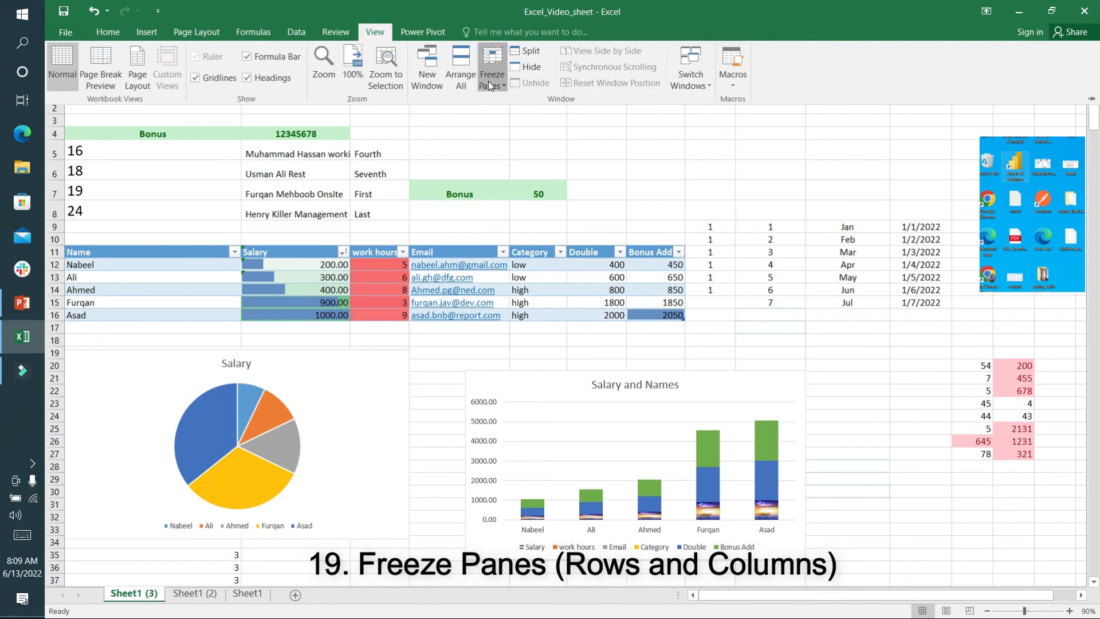
mouse_move(418, 160)
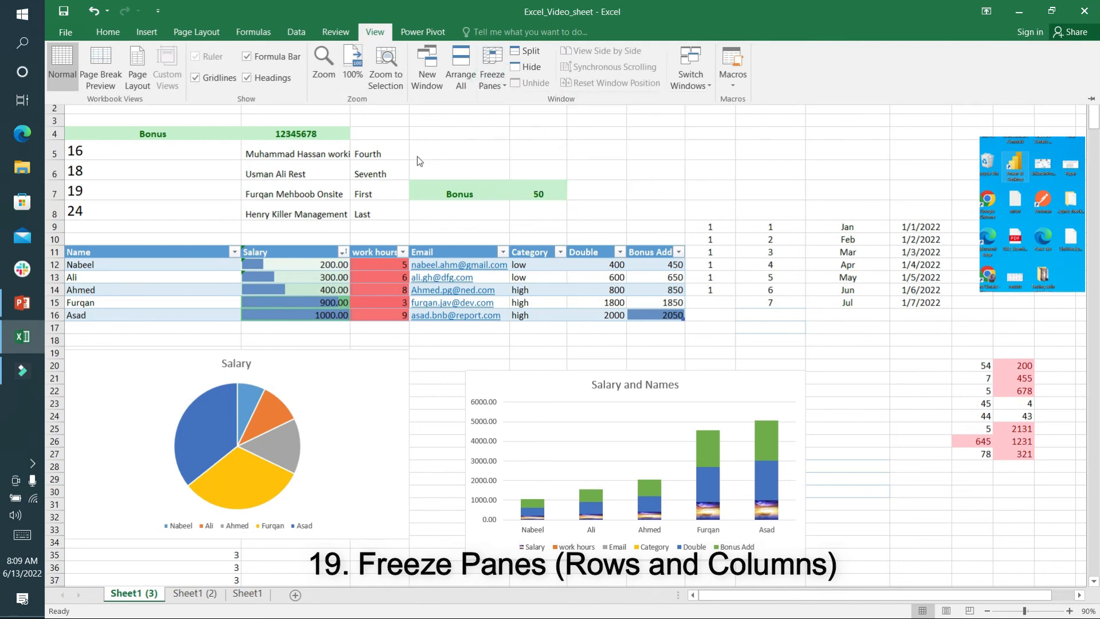
left_click(153, 96)
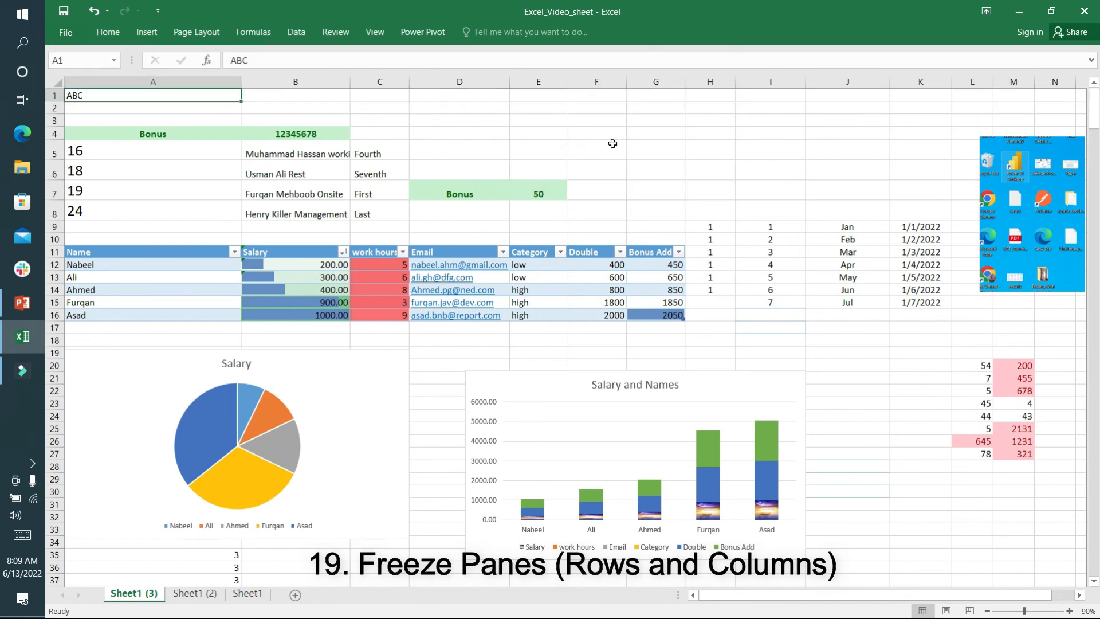
Step: Scroll down and back up to confirm the top row stays frozen, then return to PowerPoint
scroll("down", 3)
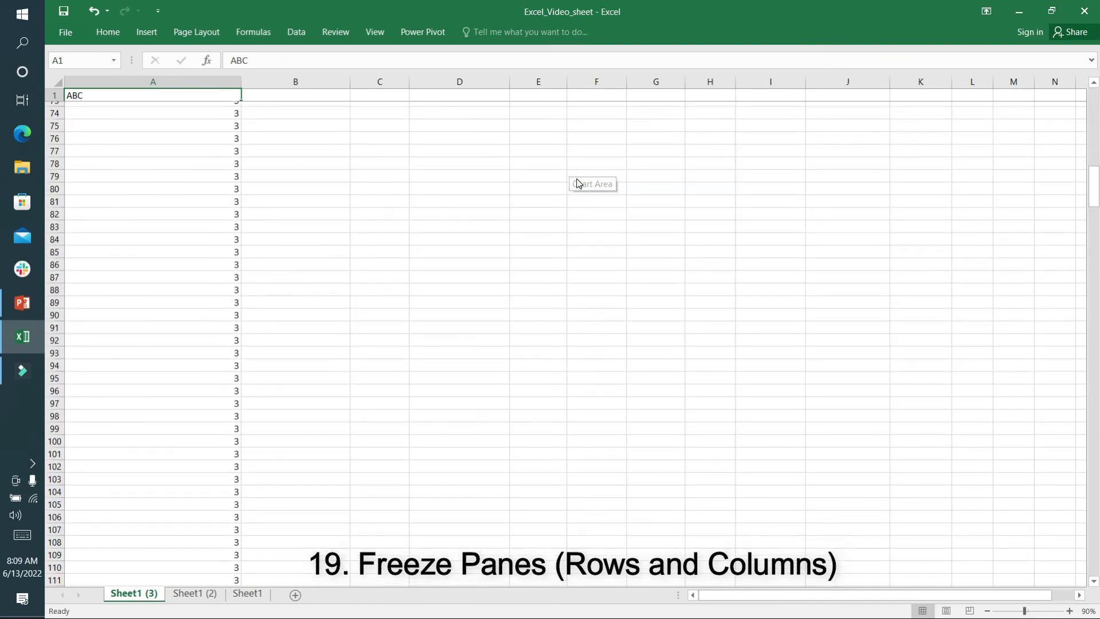
scroll("down", 3)
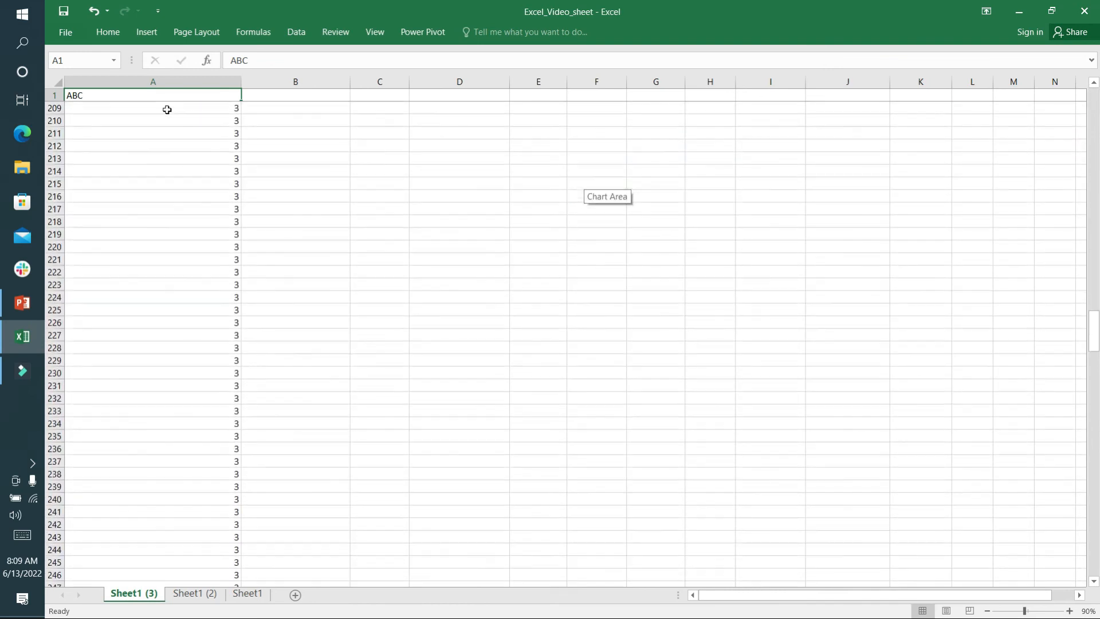
scroll("up", 3)
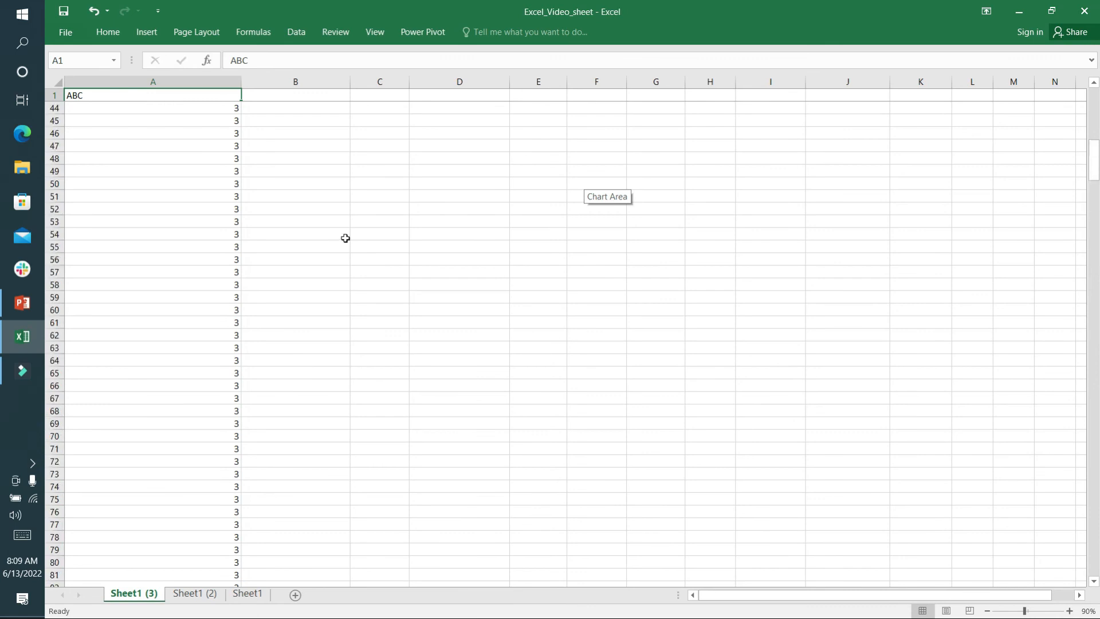
scroll("up", 3)
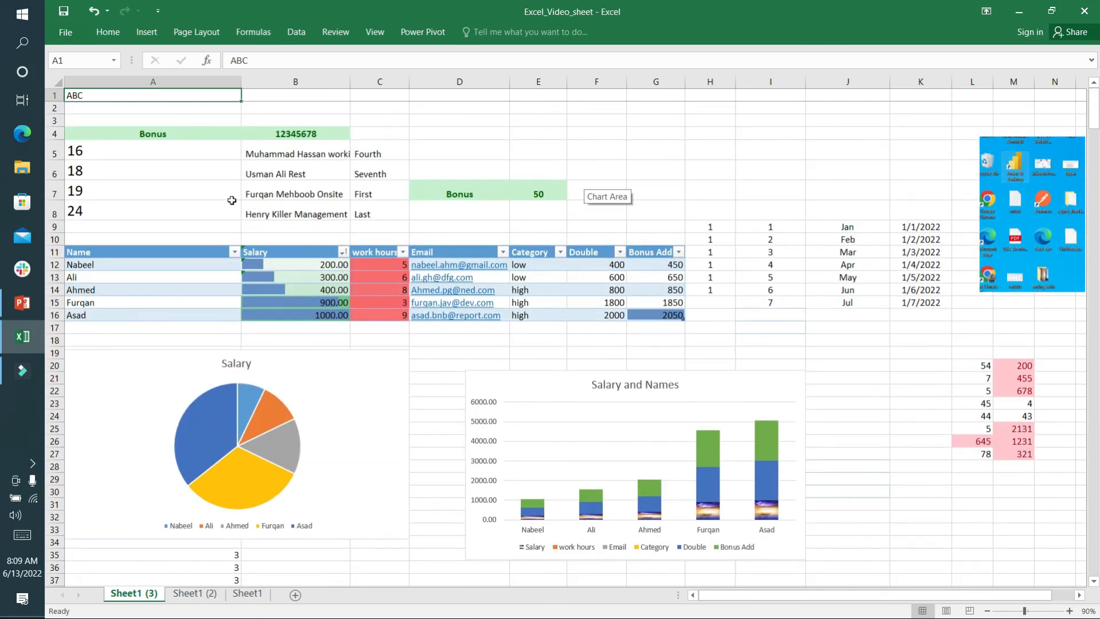
left_click(23, 303)
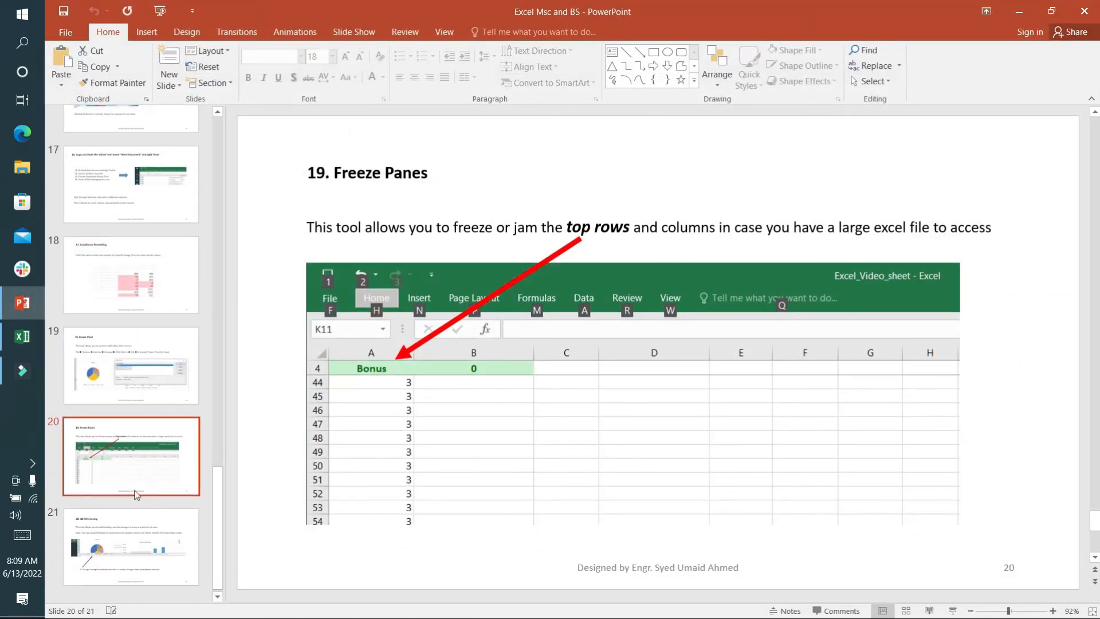
Step: Go to slide 21, 3D Referencing, about changing many worksheets at once
left_click(131, 547)
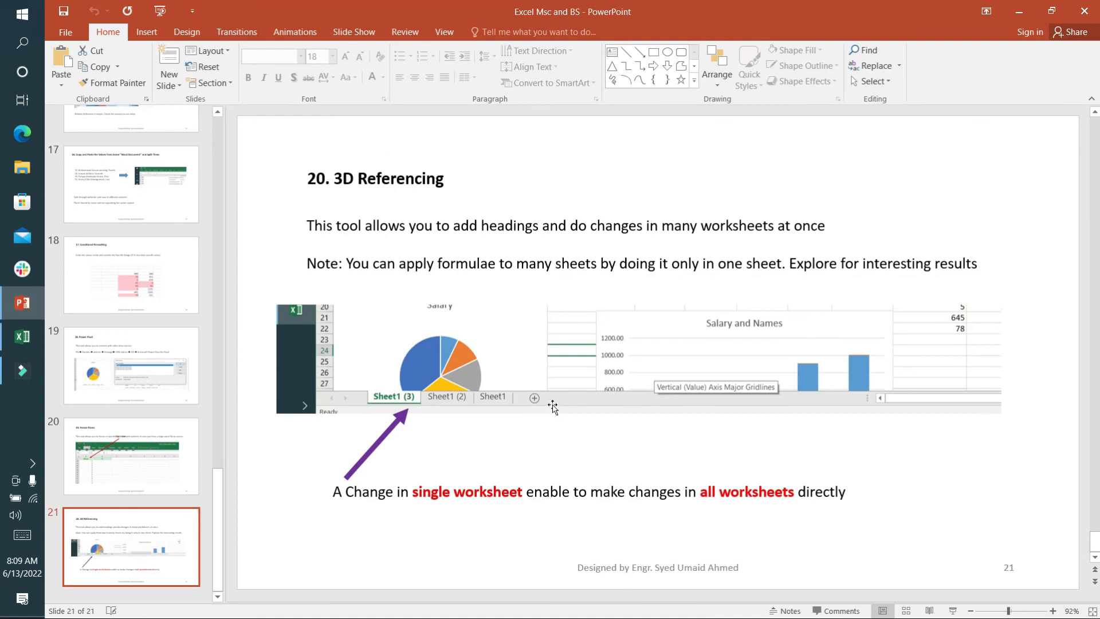
mouse_move(495, 455)
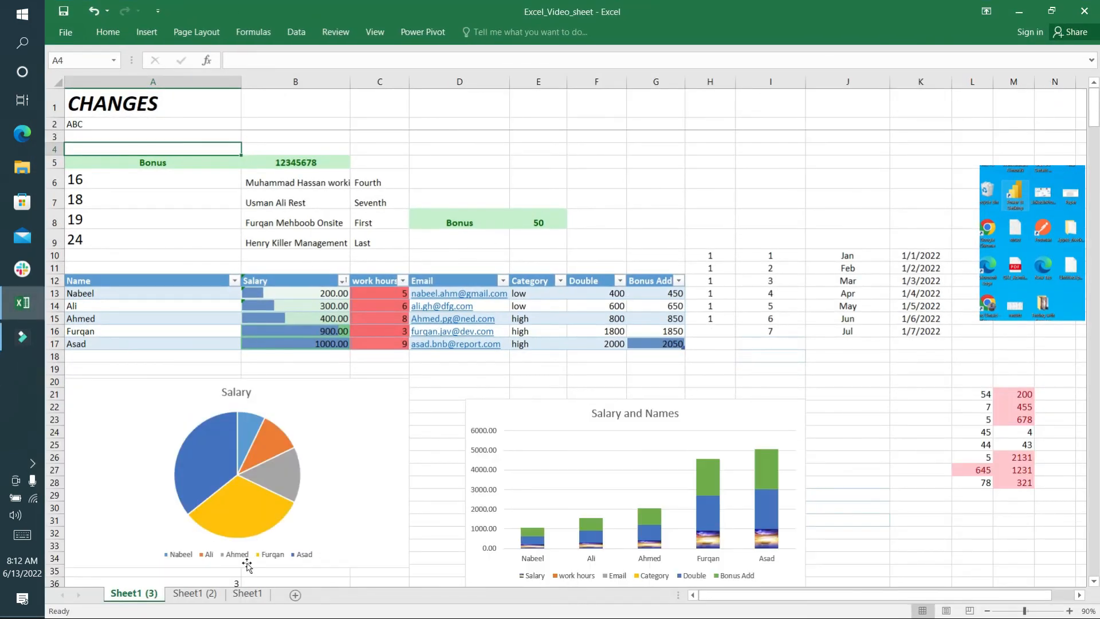
mouse_move(245, 566)
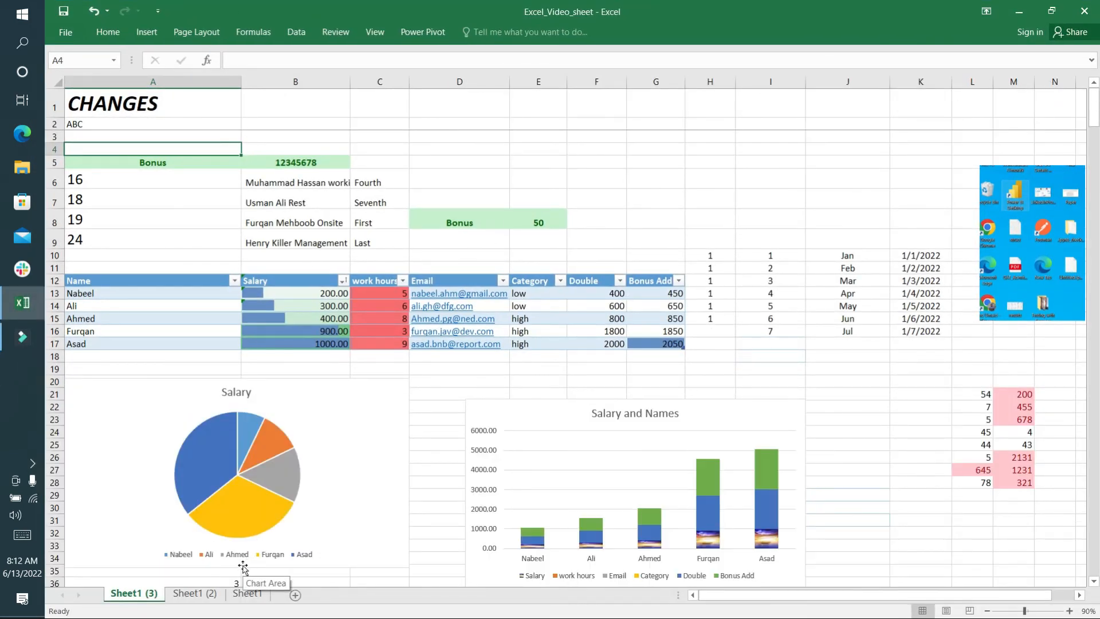
Step: Group the three sheets, enter 'jhjhkk' in E1, and verify it appears on each sheet
left_click(195, 594)
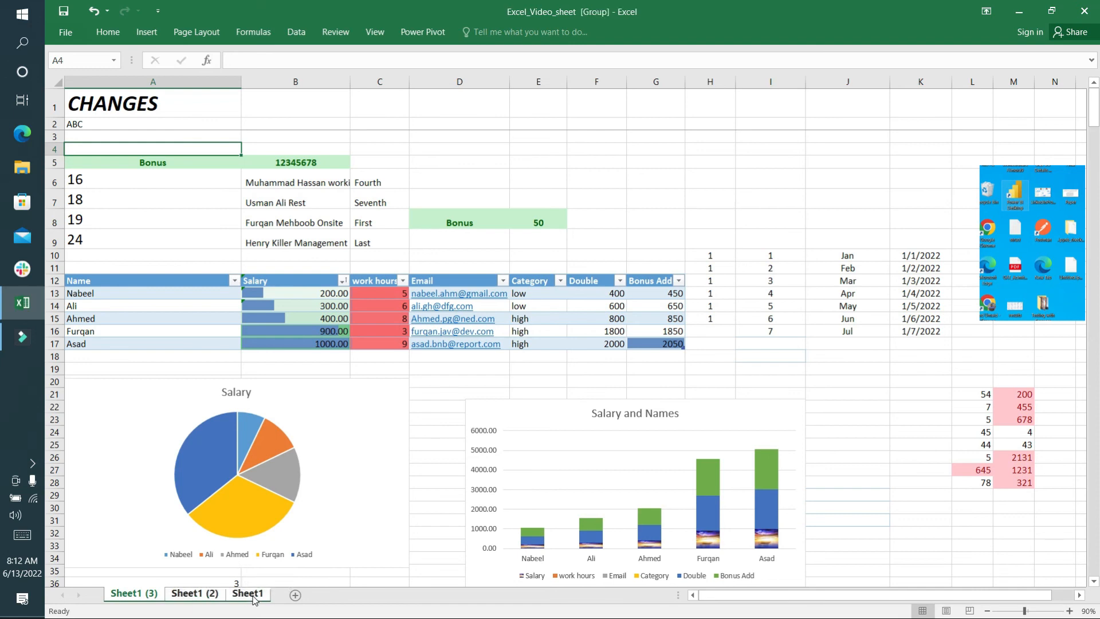
left_click(538, 103)
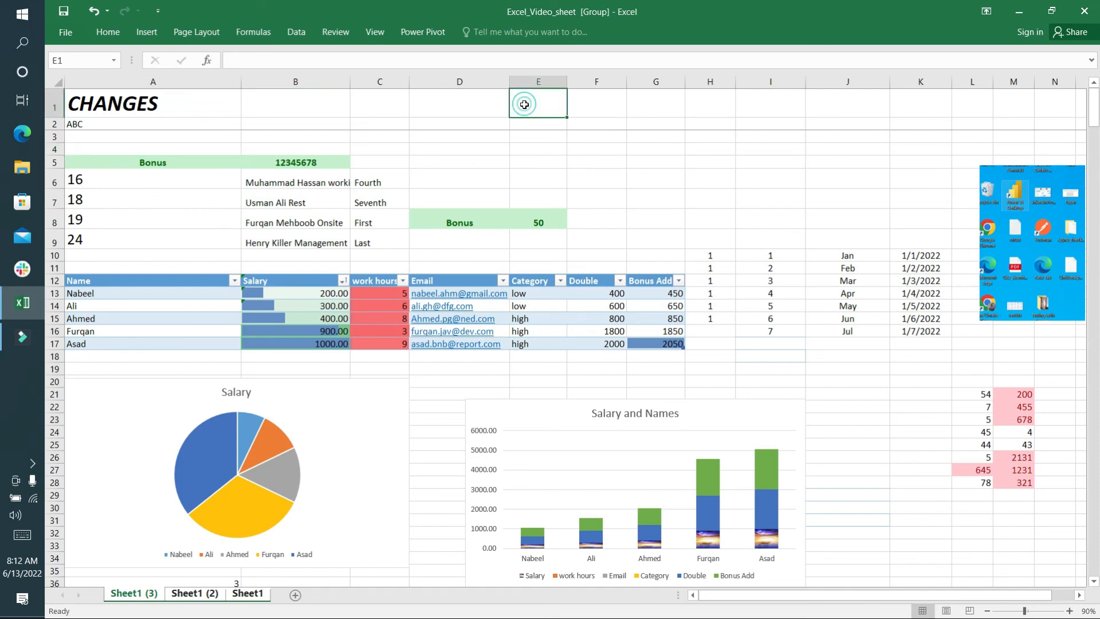
type("jhjhkk")
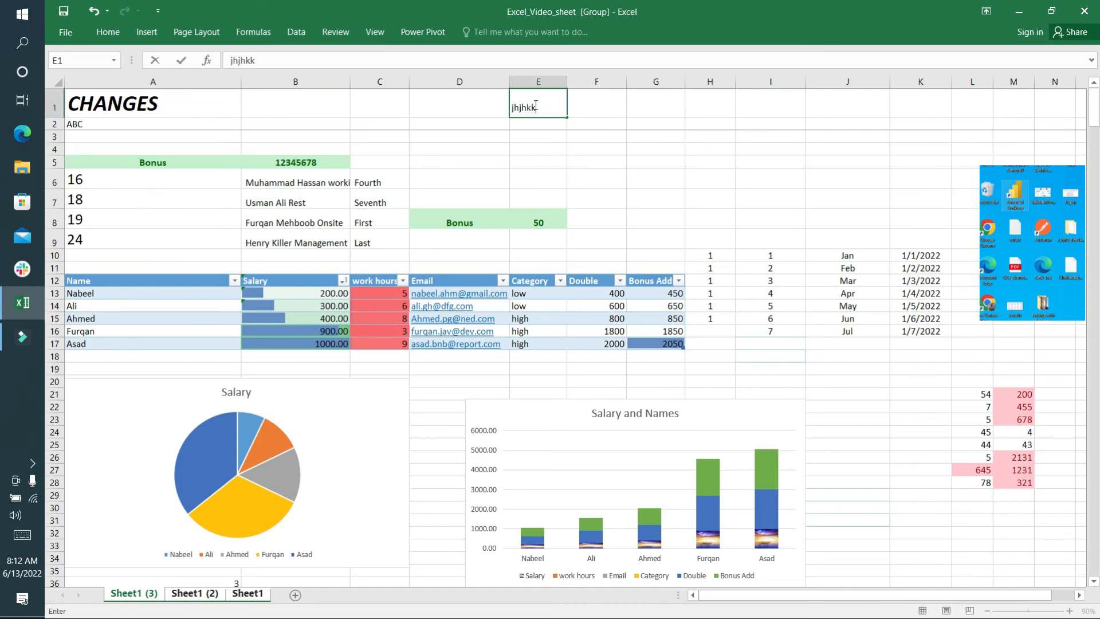
mouse_move(656, 144)
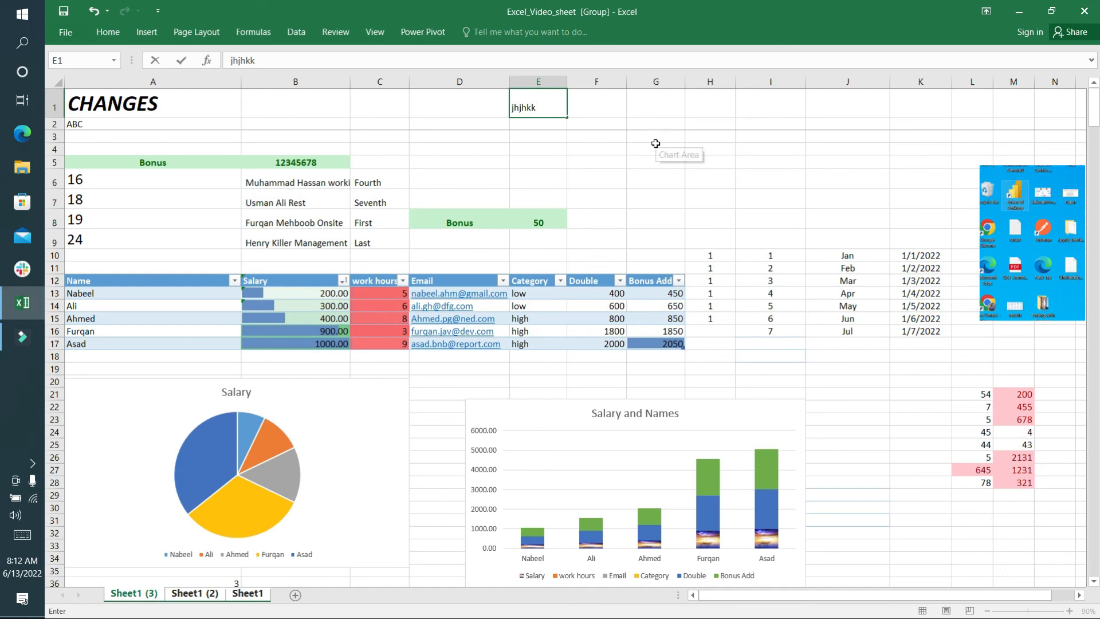
left_click(195, 594)
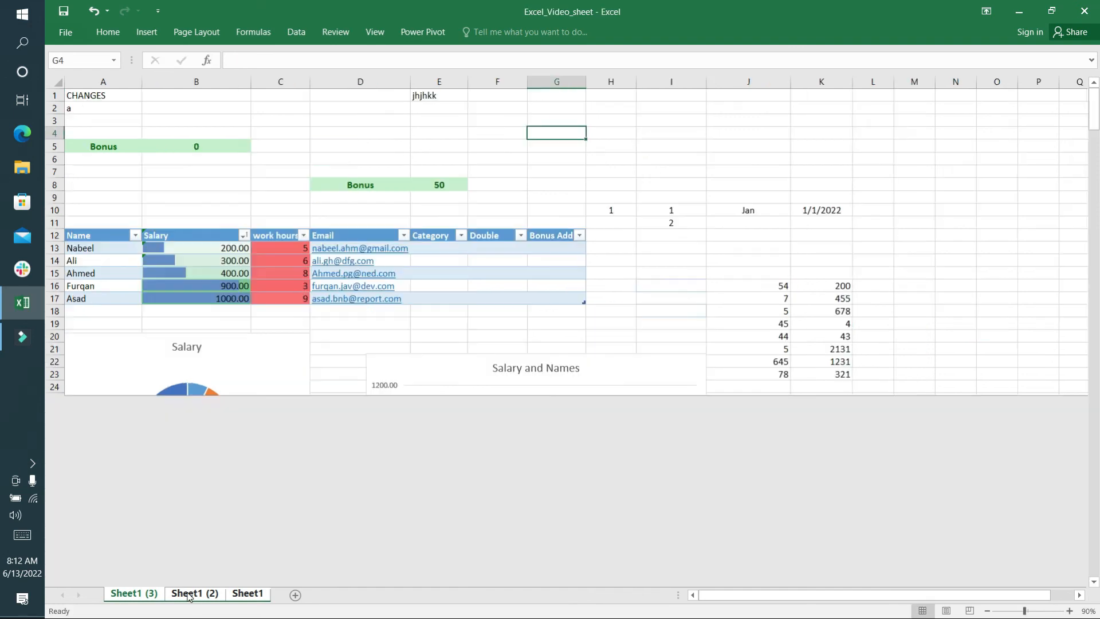
left_click(133, 593)
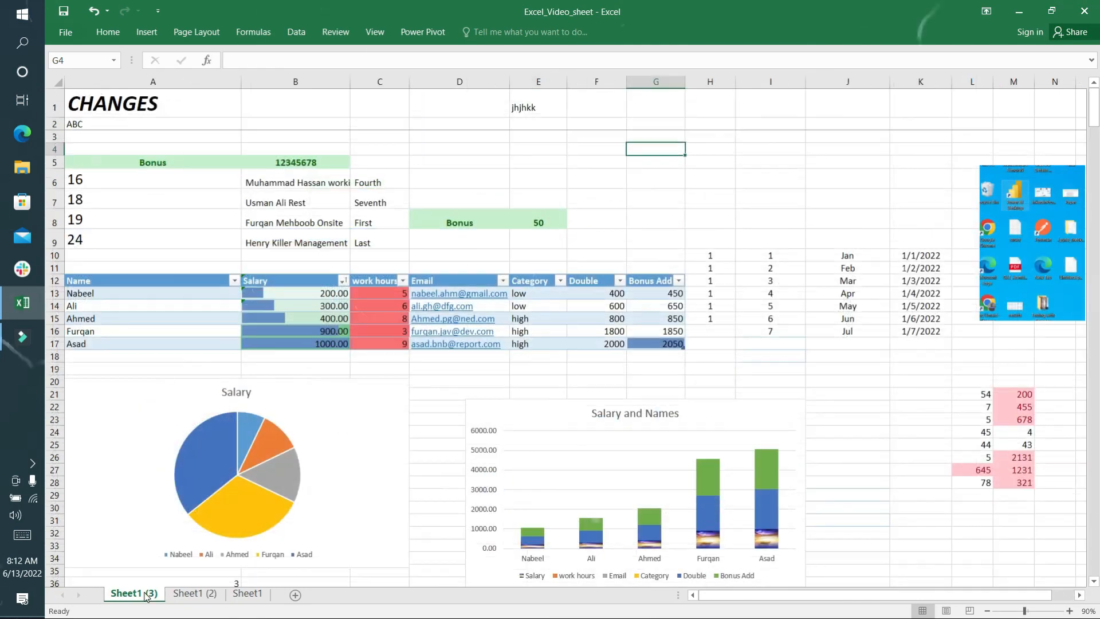